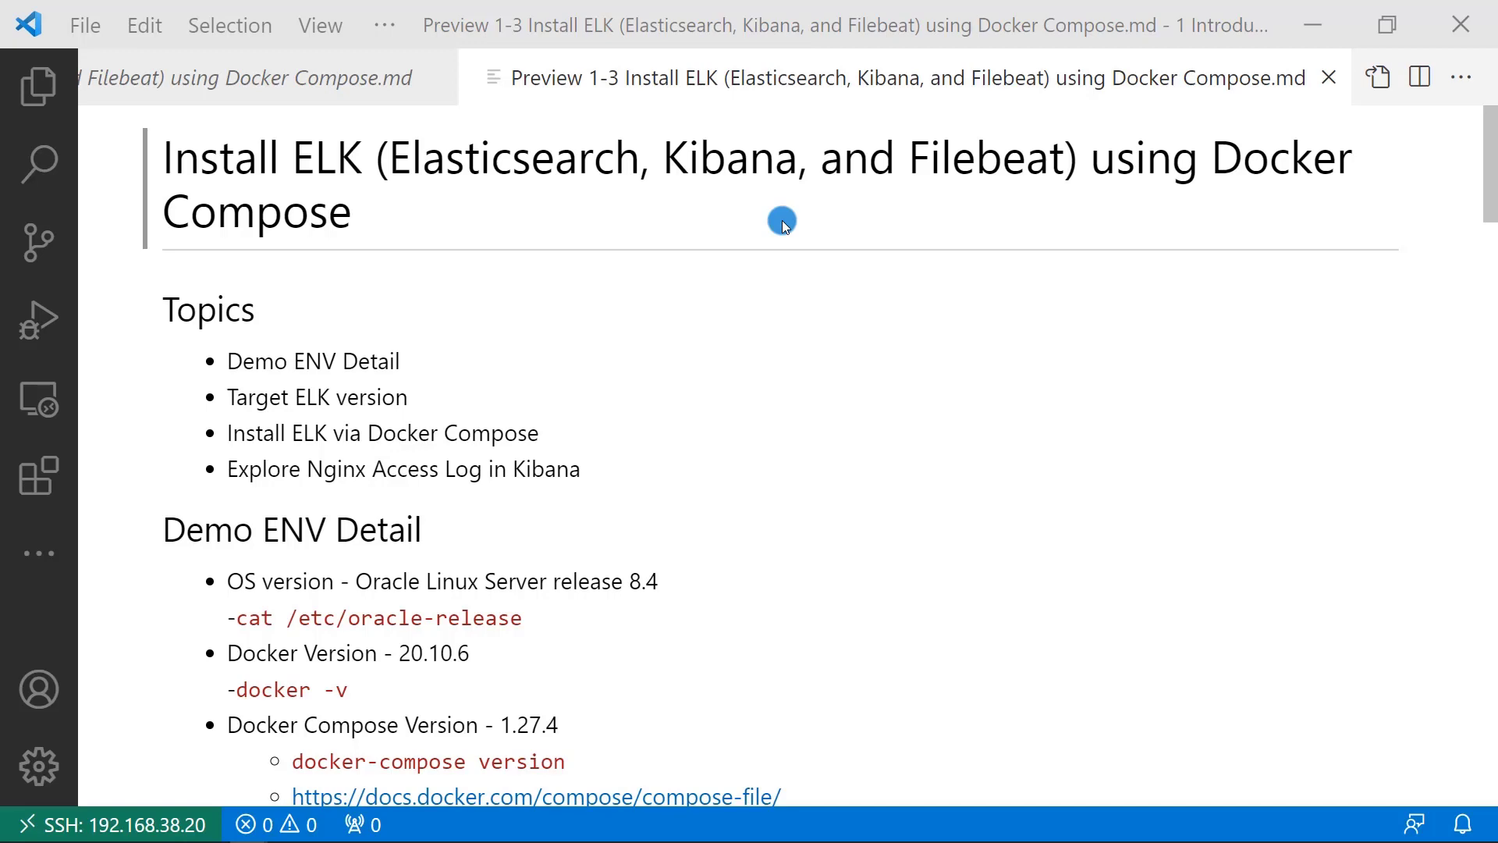
mouse_move(1384, 211)
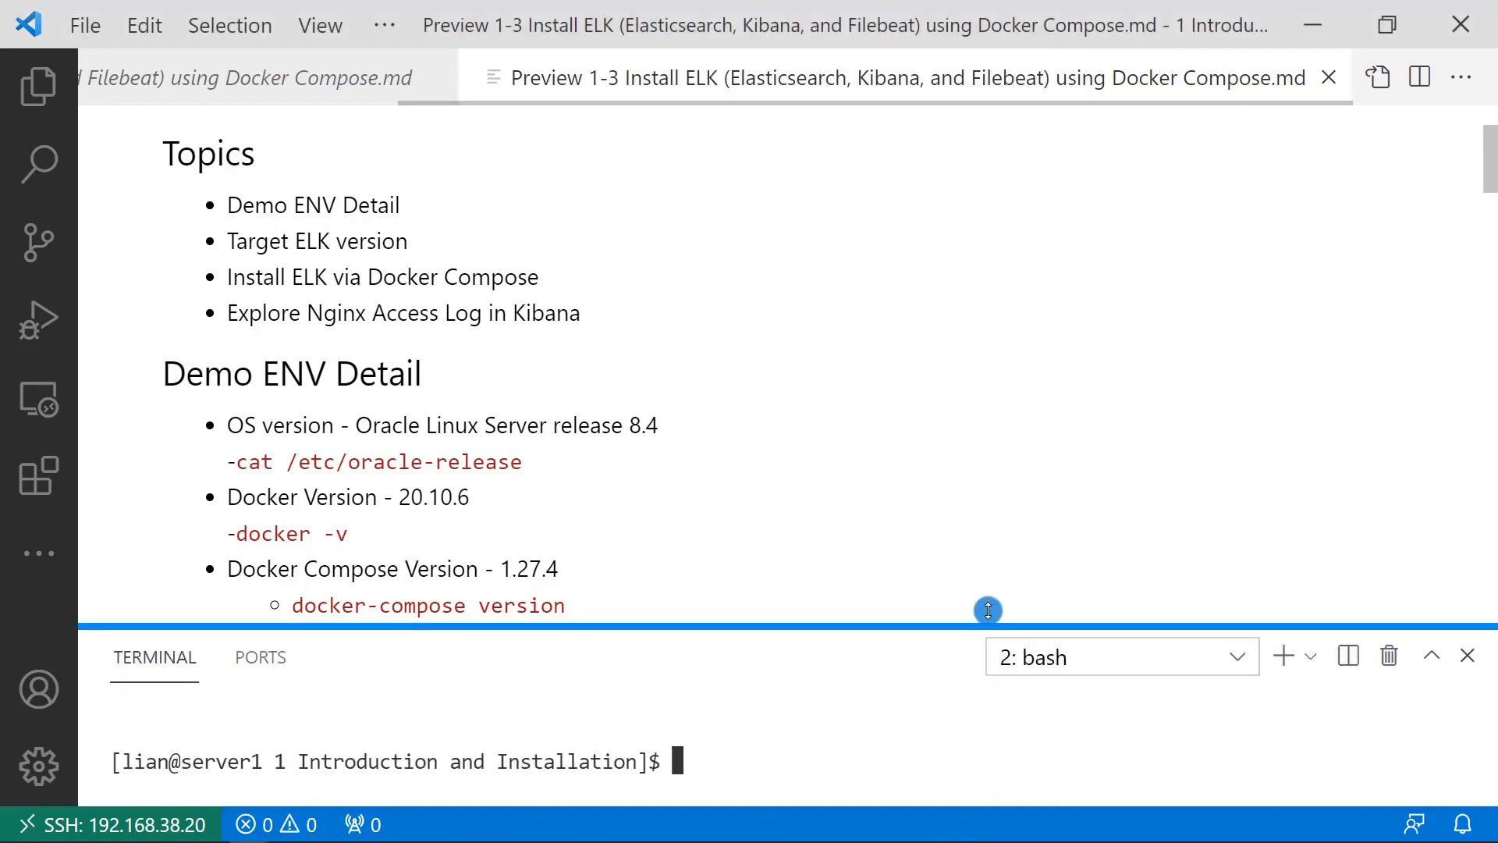
Check the OS release with cat /etc/oracle-release and the Docker version with docker -v.
type("cat /etc/oracle-release")
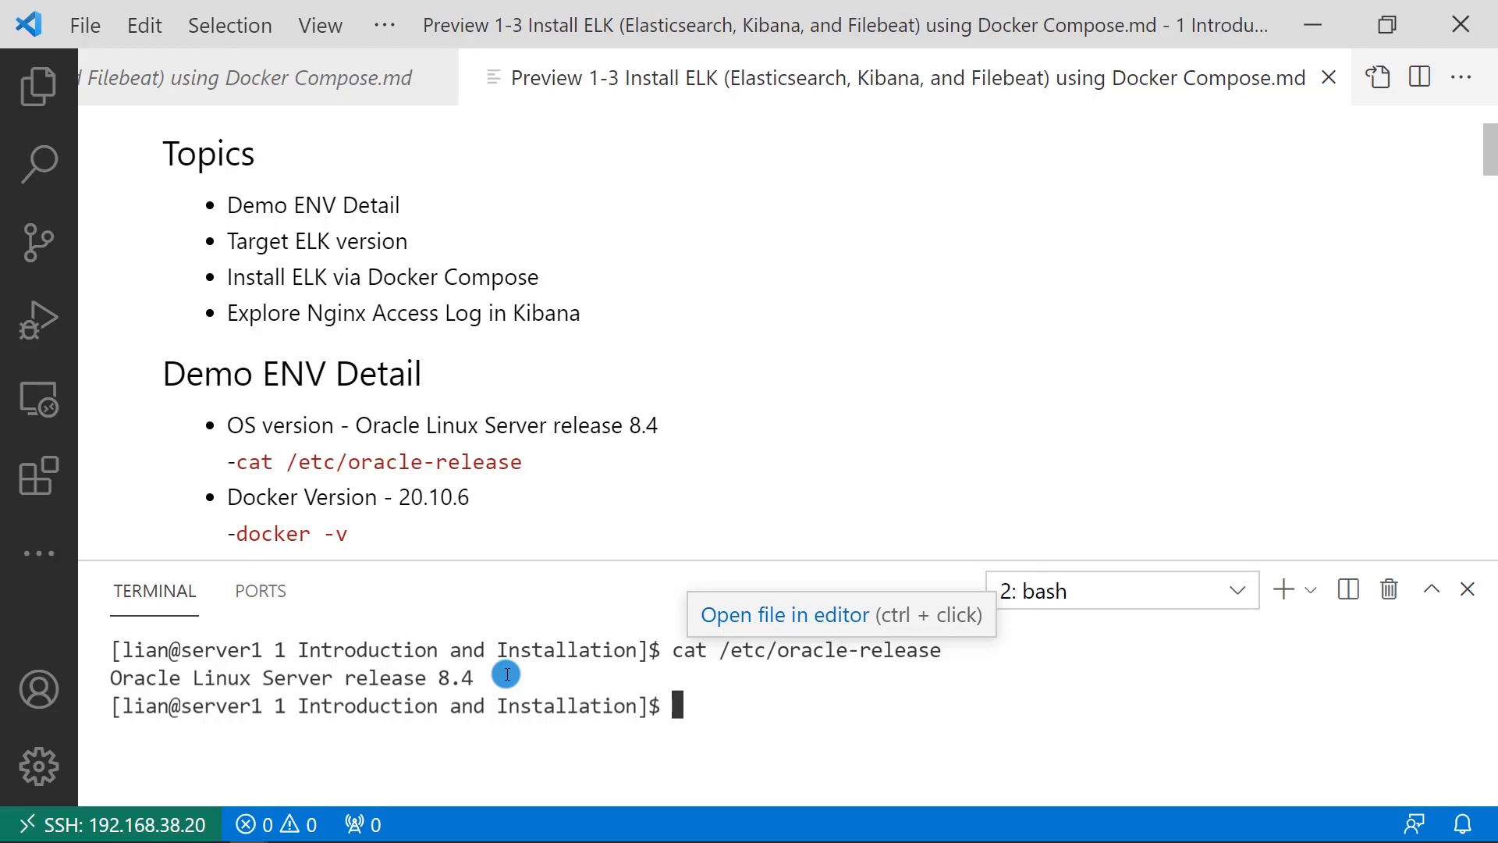
mouse_move(784, 722)
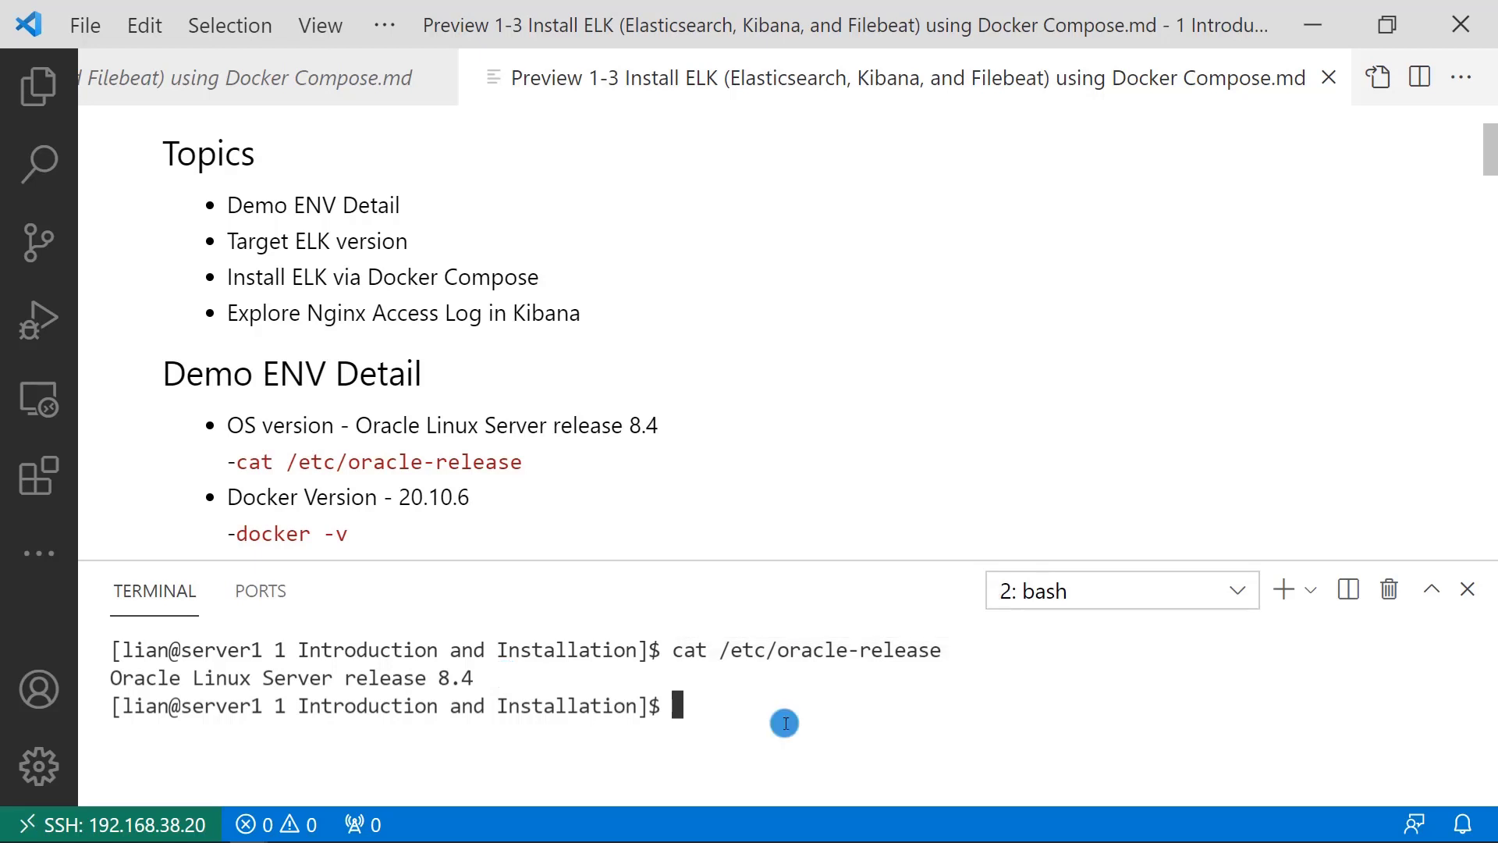
type("docker -v")
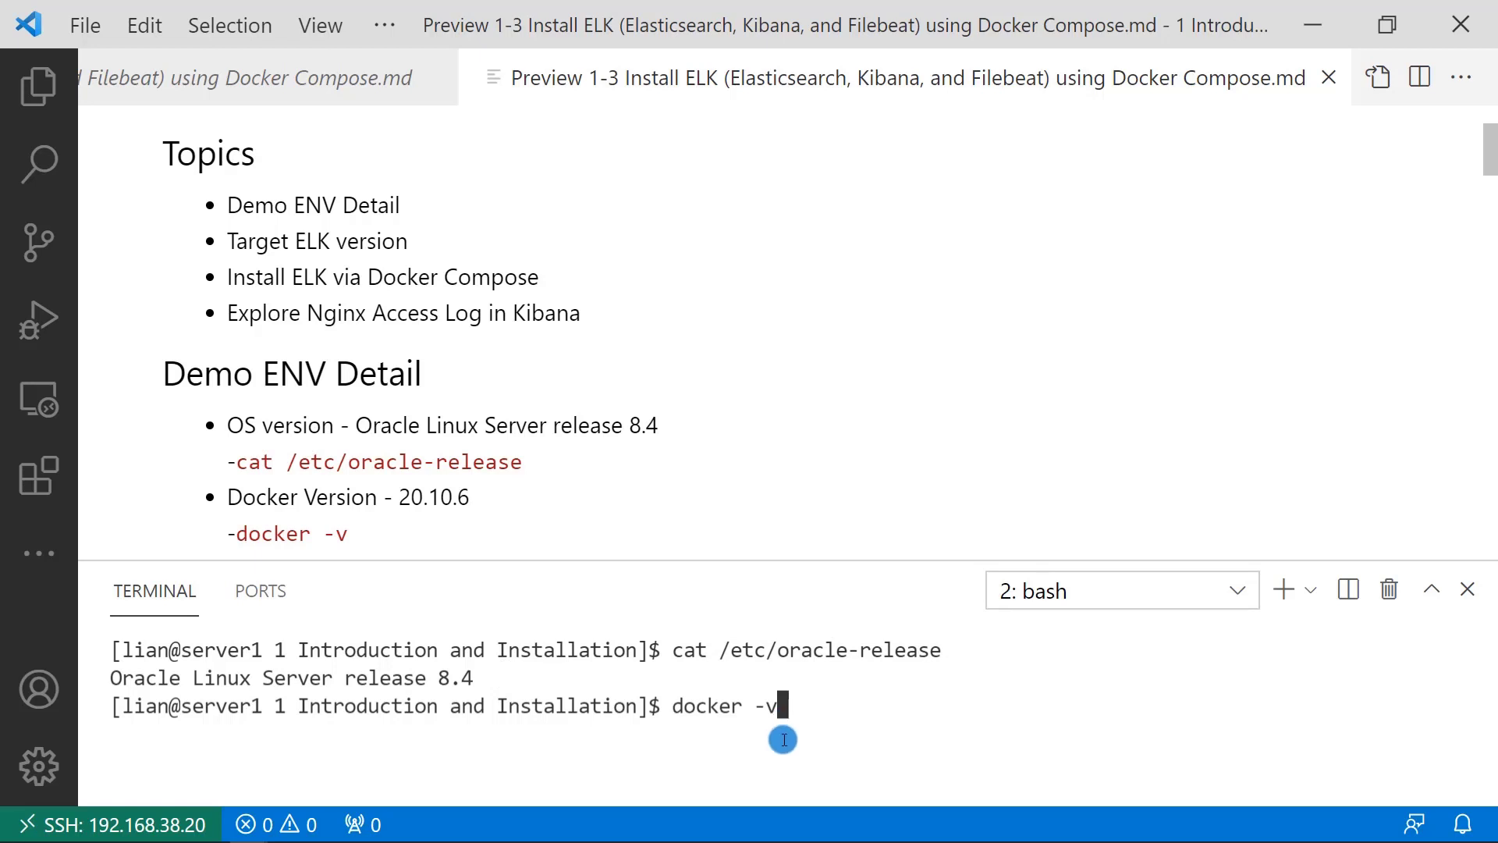
mouse_move(714, 705)
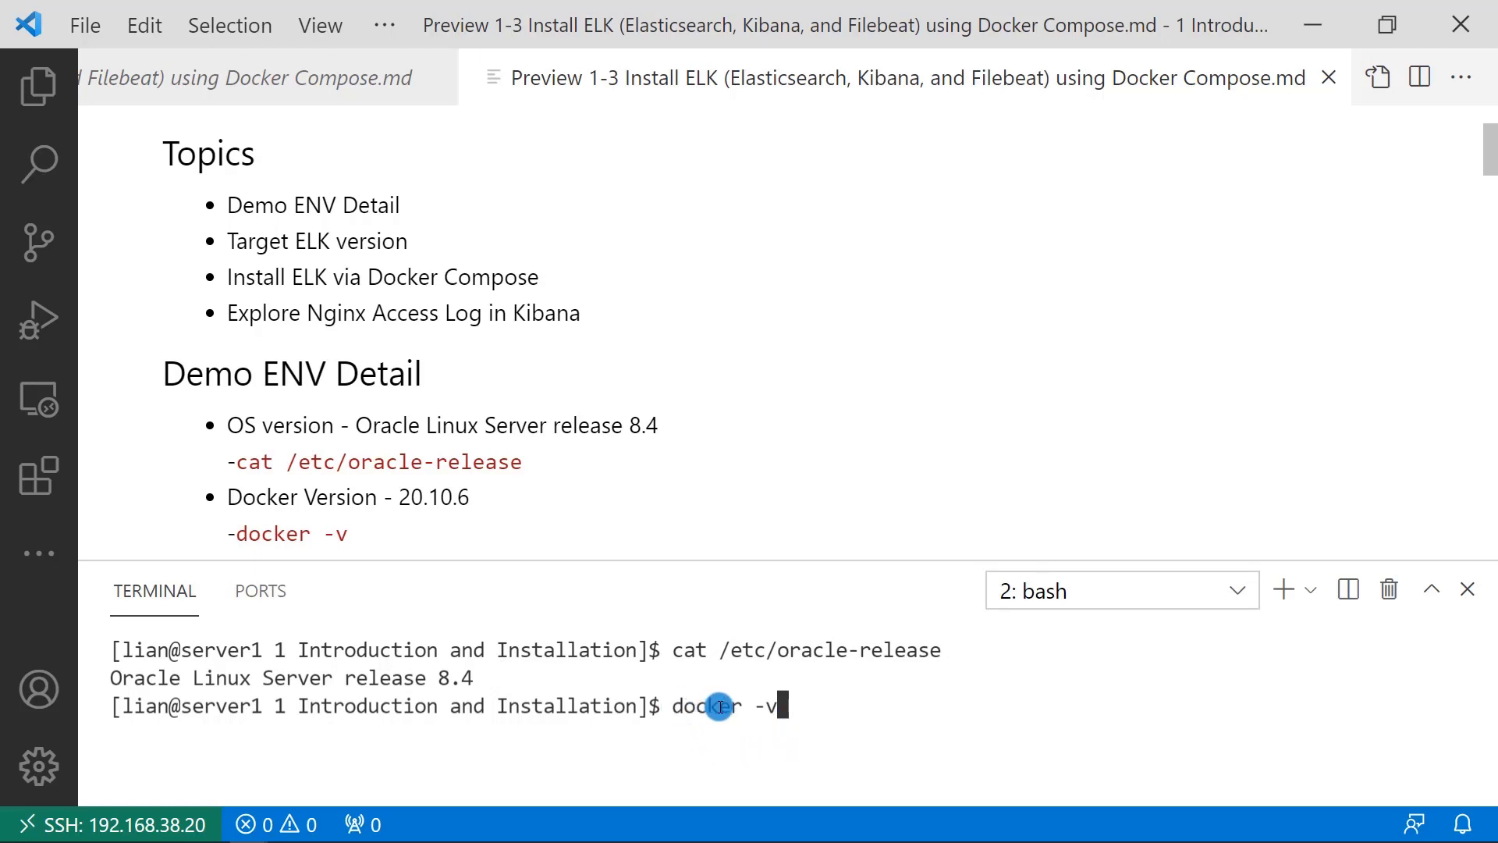
mouse_move(951, 705)
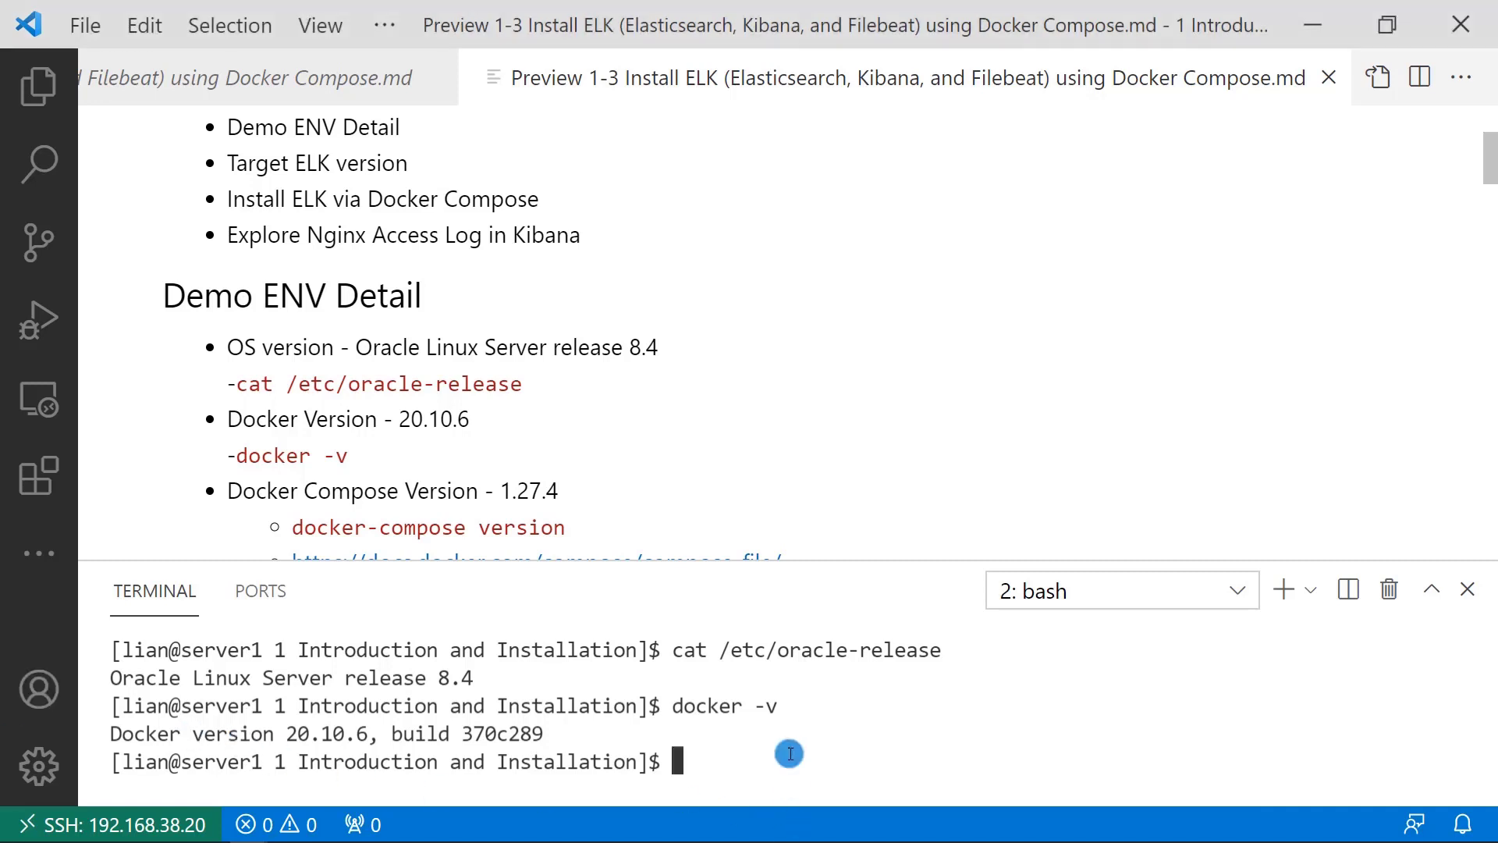
Check that docker-compose version reports 1.27.4, then continue through the notes.
type("docker-compose version")
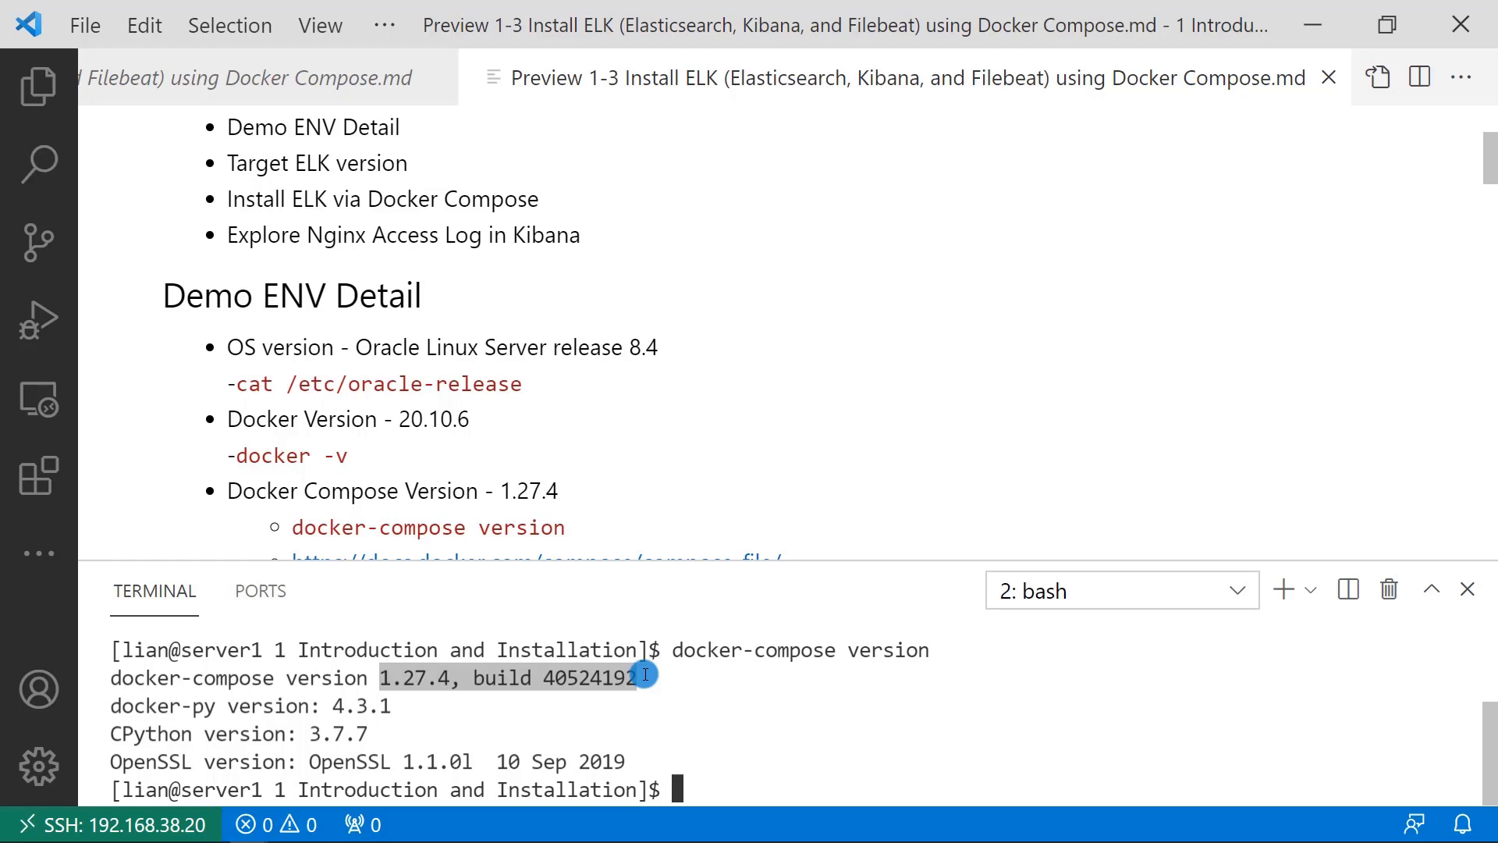
scroll("down", 3)
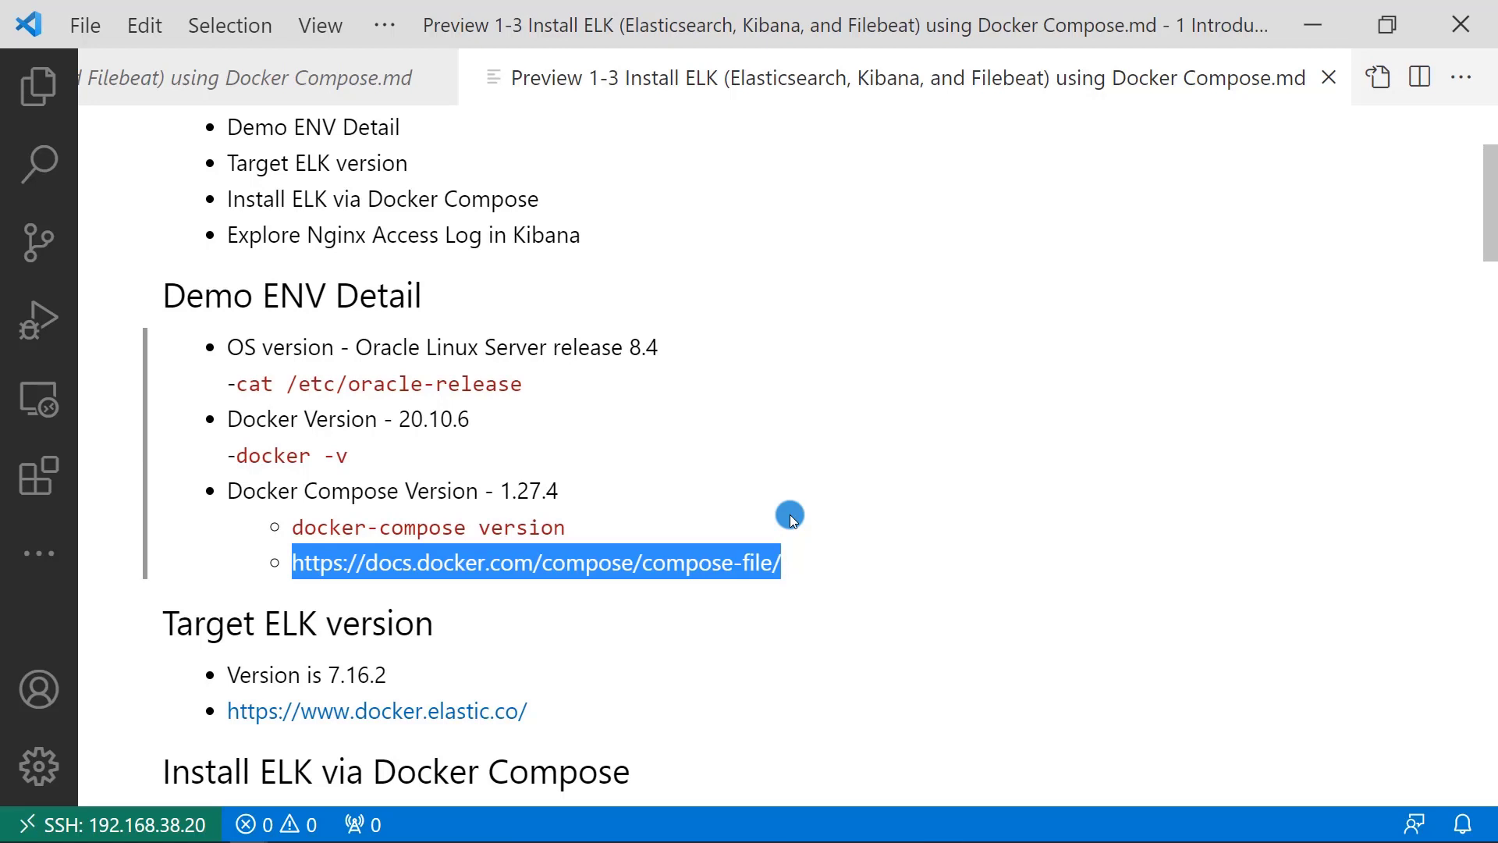
mouse_move(788, 564)
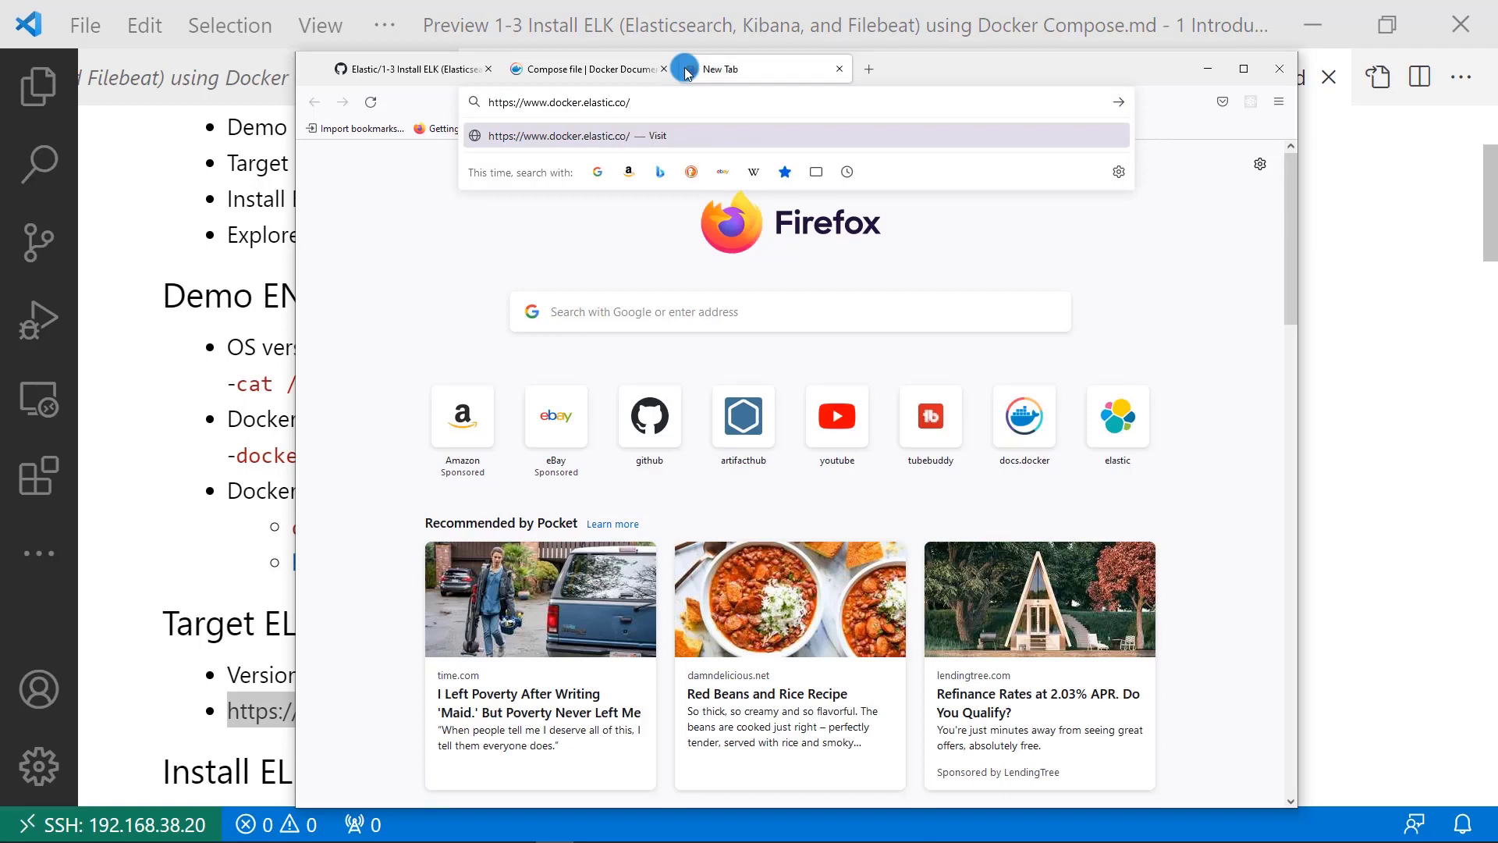
Load docker.elastic.co and explore the elasticsearch image namespace.
key("Return")
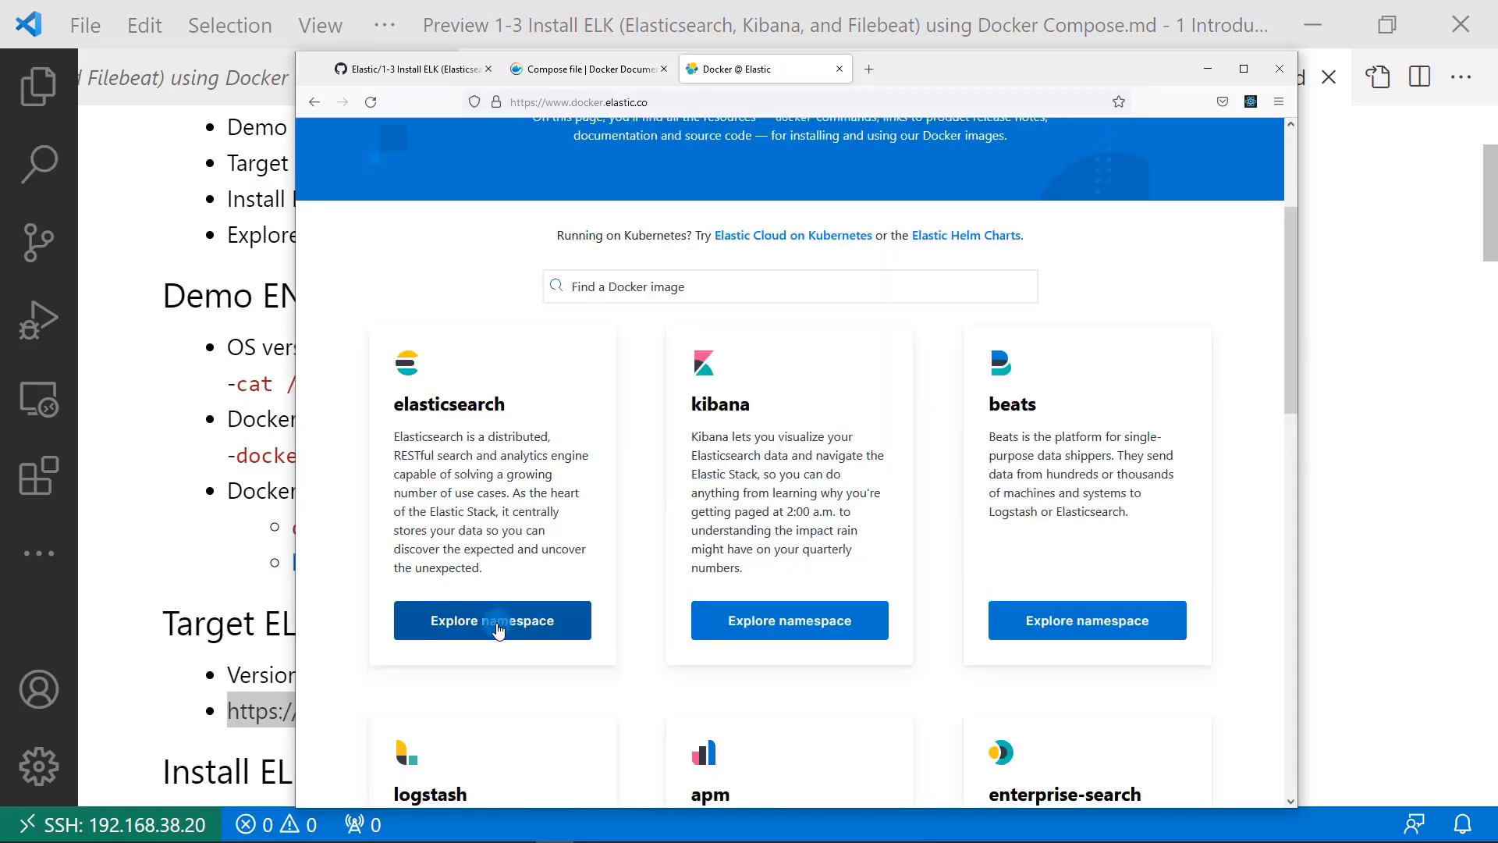
left_click(491, 619)
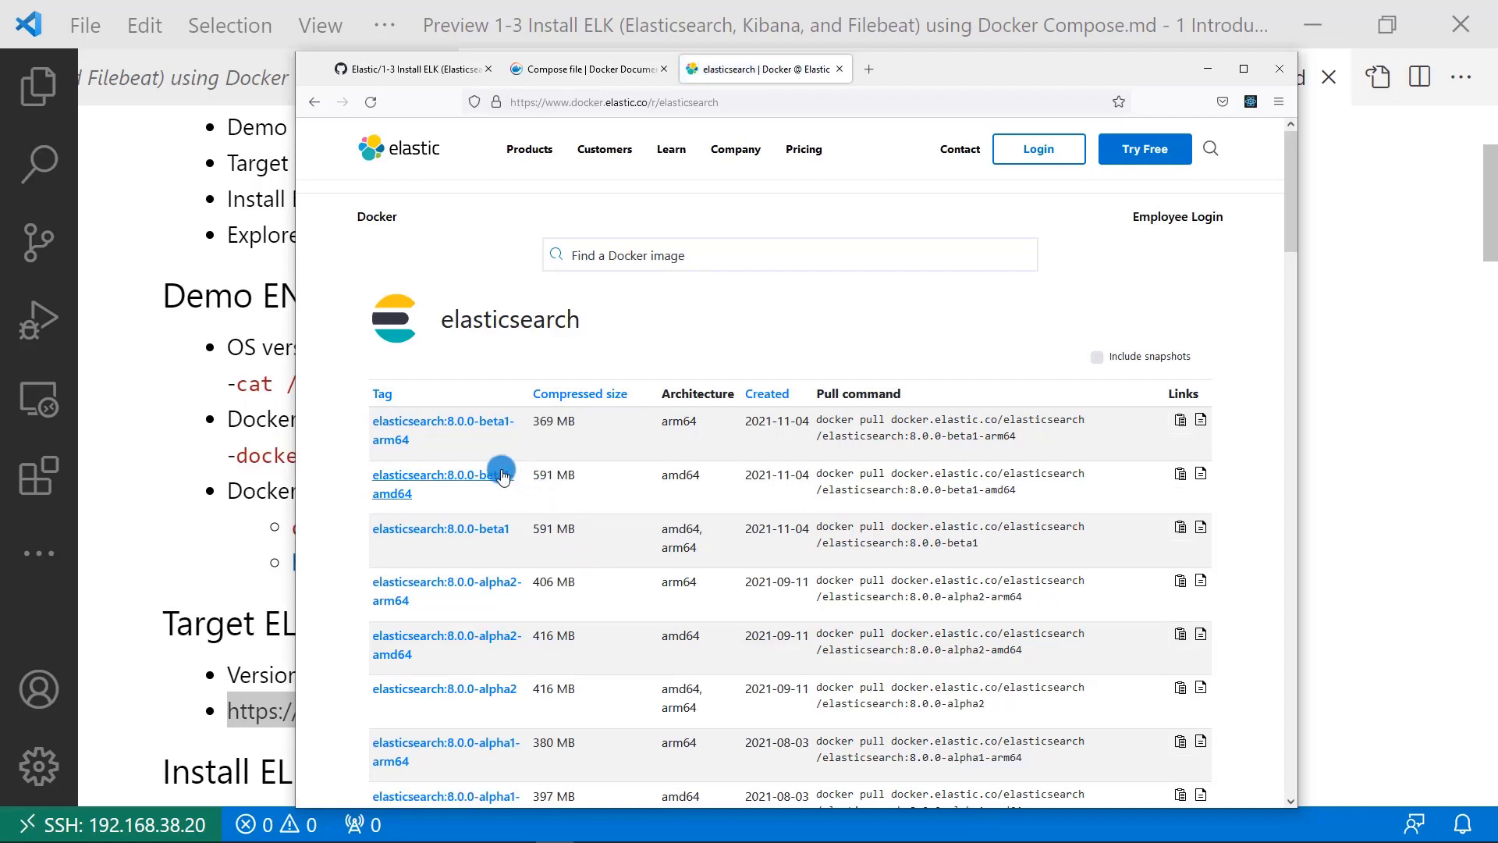
mouse_move(459, 435)
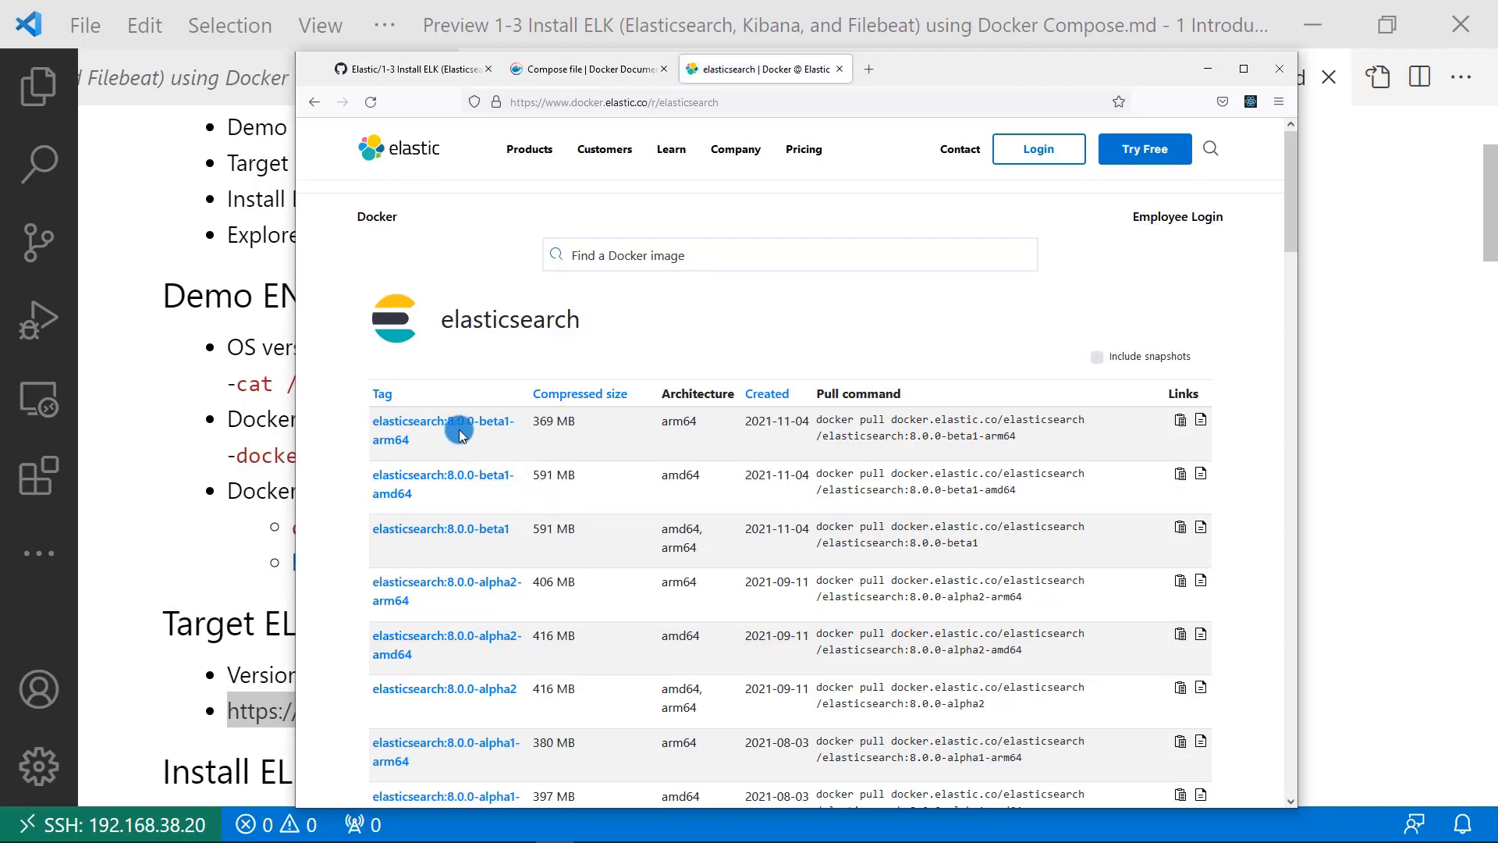
mouse_move(442, 429)
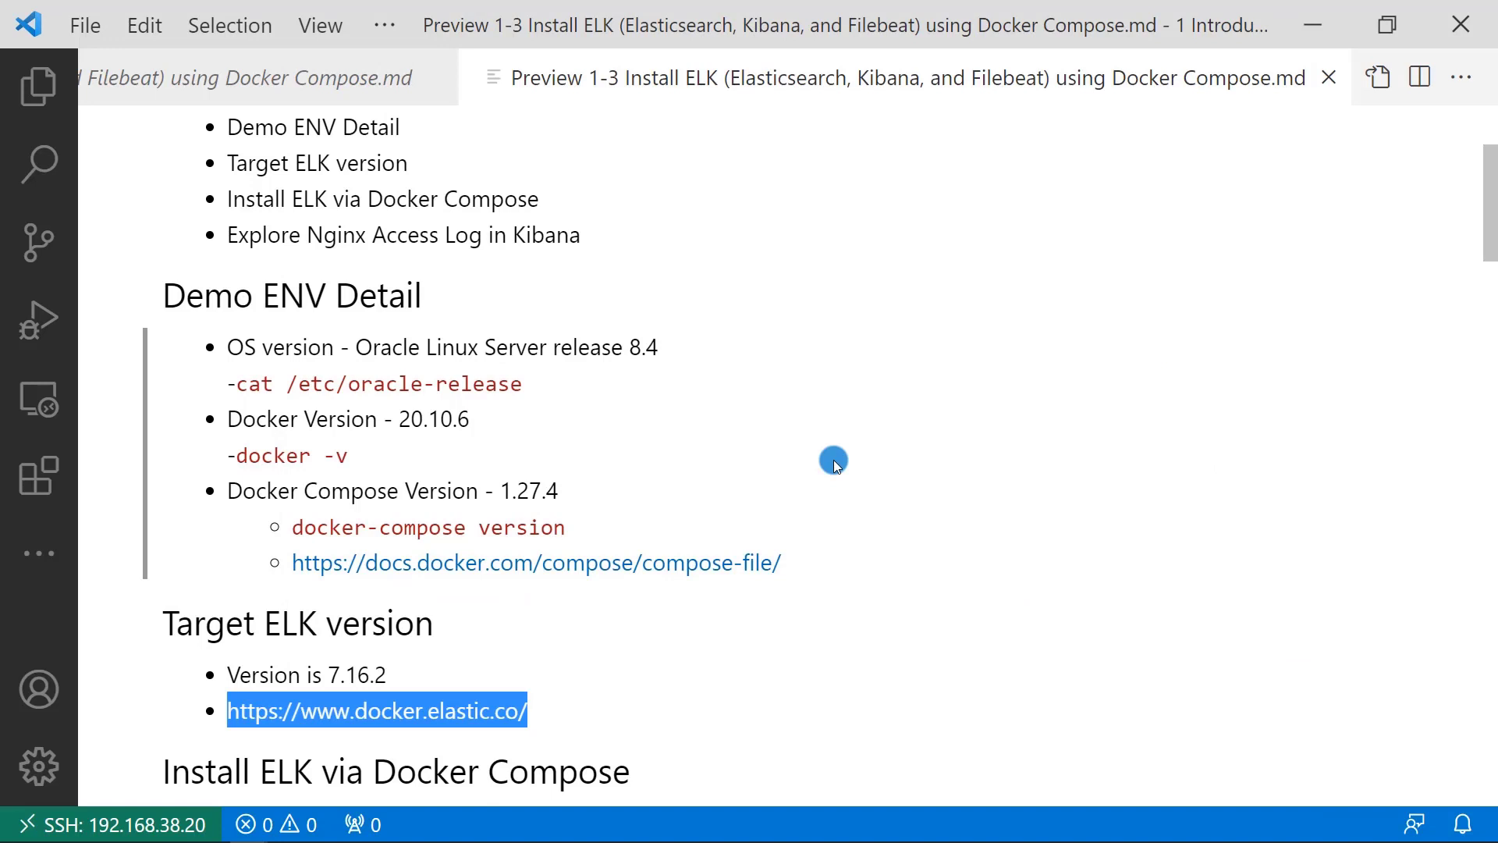
mouse_move(1123, 575)
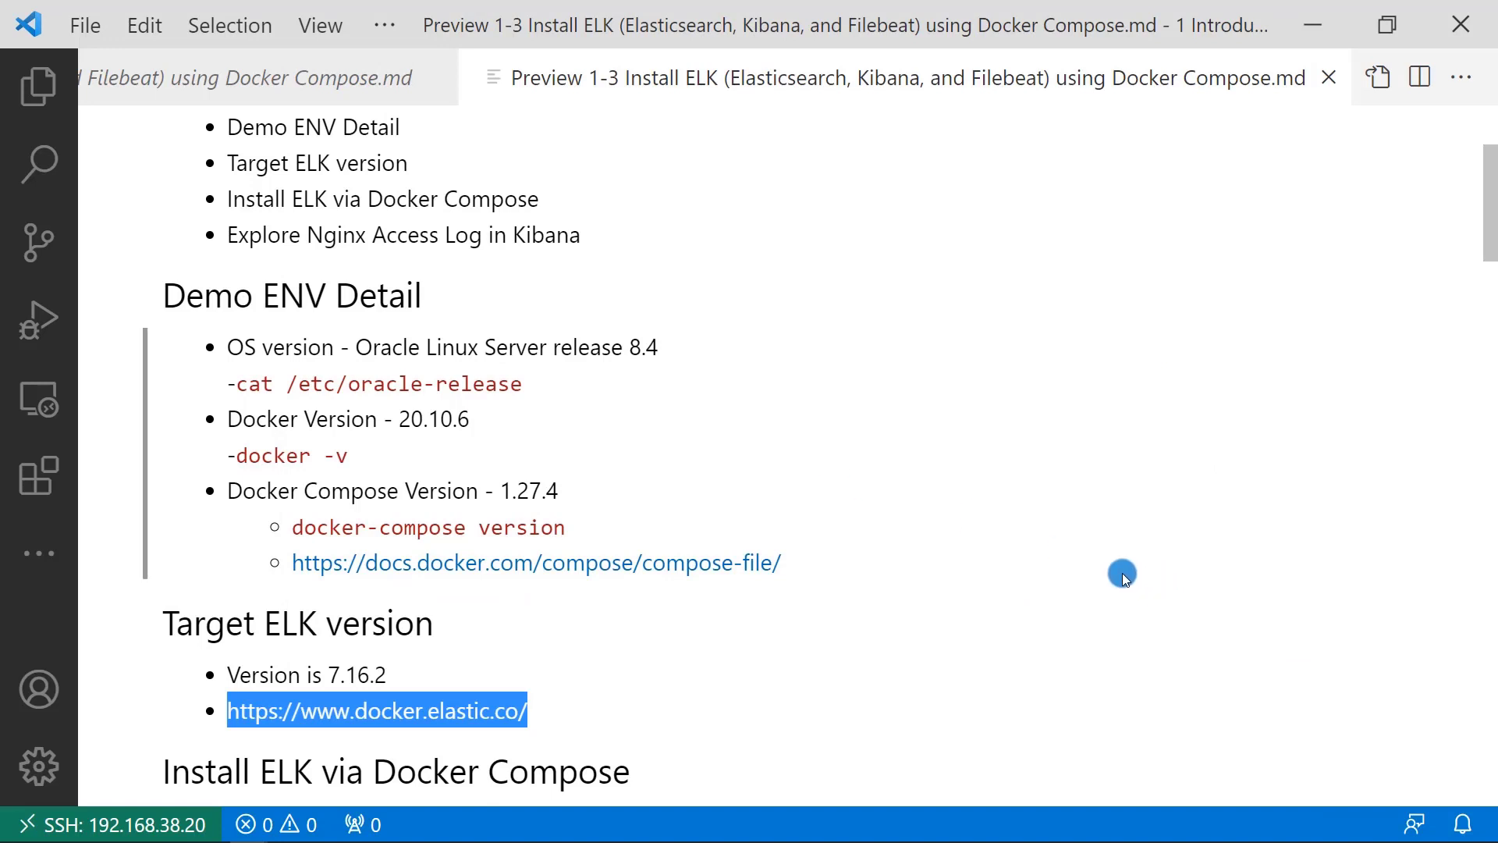
Scroll the notes preview to the Install ELK via Docker Compose section.
scroll("down", 3)
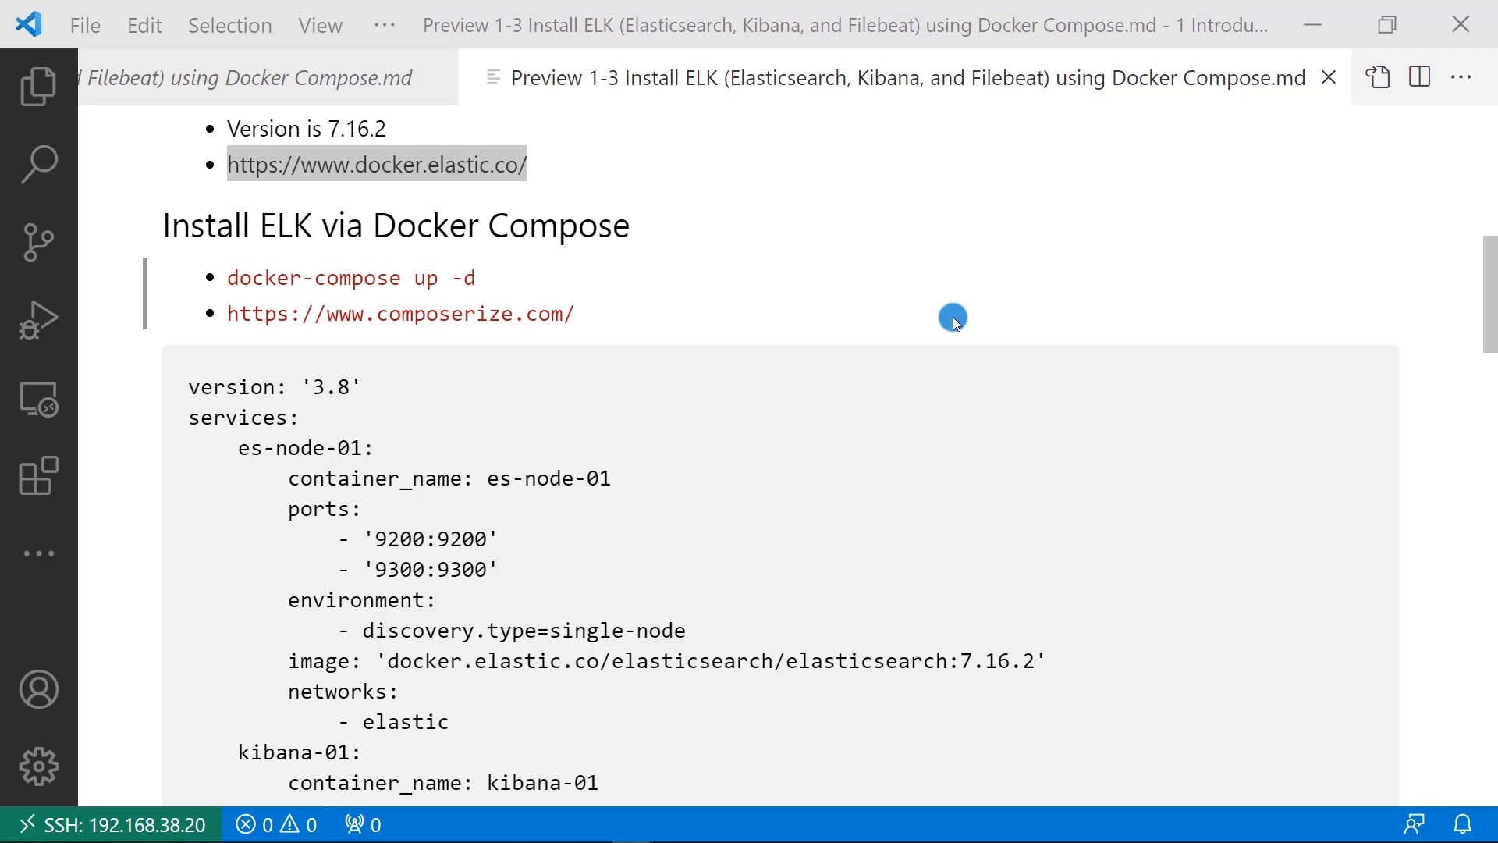
mouse_move(813, 301)
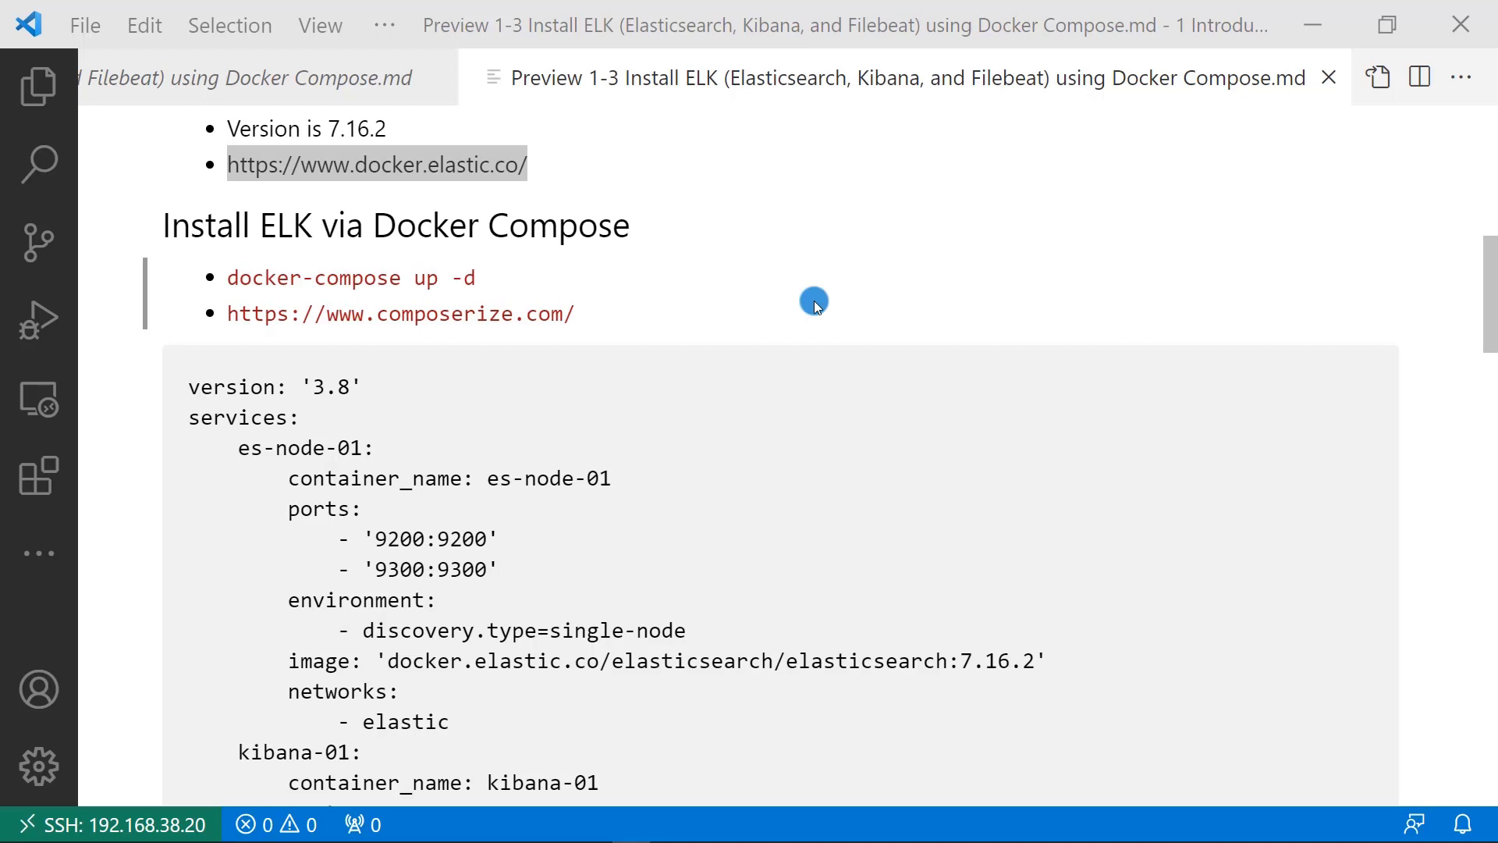
mouse_move(799, 428)
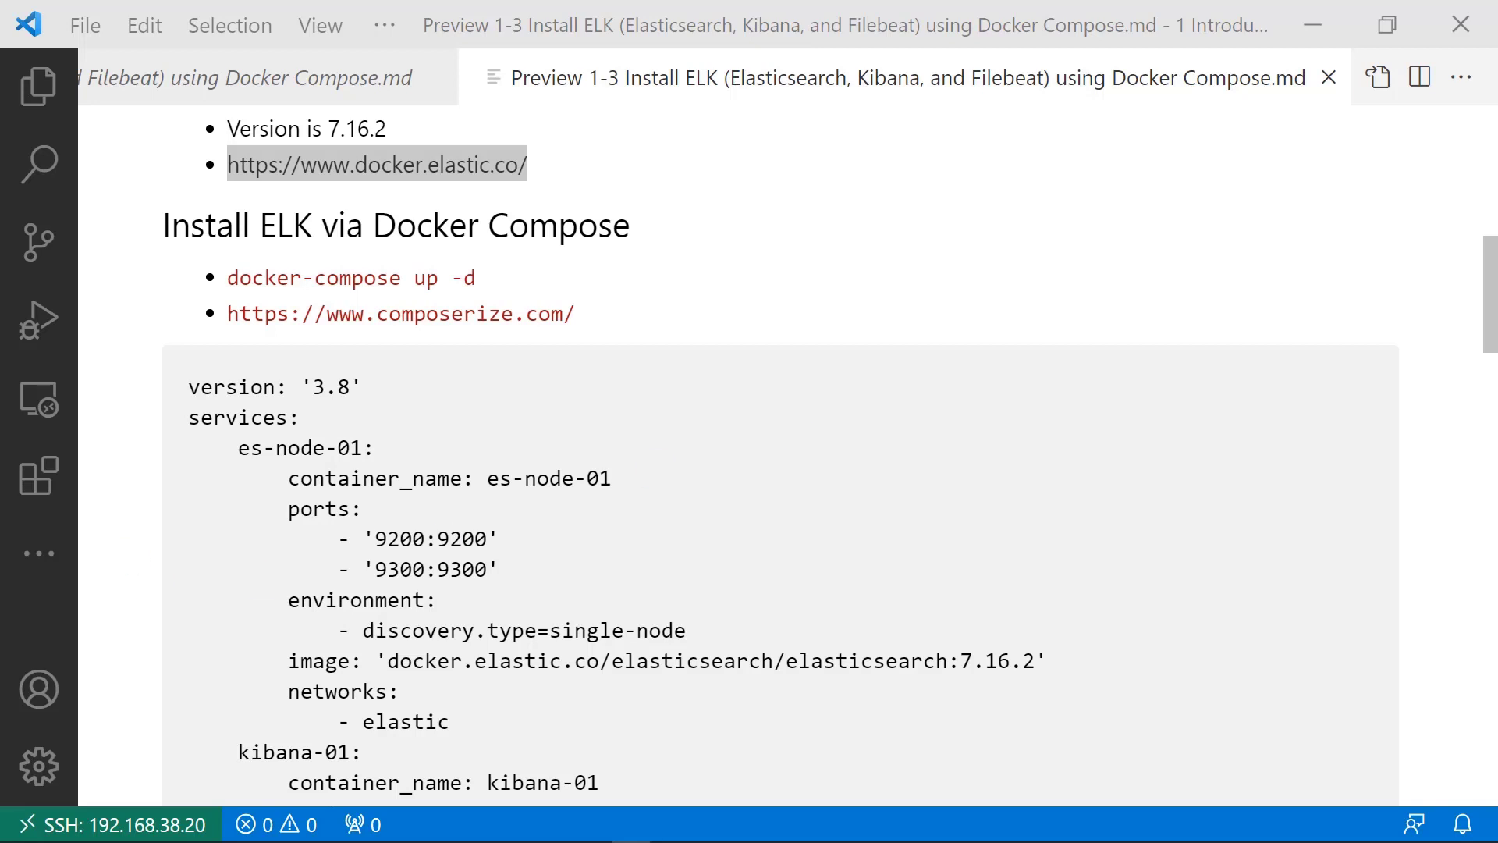
Scroll through es-node-01 and kibana-01 down to the nginxLogGenerator service.
scroll("down", 3)
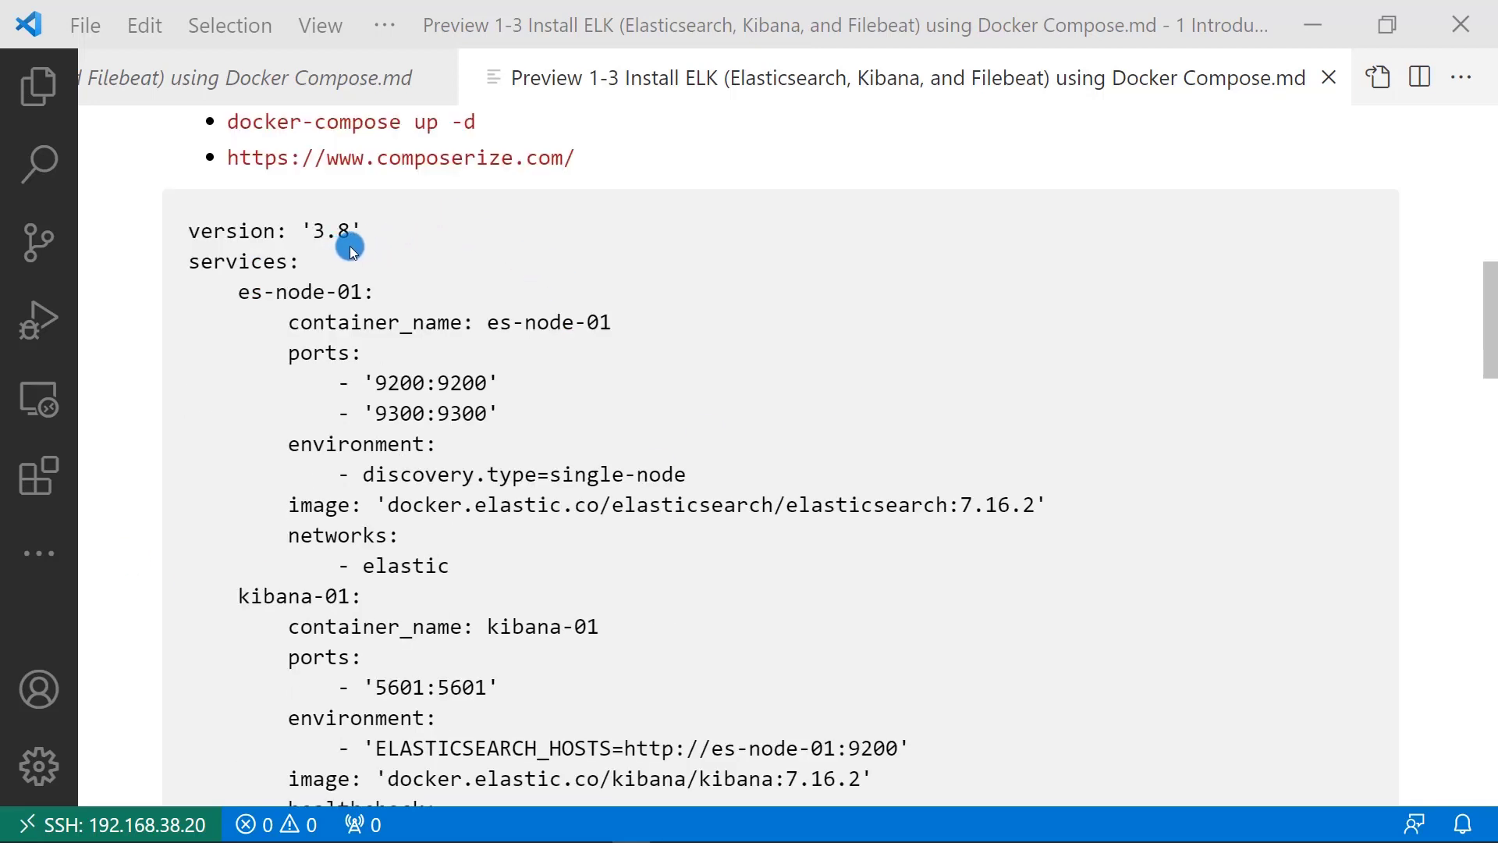
mouse_move(740, 296)
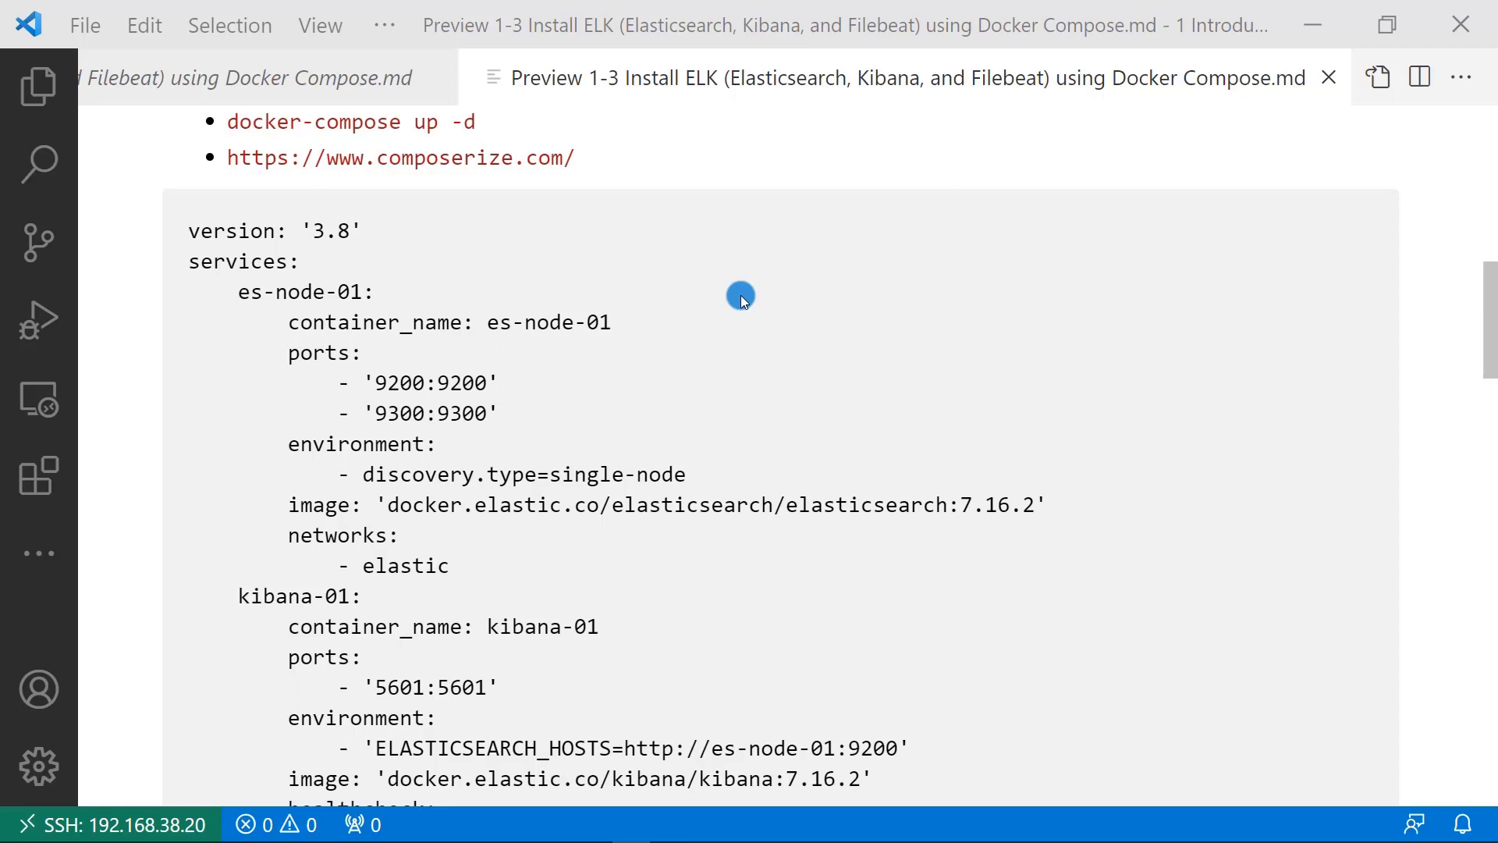
mouse_move(659, 284)
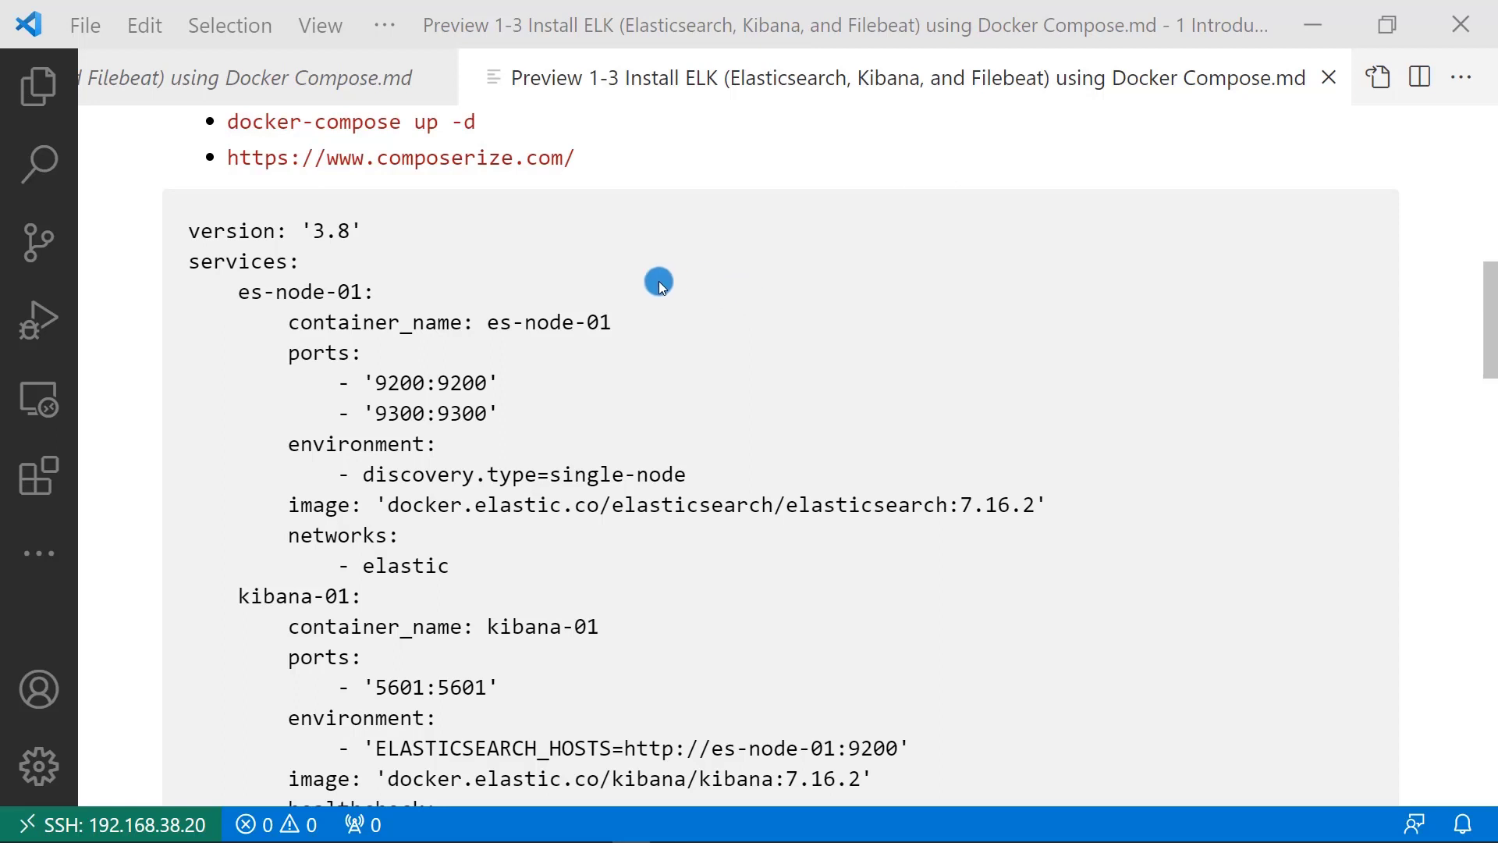
mouse_move(478, 284)
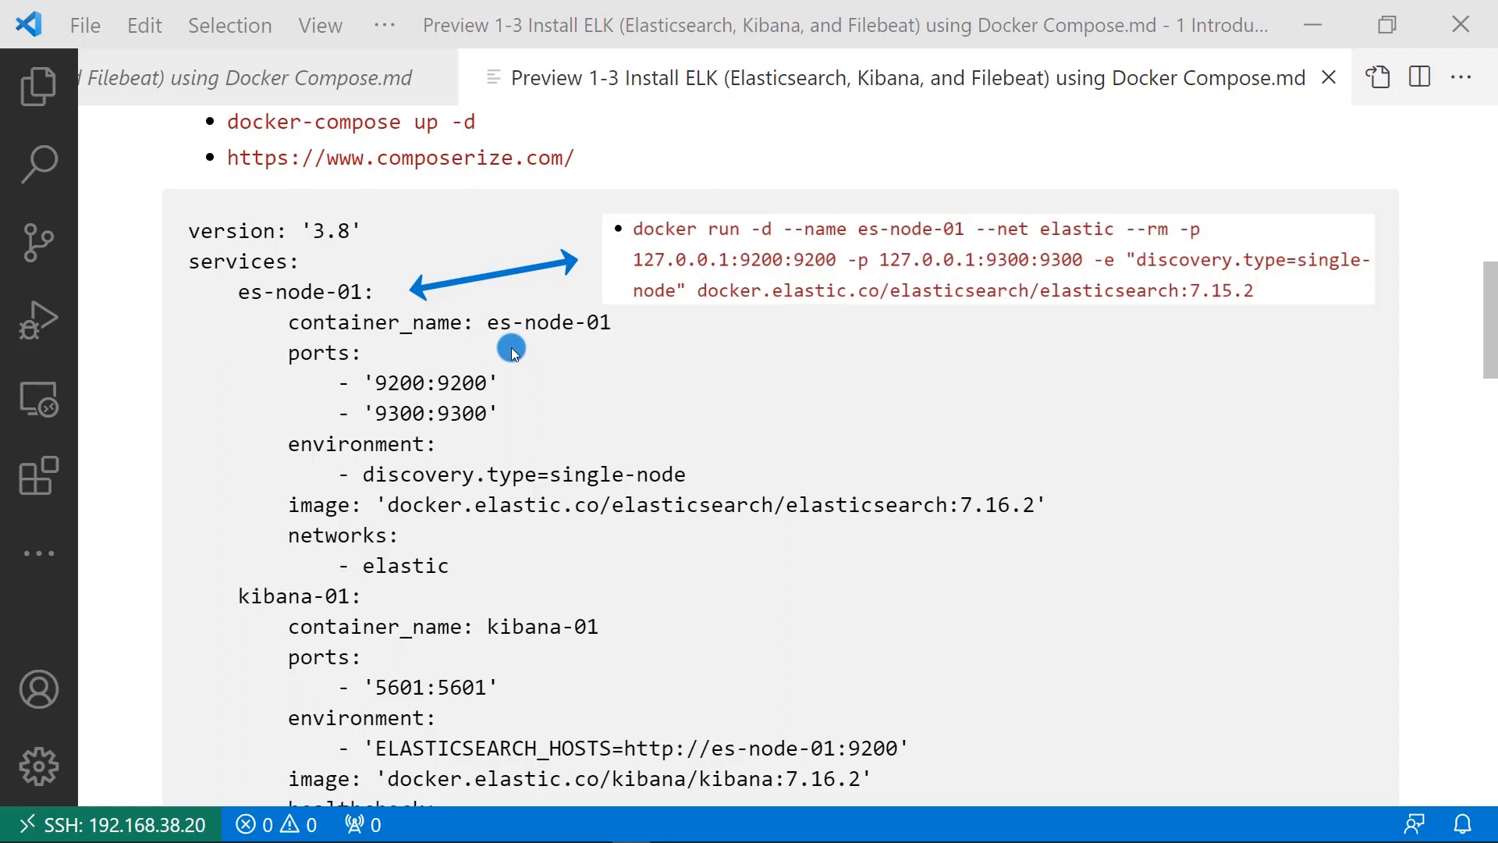
mouse_move(500, 557)
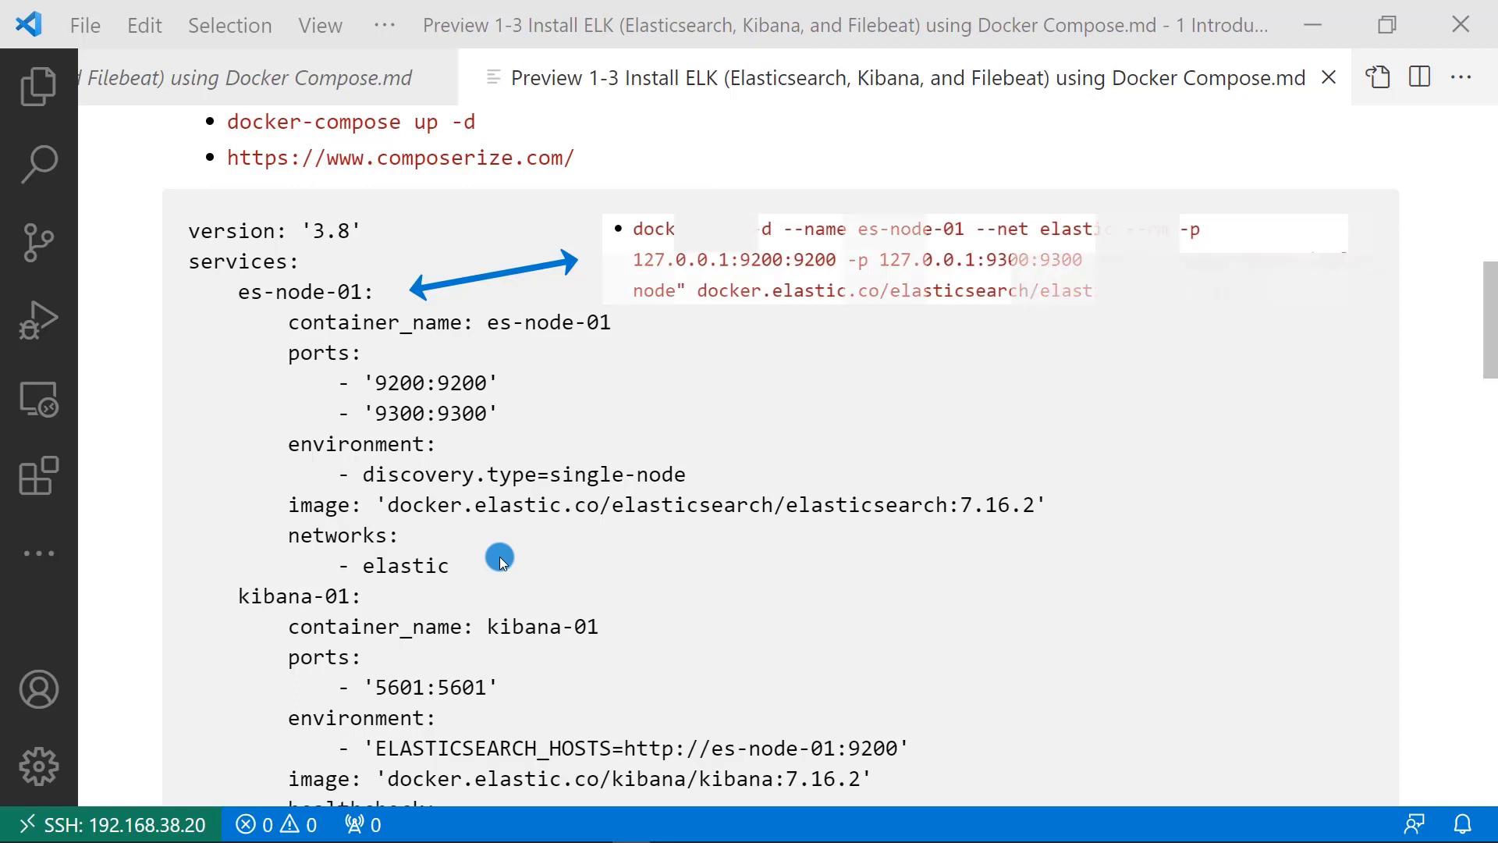
scroll("down", 3)
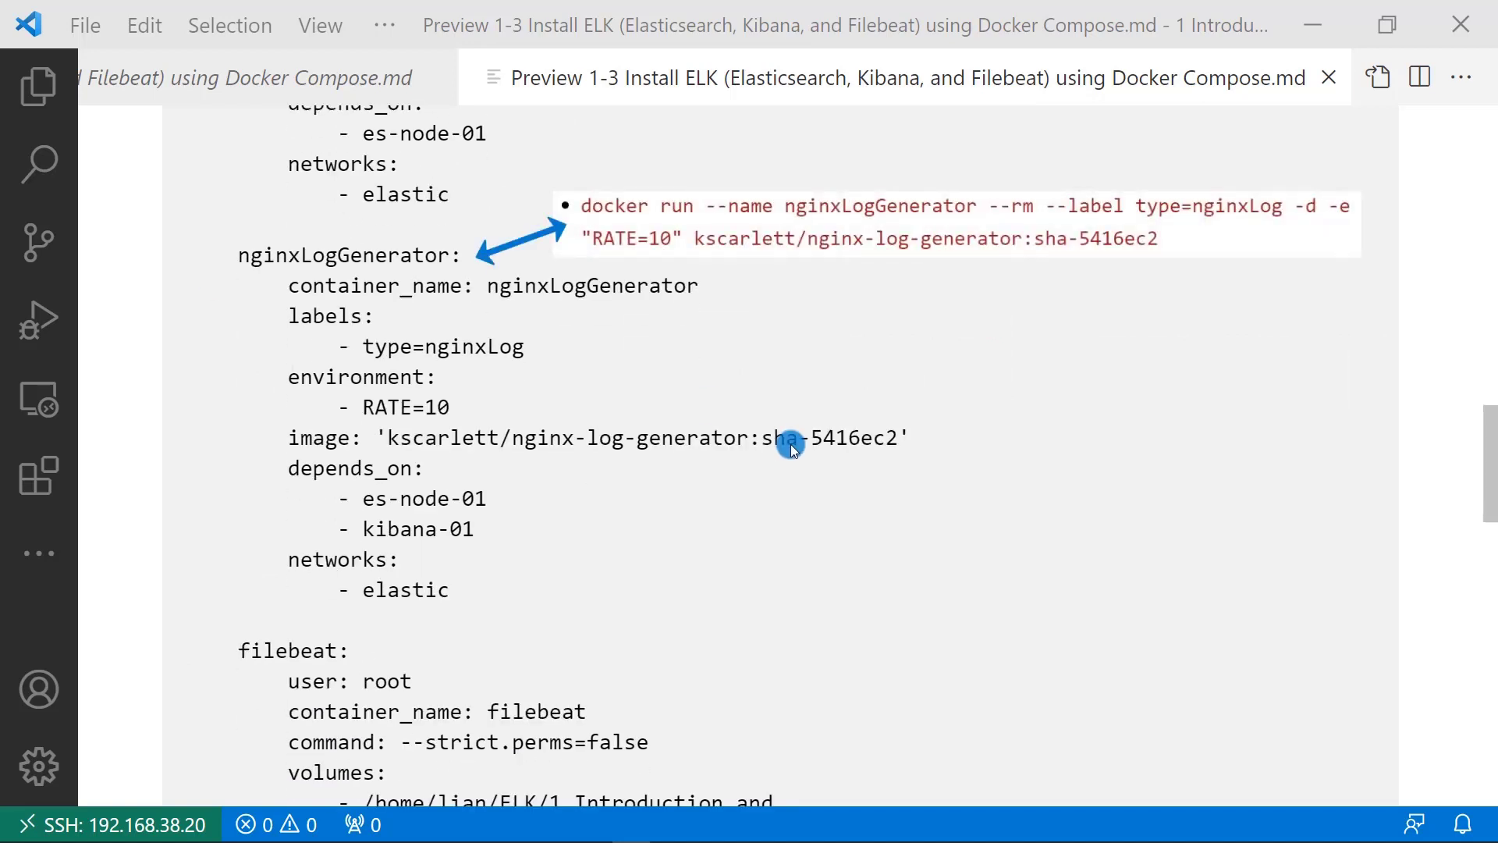
mouse_move(501, 593)
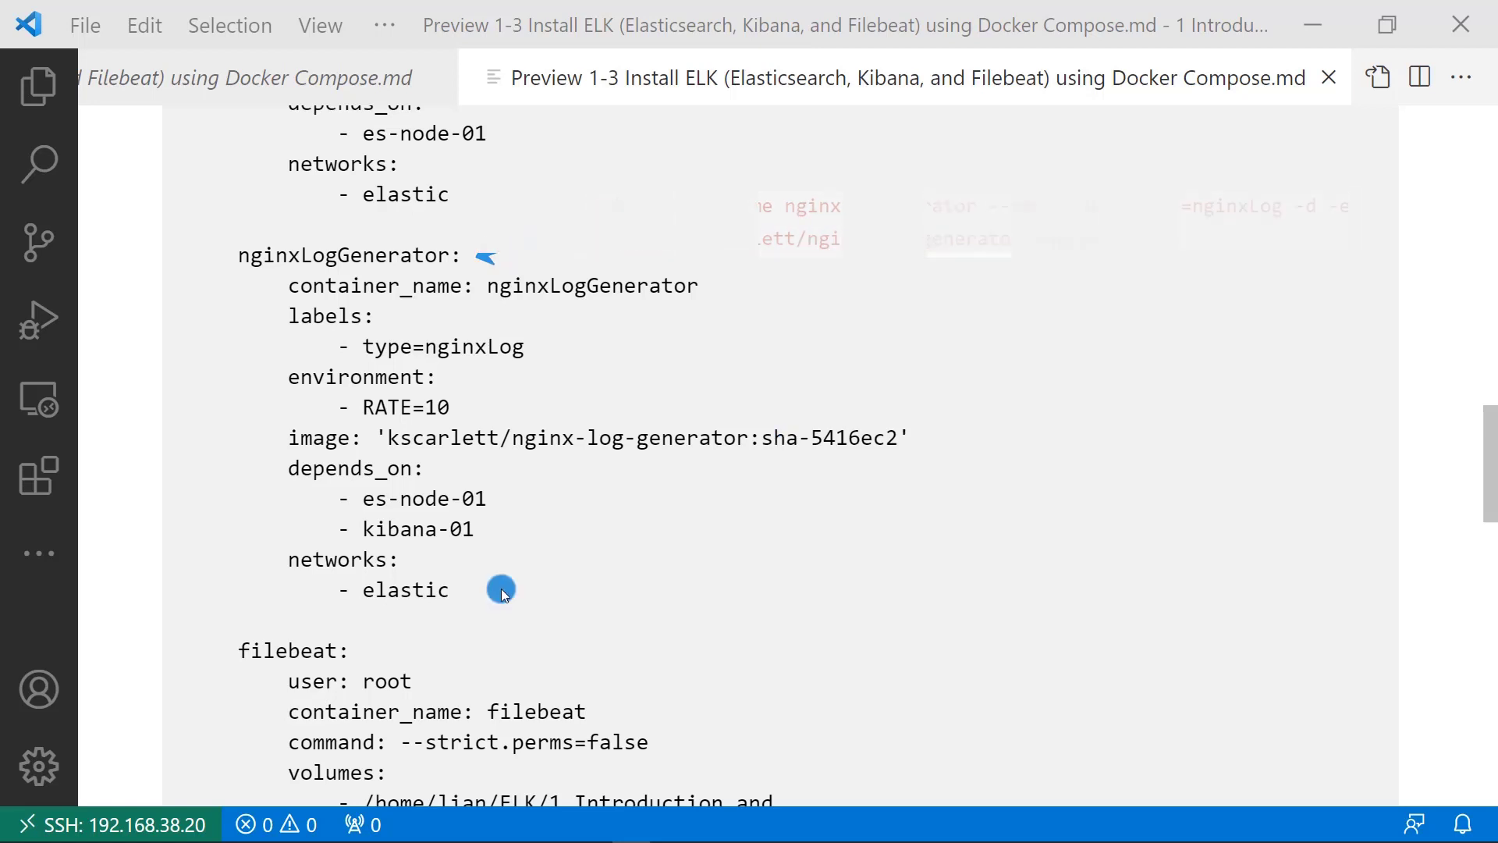
Scroll to the filebeat service and network block at the end of the compose file.
scroll("down", 3)
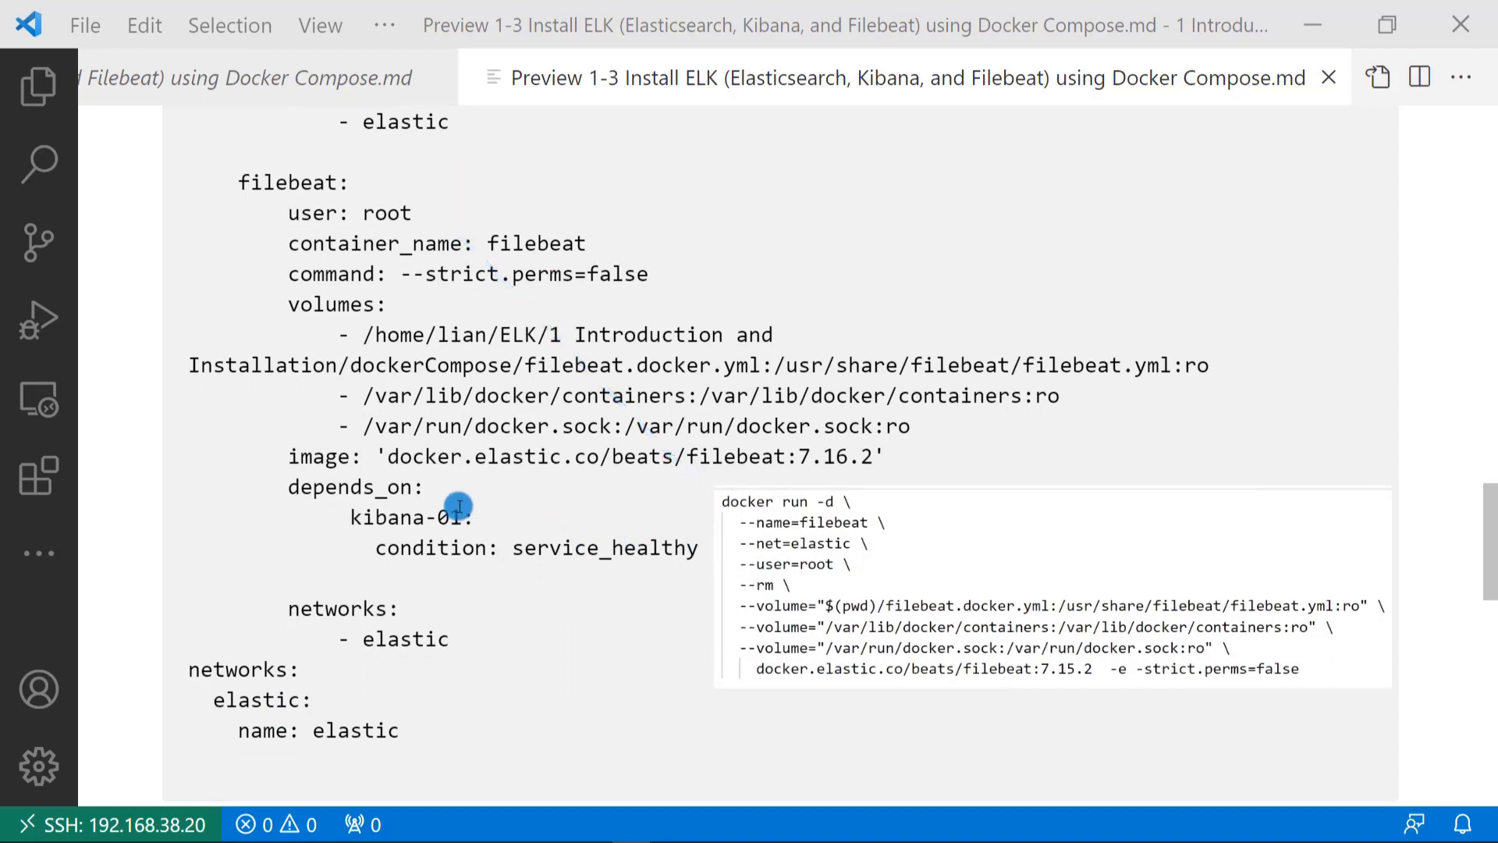
mouse_move(768, 363)
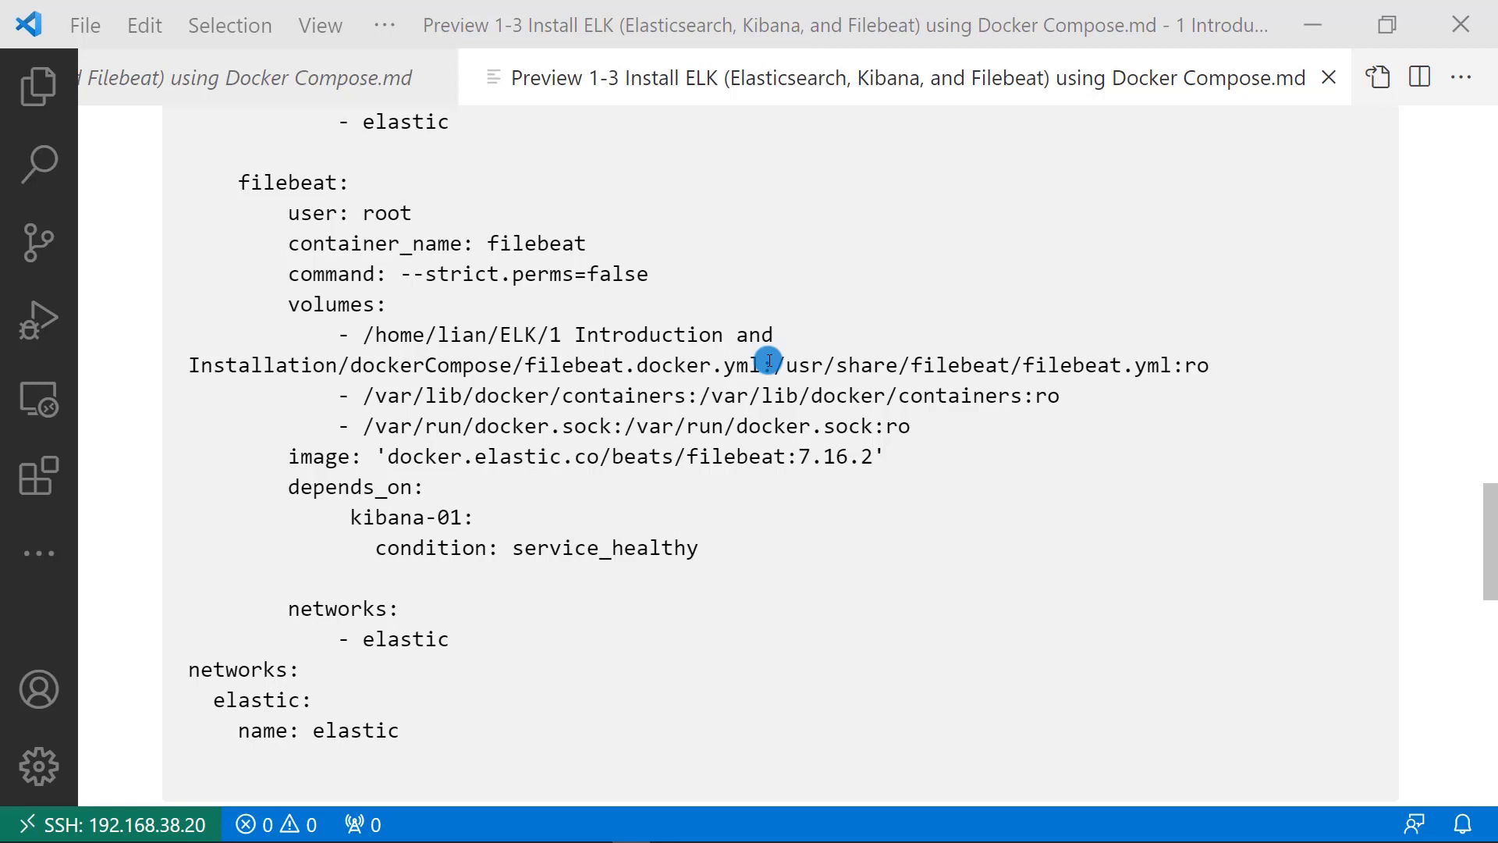
scroll("down", 3)
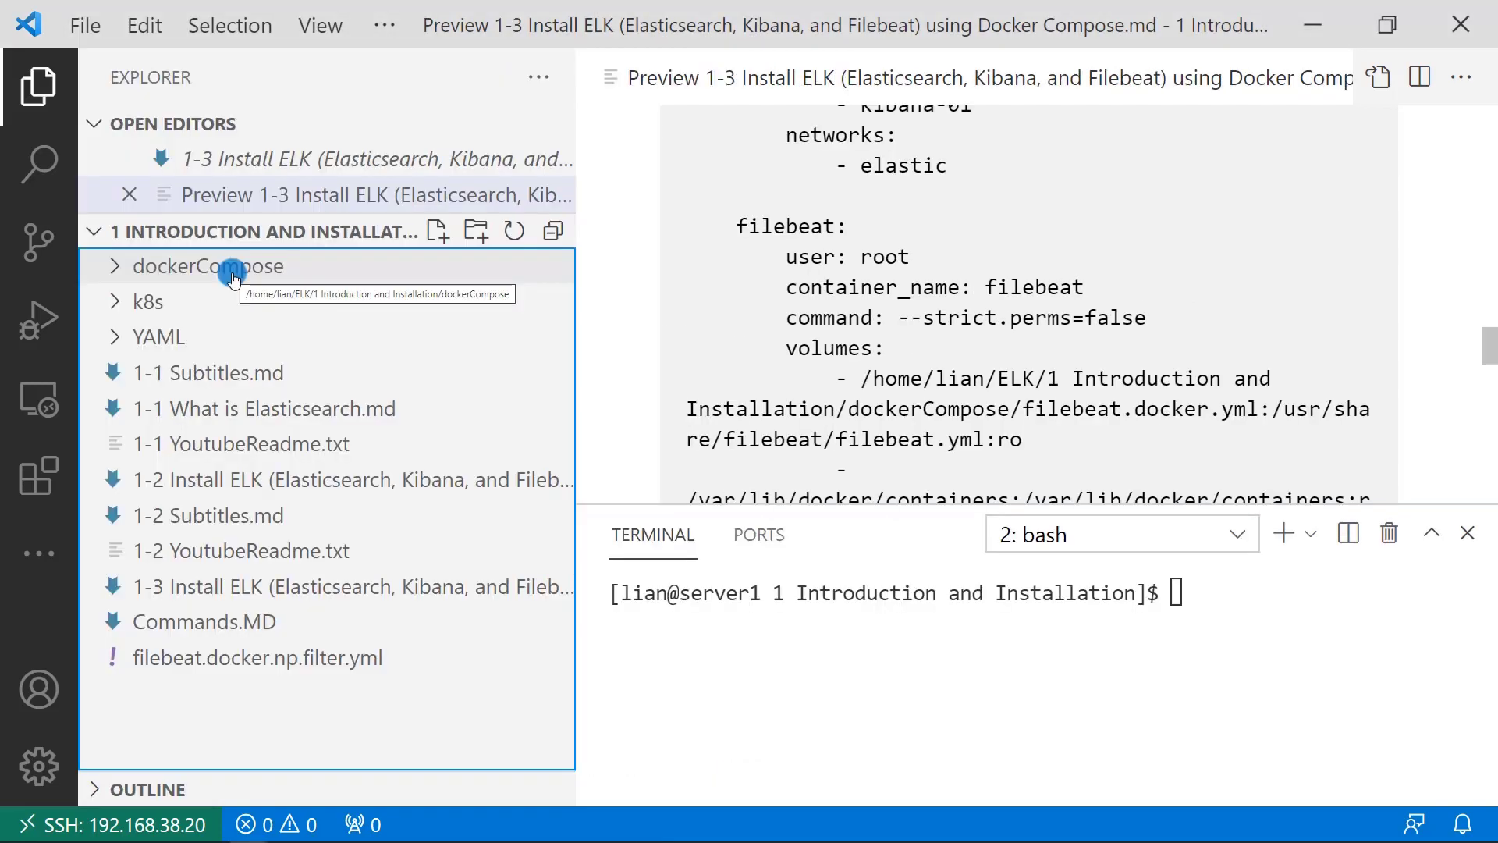
Open an integrated terminal in the dockerCompose folder and list its files with ls -al.
right_click(208, 266)
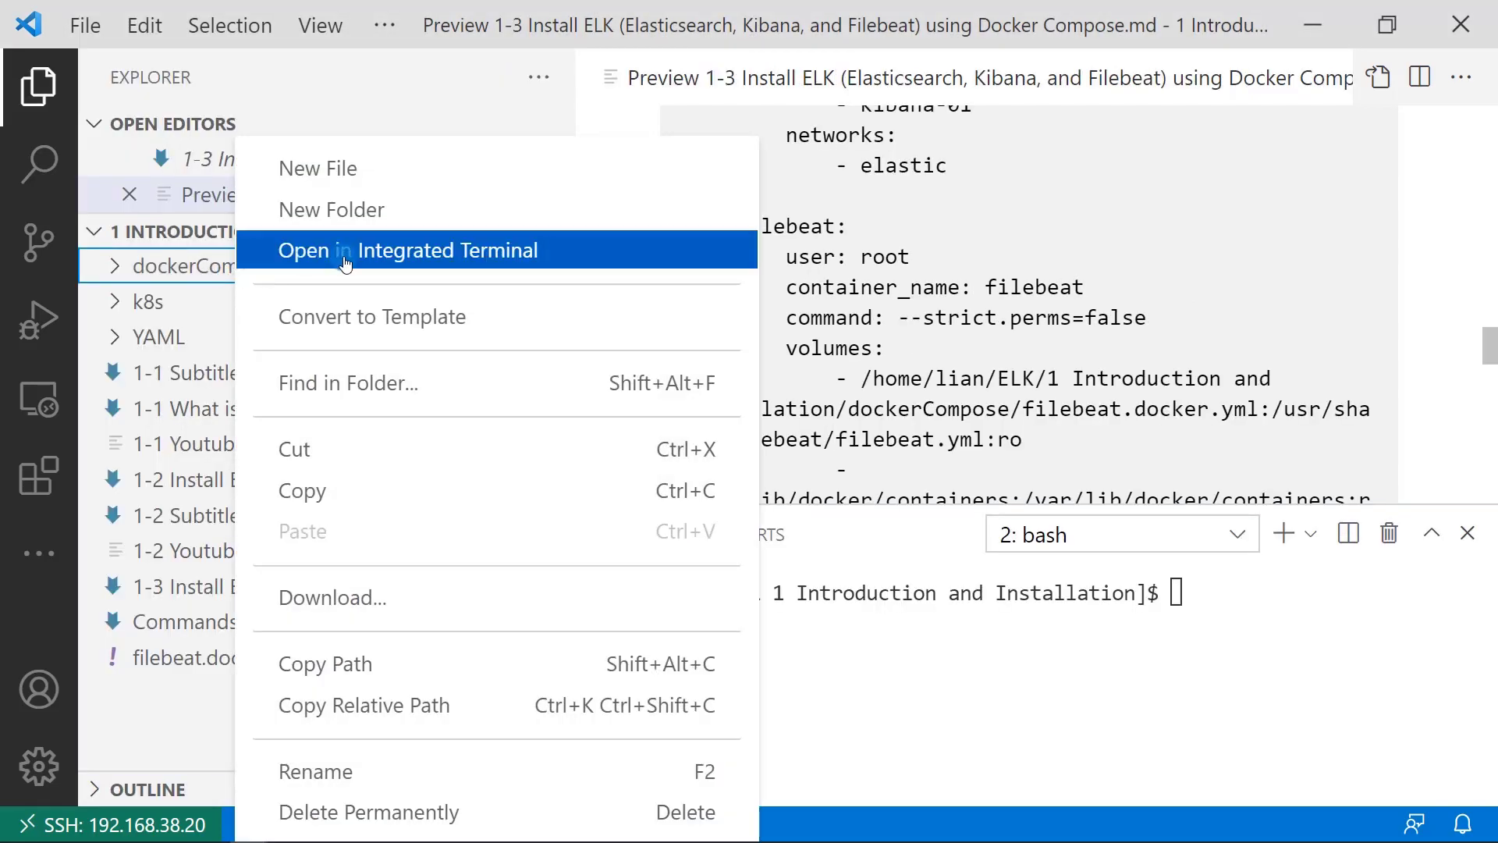
left_click(405, 250)
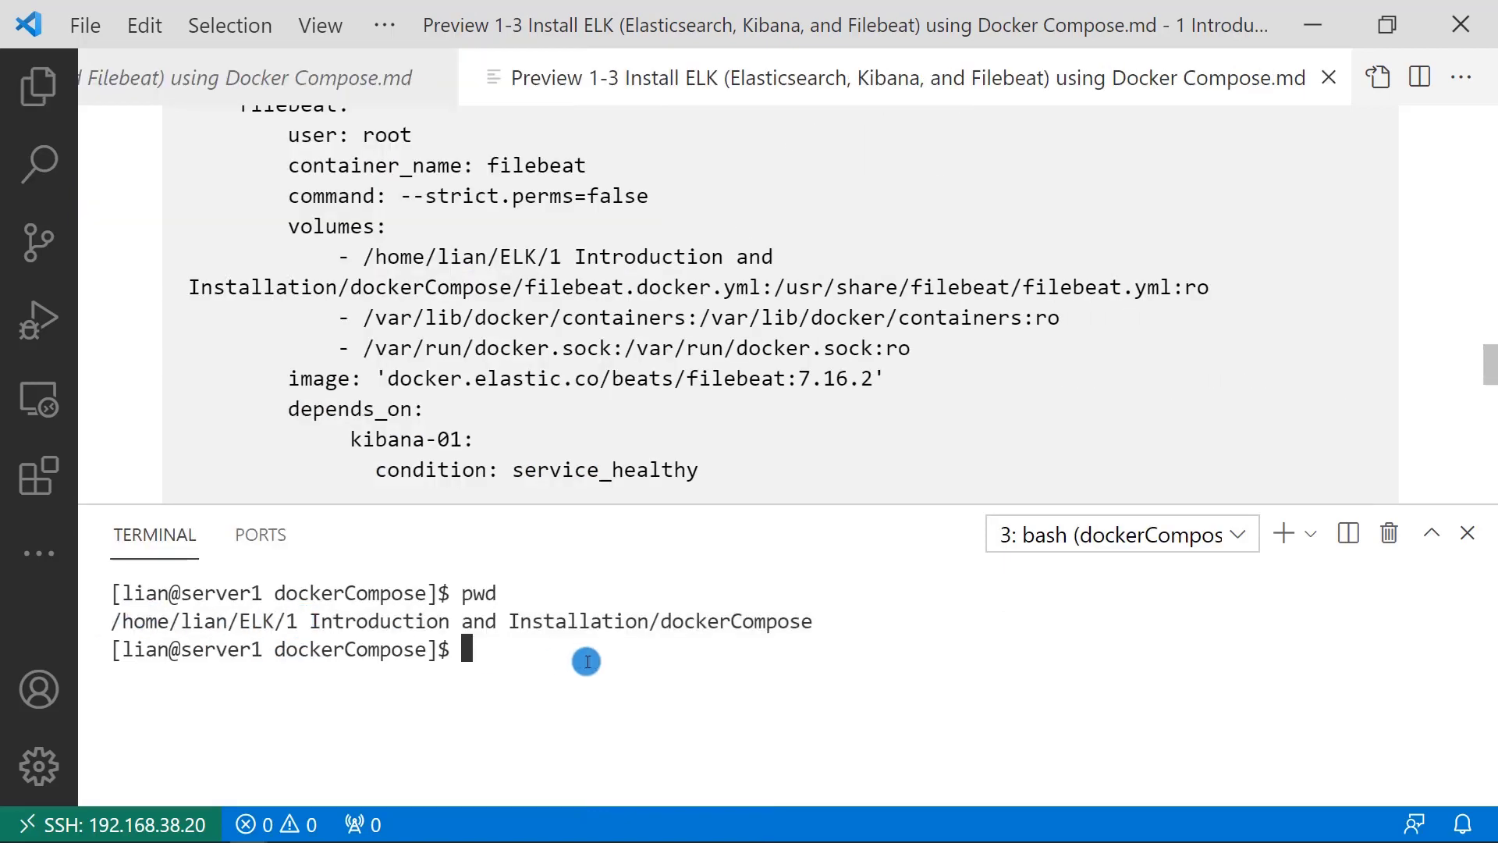
type("ls -al")
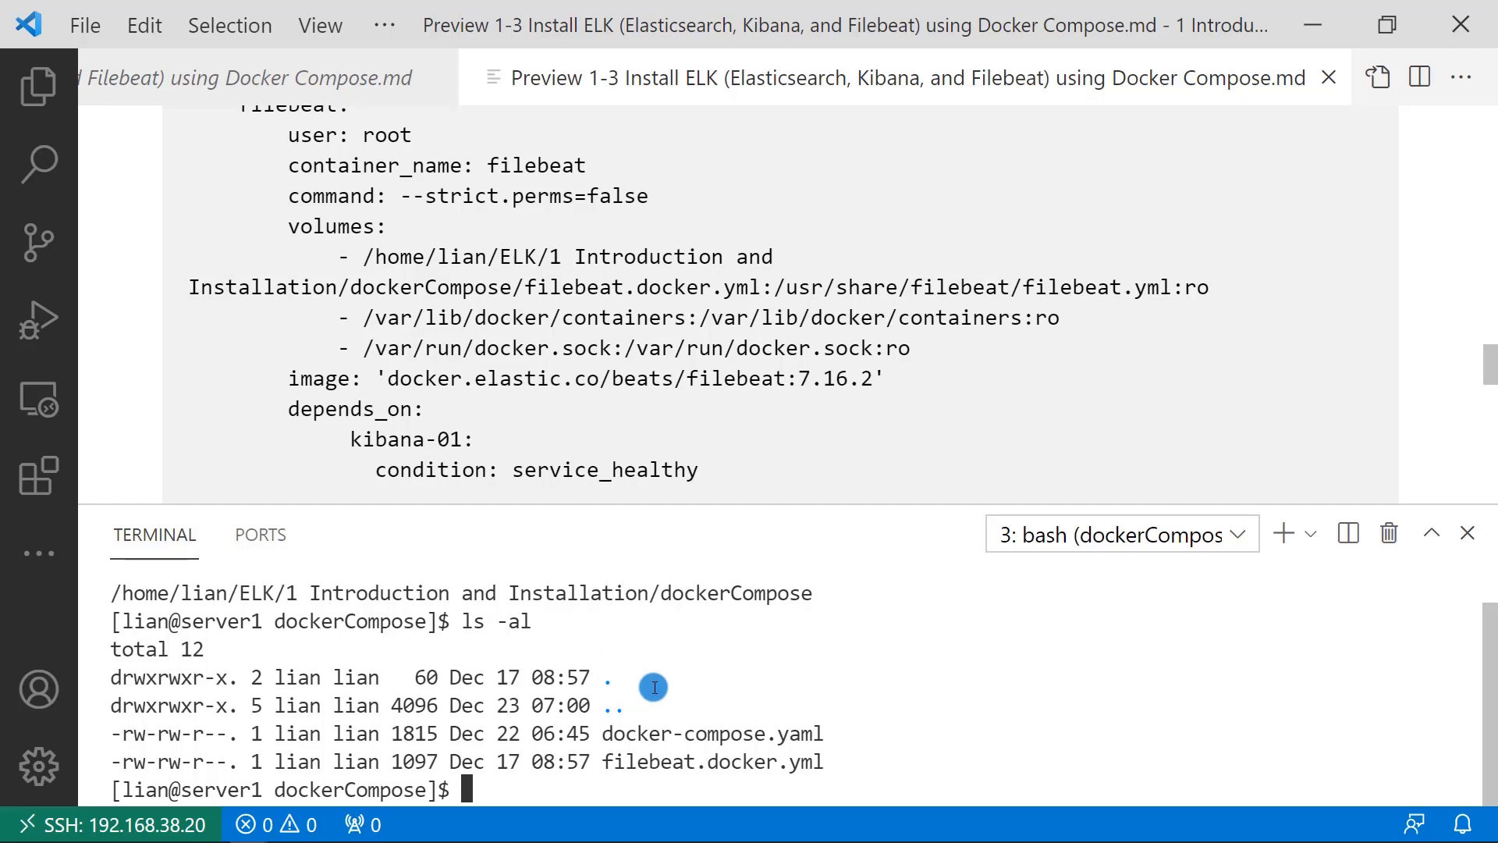
mouse_move(752, 720)
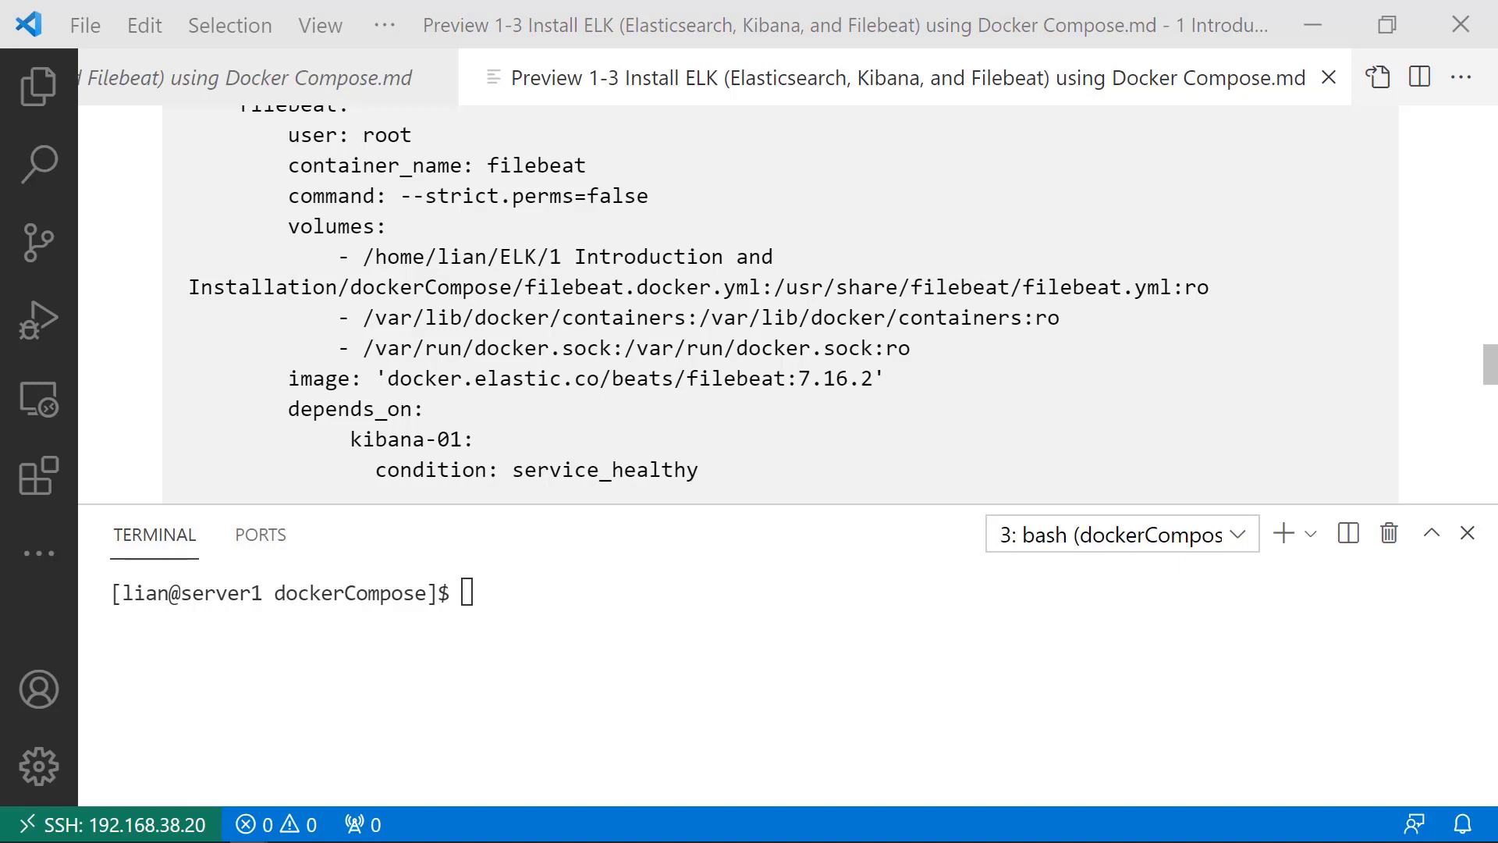
Start all compose containers in the background with docker-compose up -d.
type("docker-compose up -d")
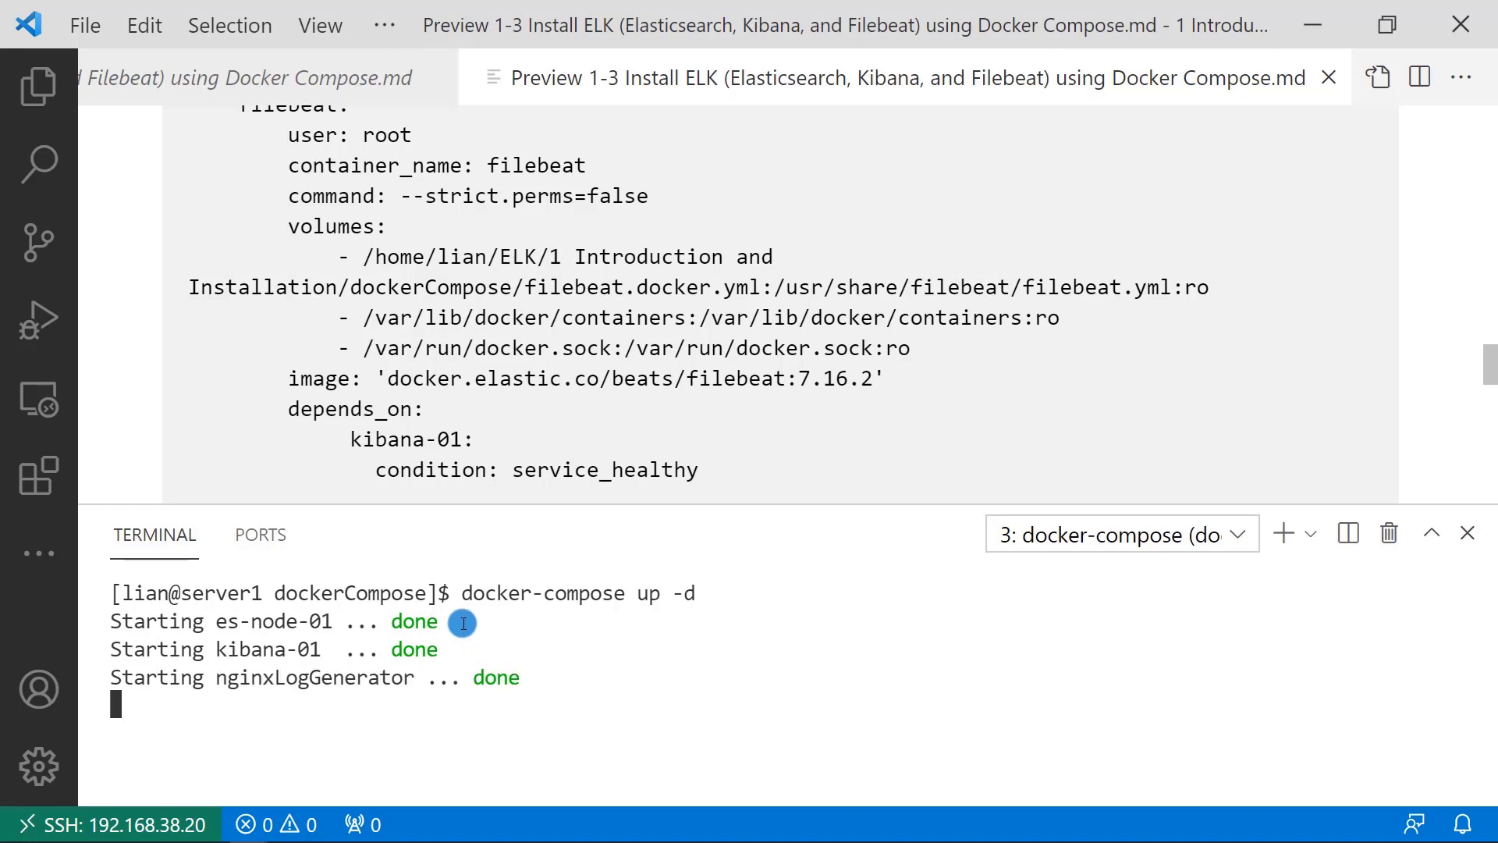
mouse_move(381, 679)
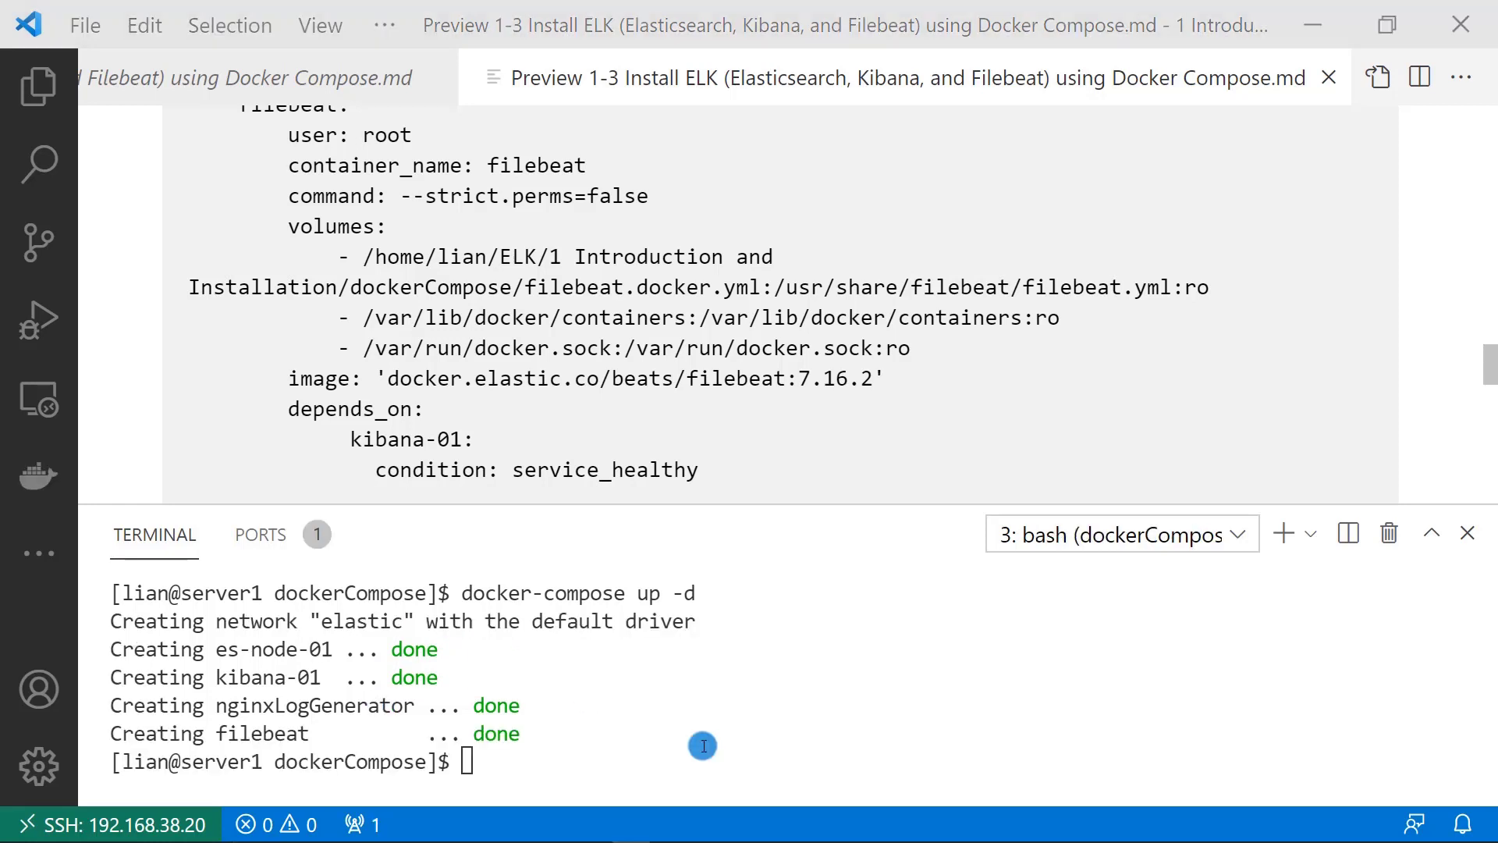
mouse_move(38, 476)
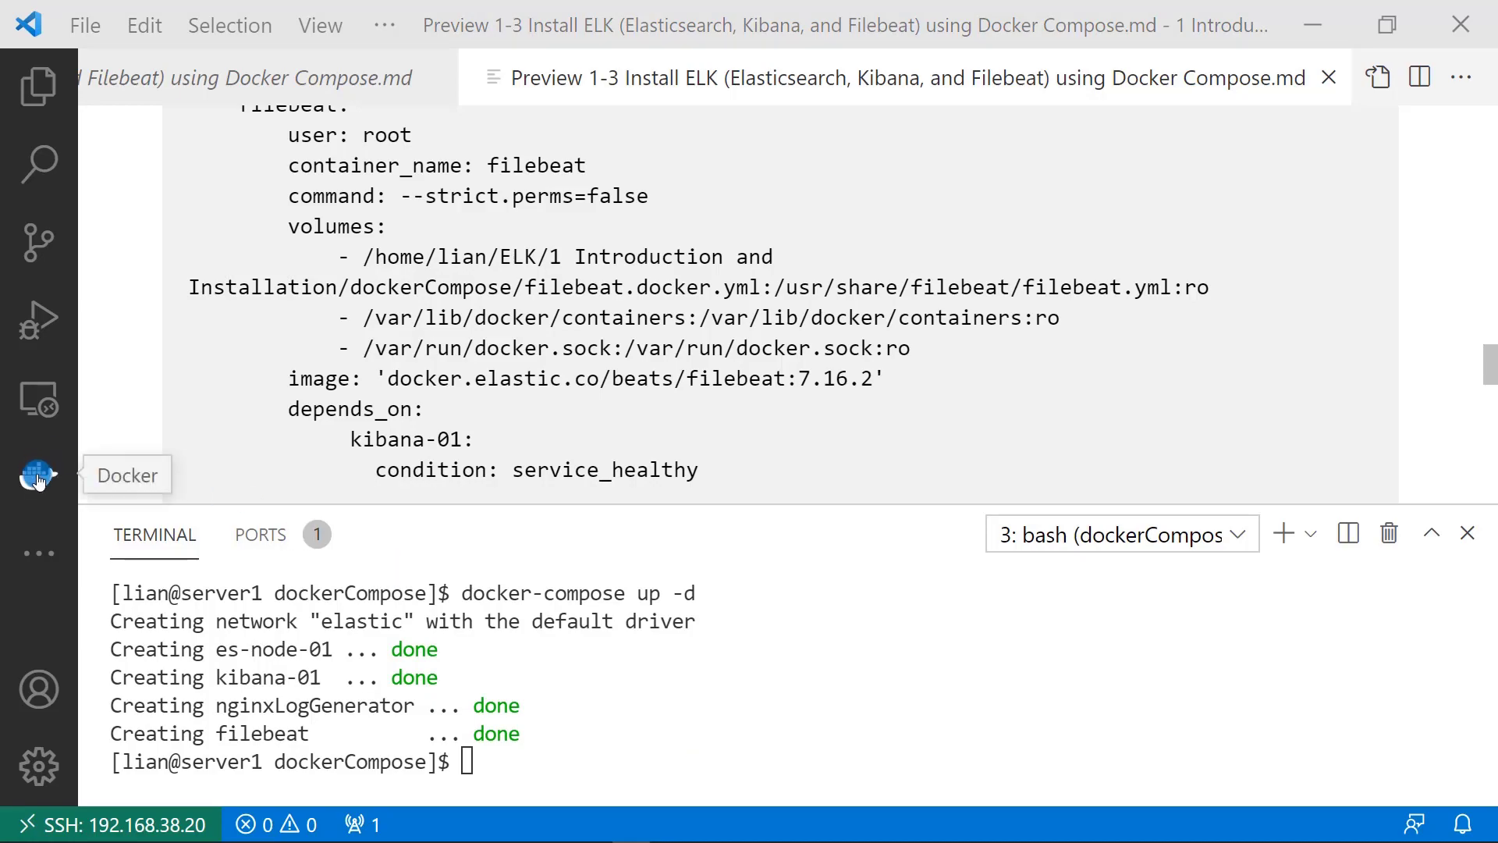
Show the Docker sidebar and follow the filebeat container's logs.
left_click(37, 474)
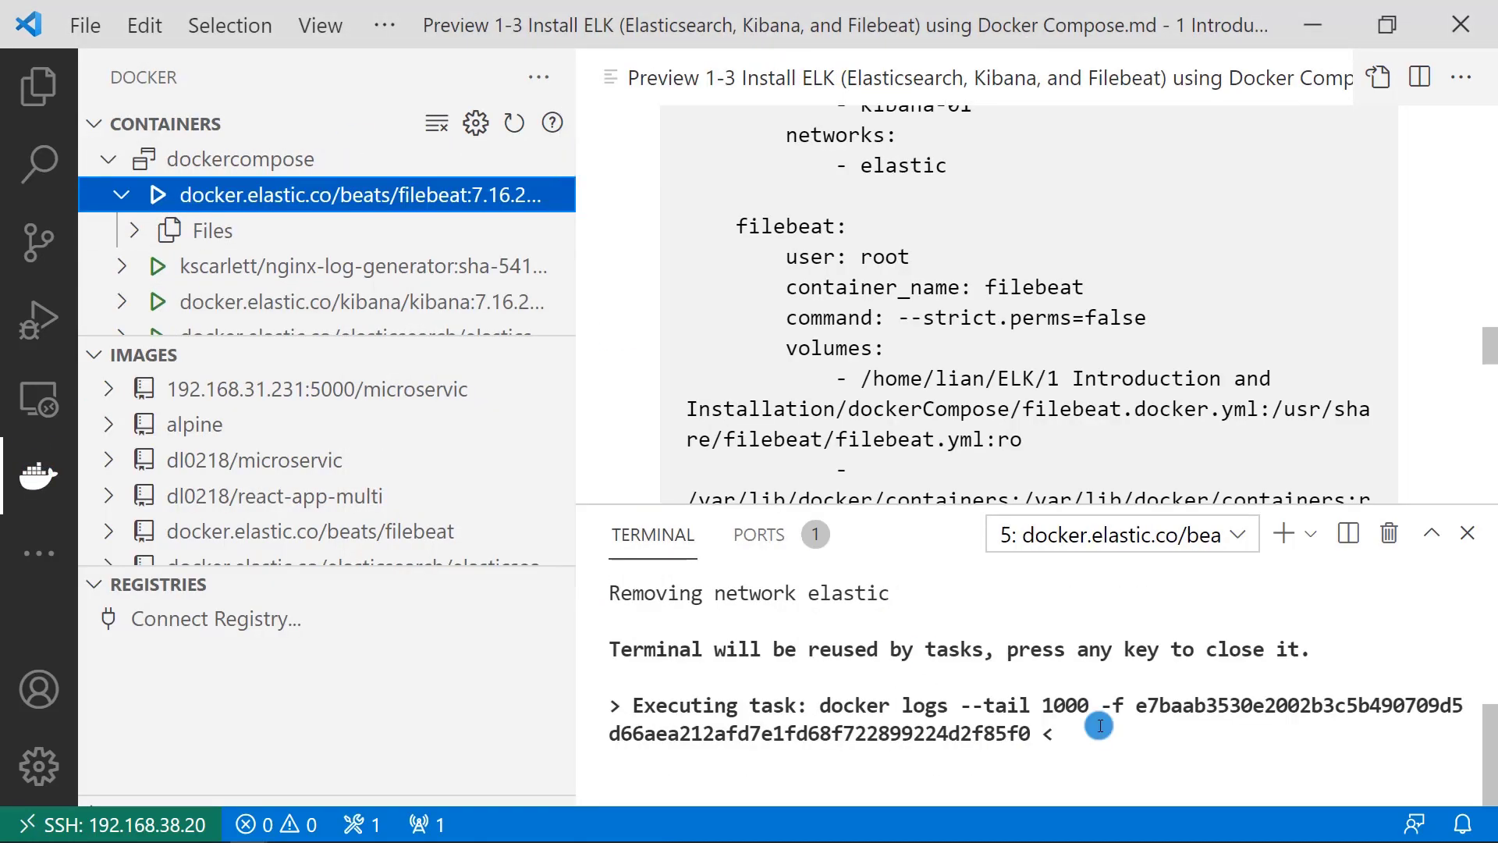
left_click(363, 265)
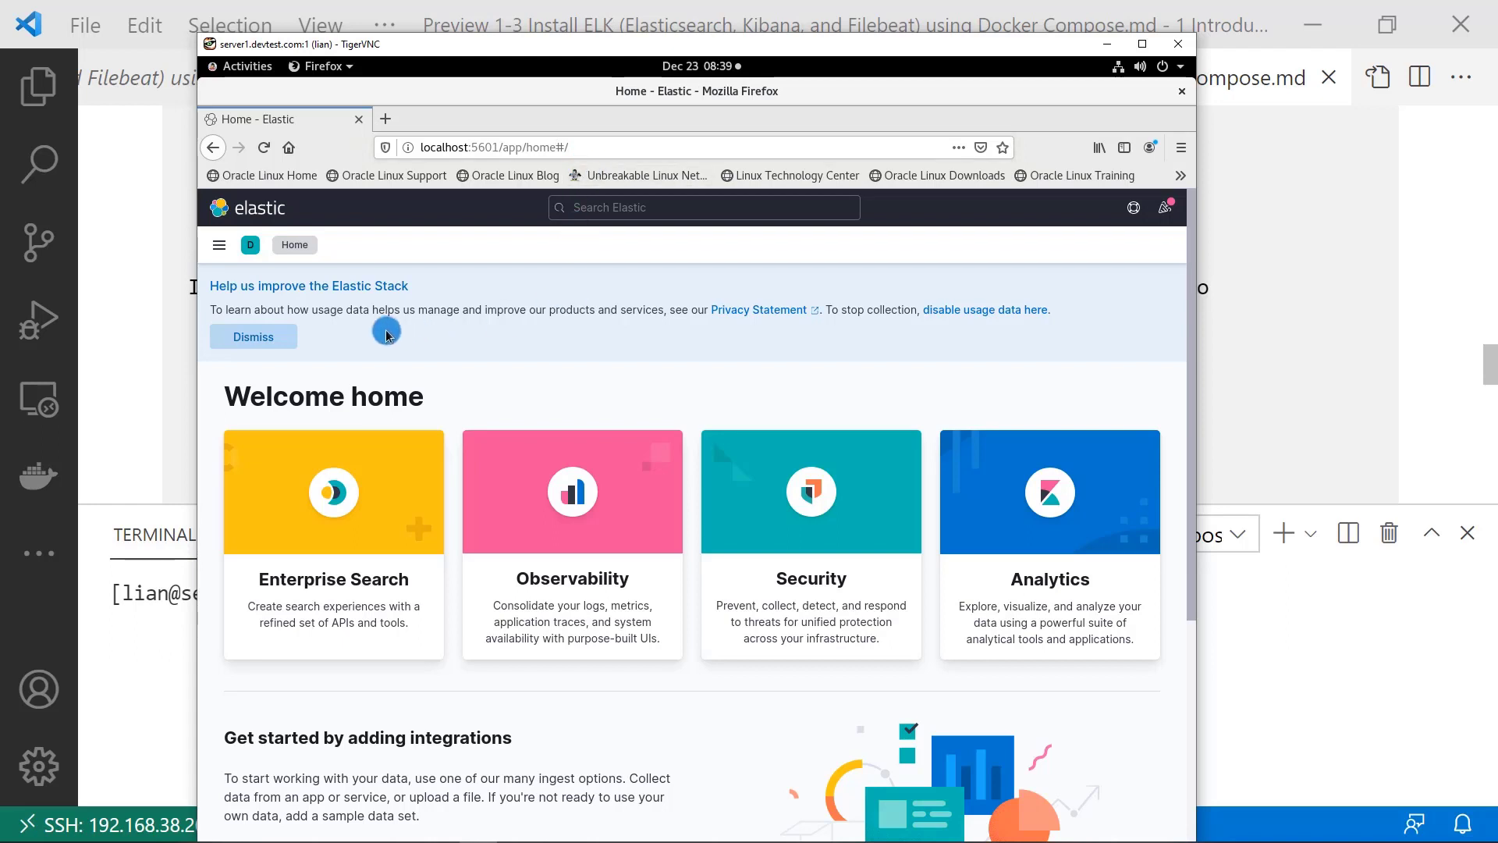
mouse_move(381, 334)
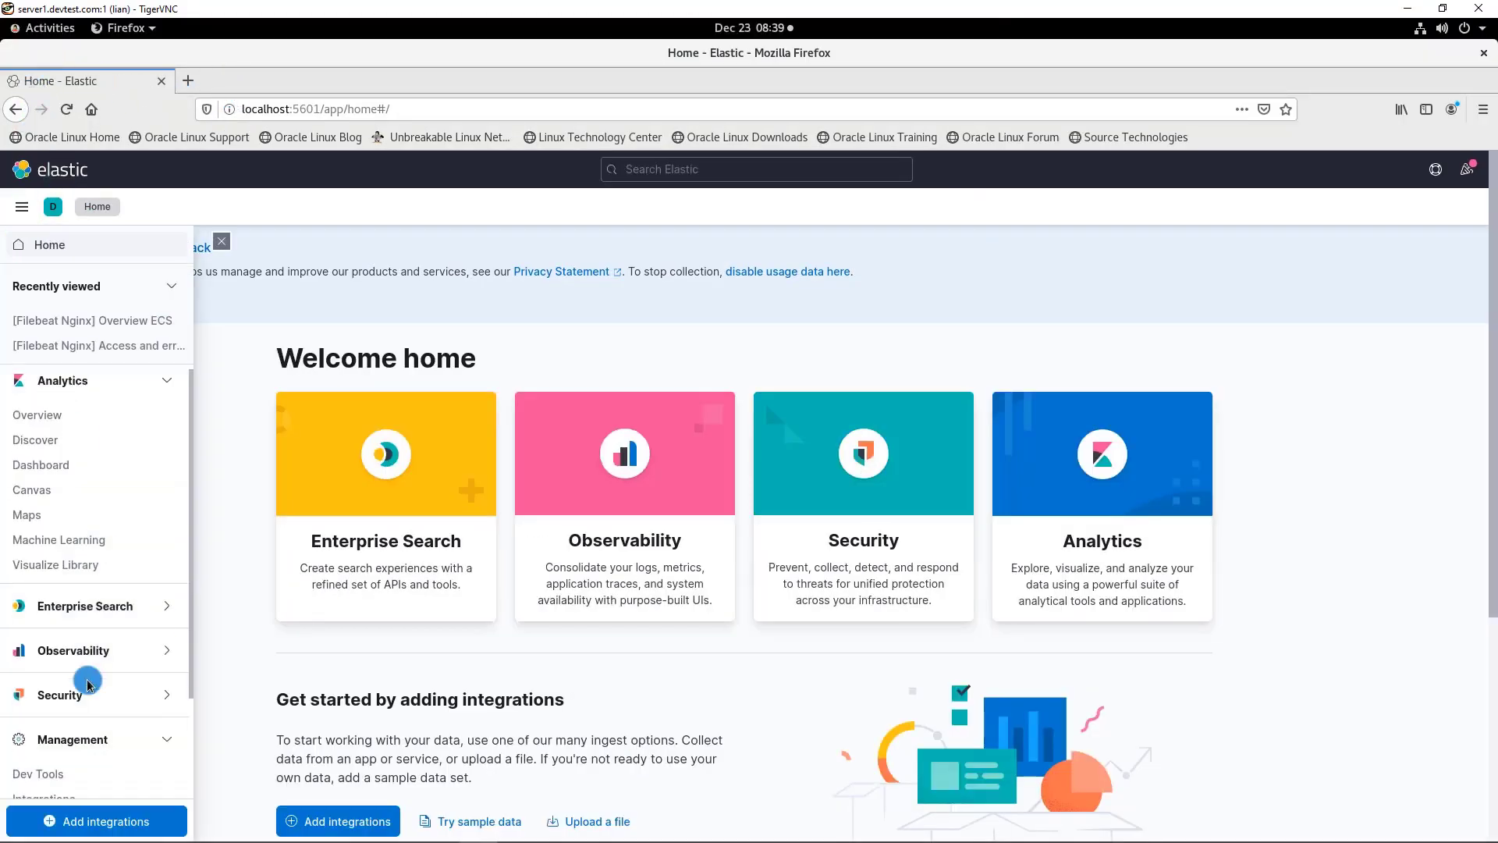
Go to Stack Management and list the index patterns, showing filebeat-*.
left_click(73, 738)
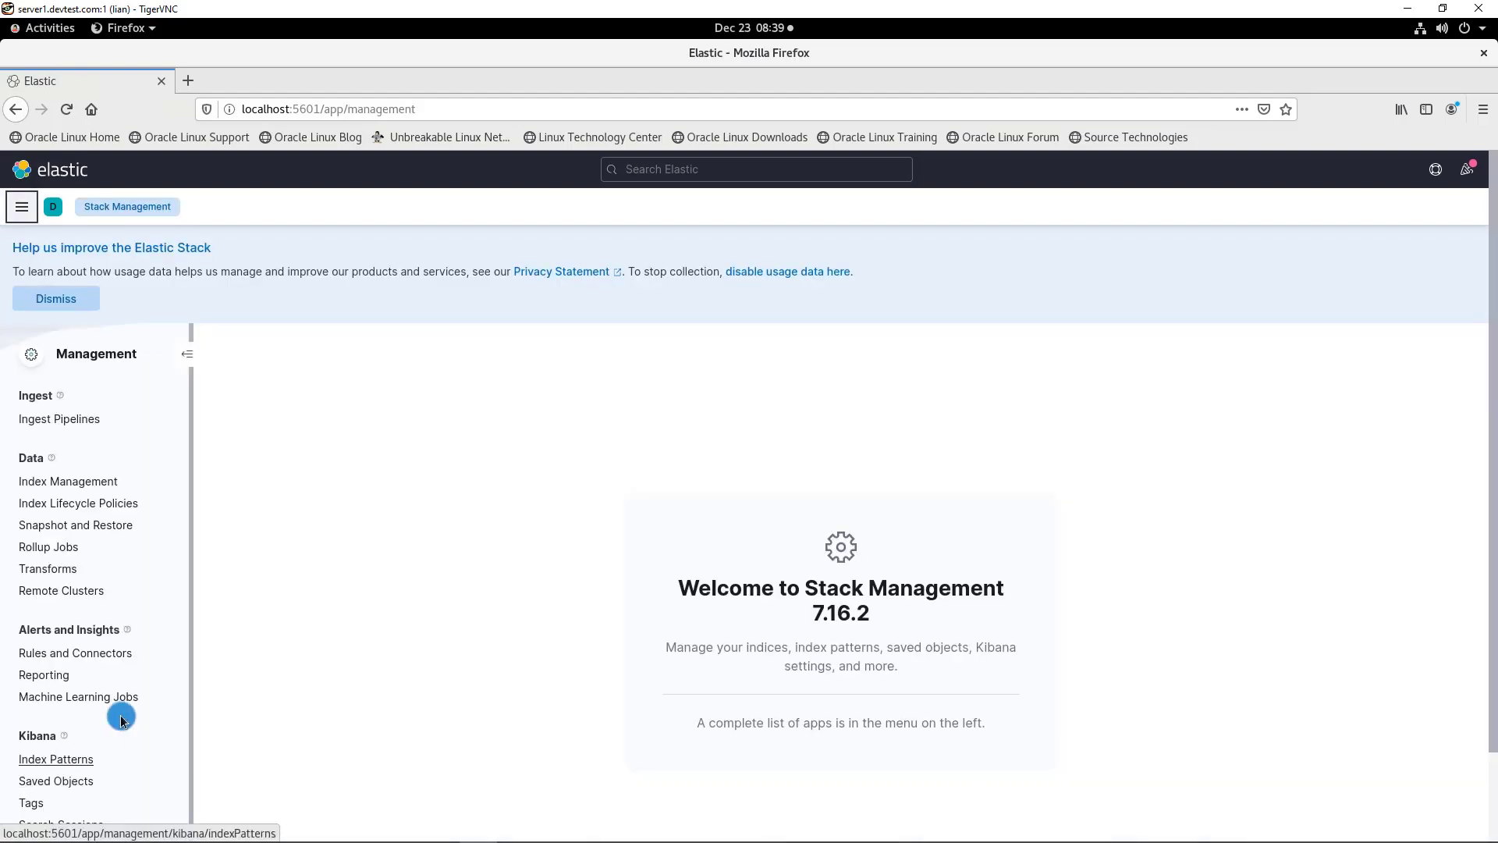
left_click(56, 758)
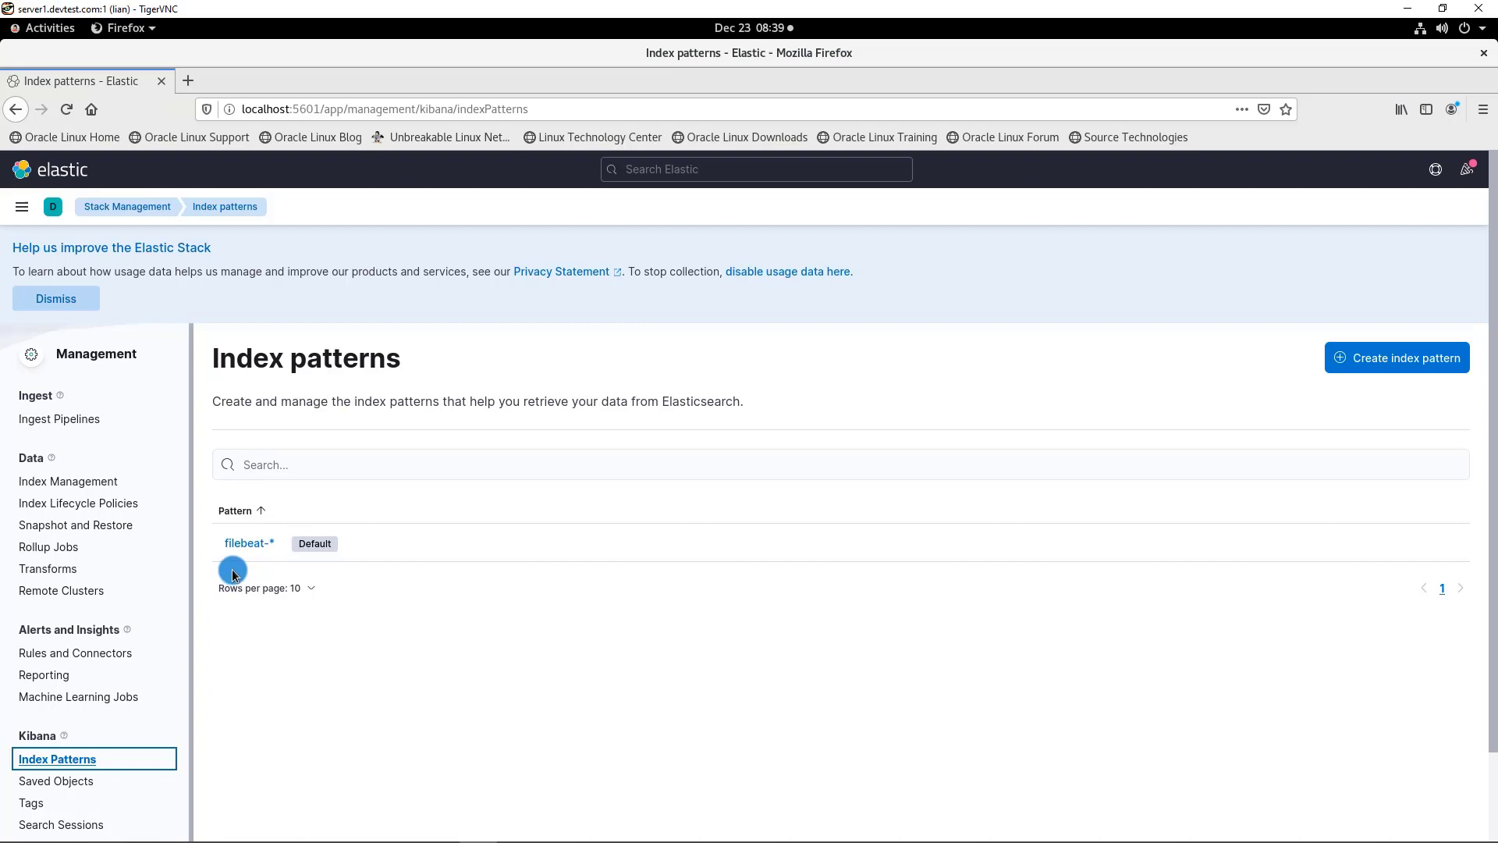
View the filebeat-* pattern's fields, then the filebeat-7.16.2 index and its document count in Index Management.
left_click(248, 543)
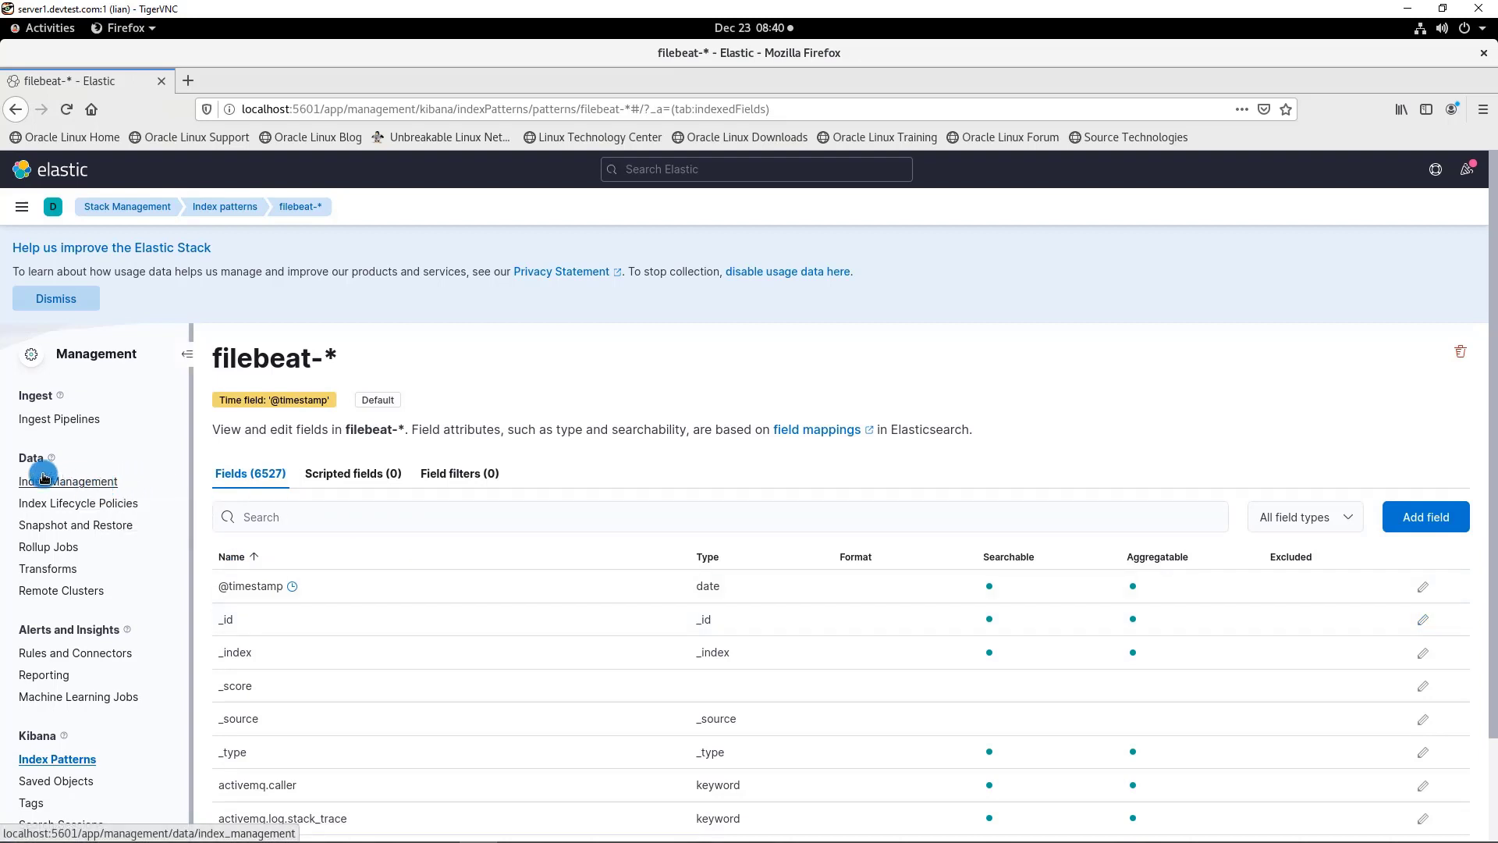
left_click(69, 480)
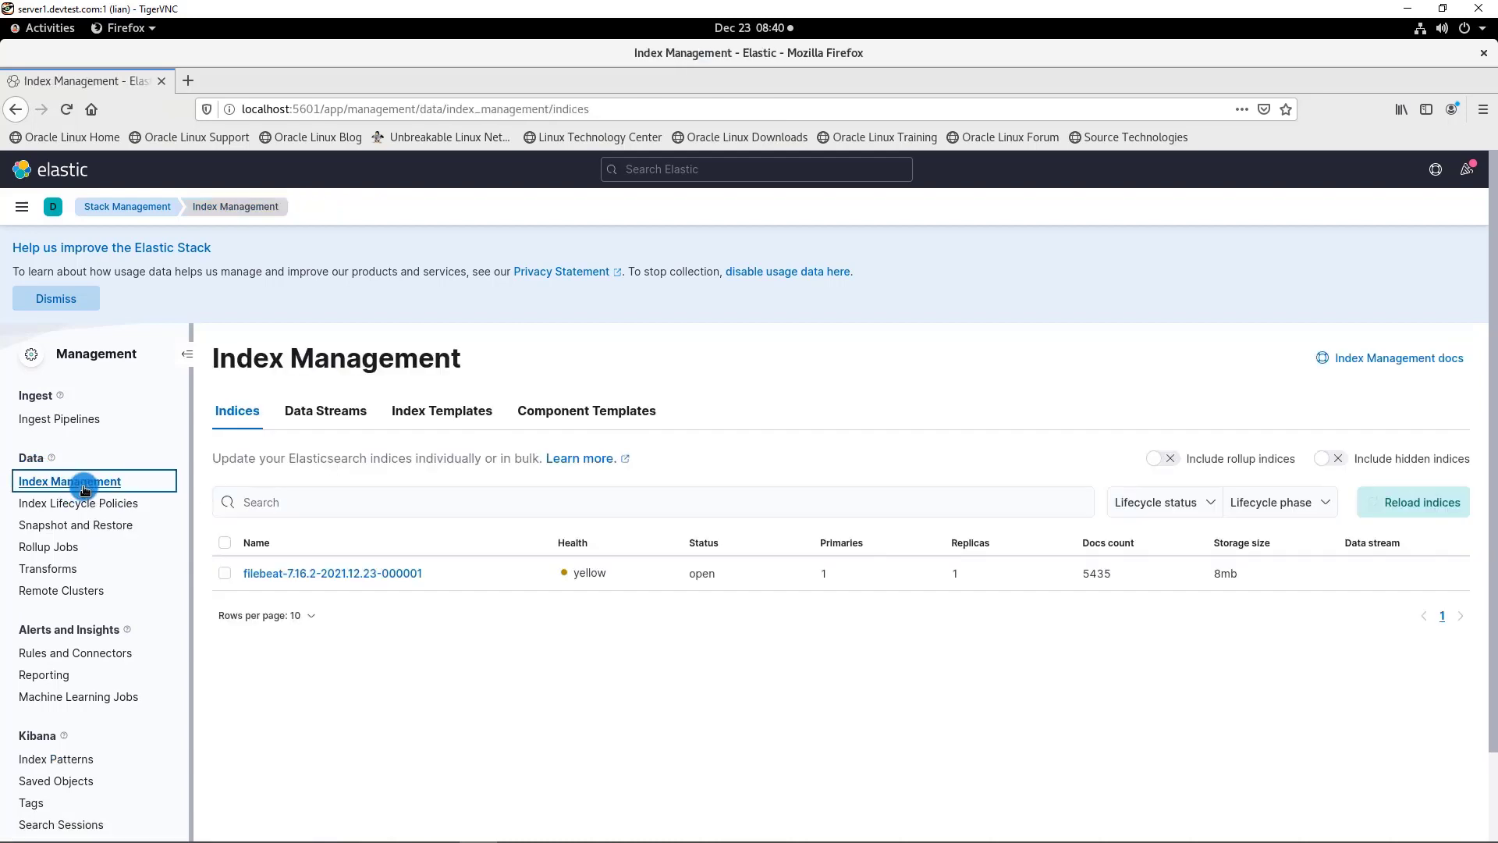
mouse_move(1072, 582)
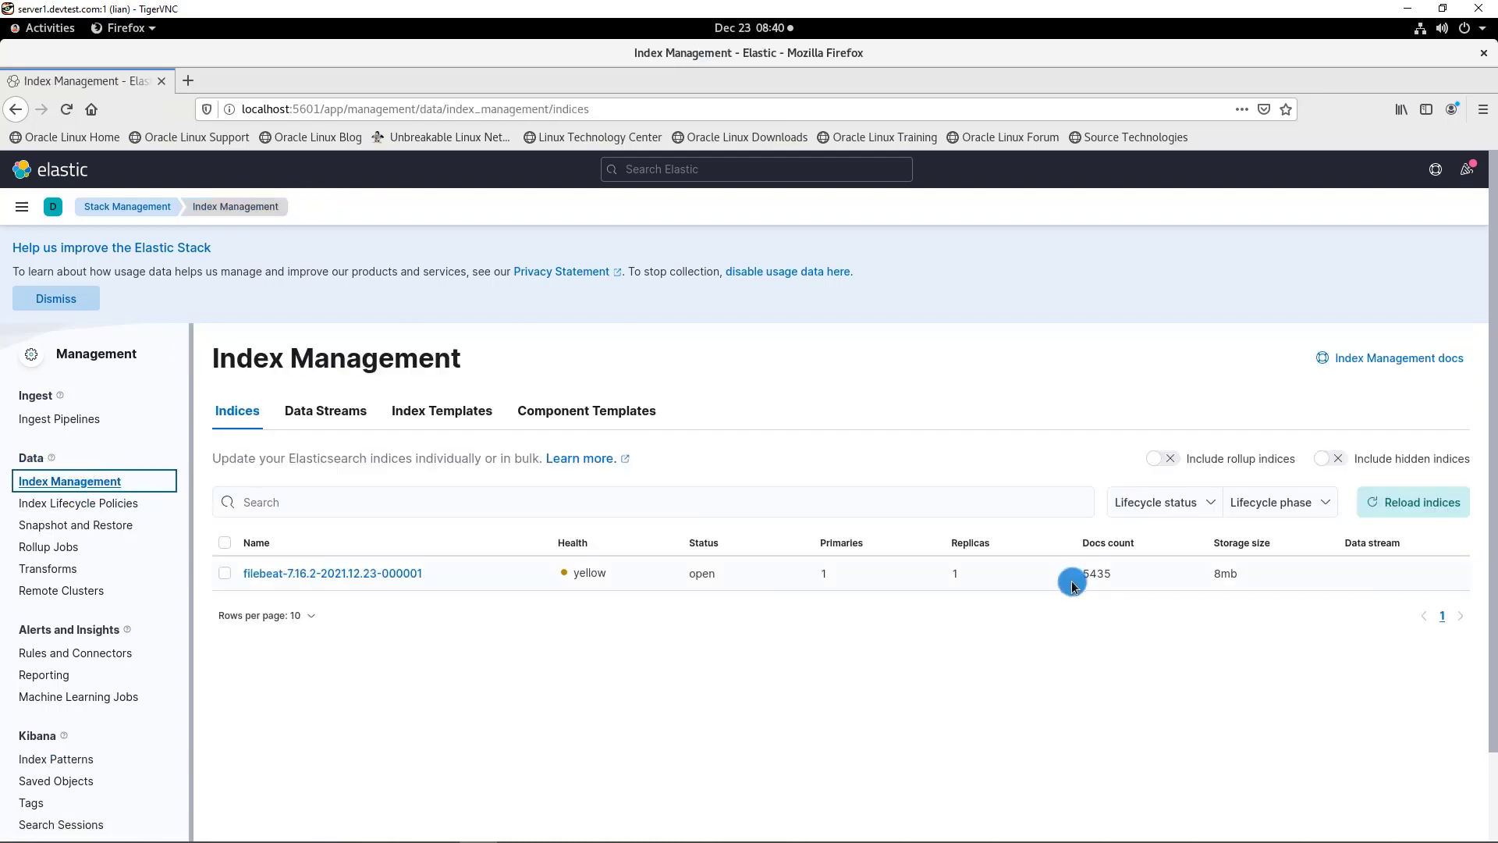
mouse_move(1081, 585)
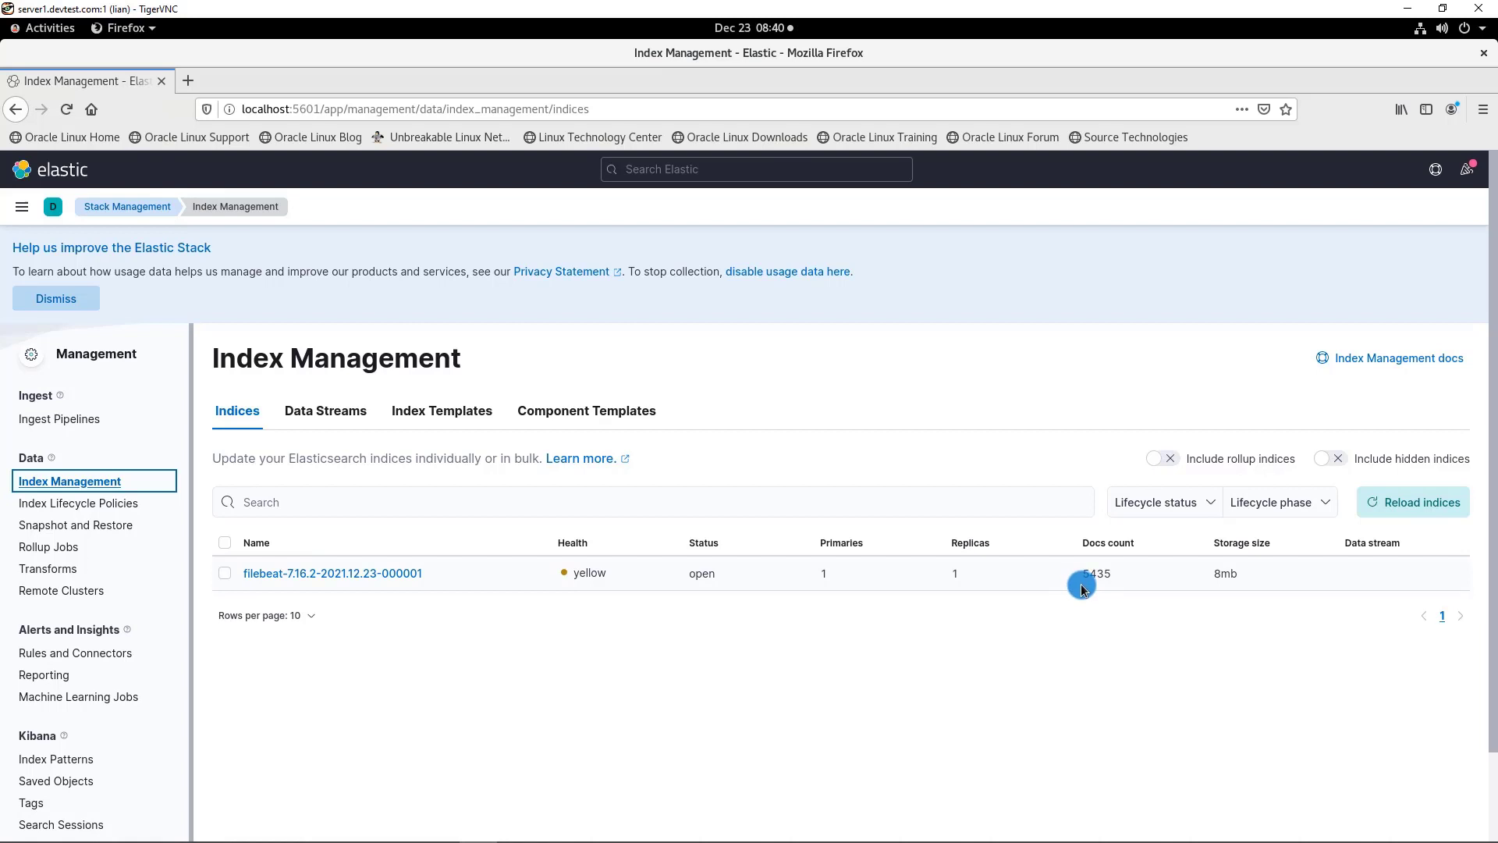
mouse_move(1095, 590)
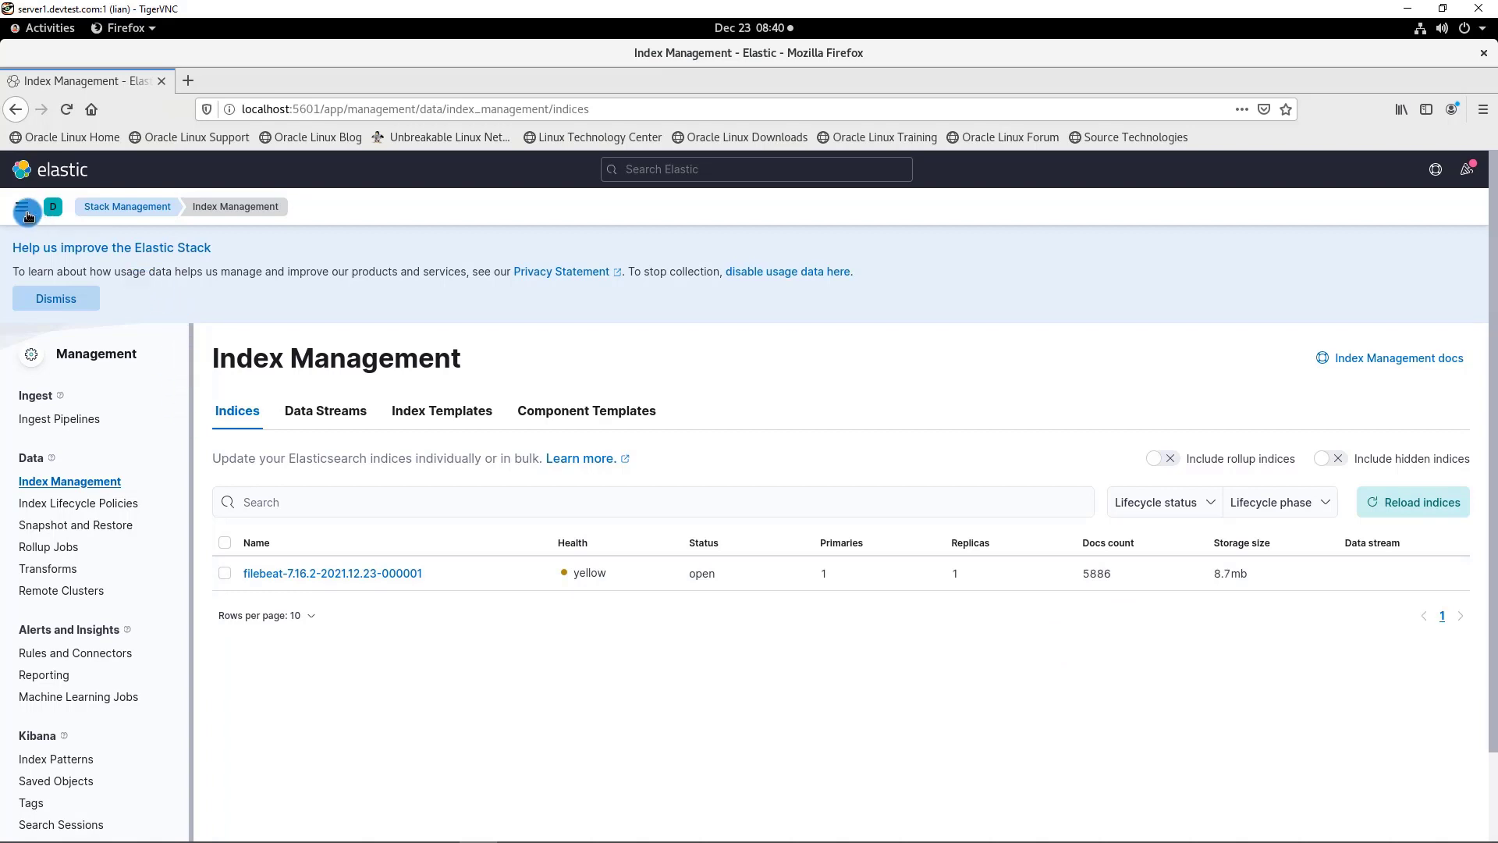
Browse filebeat-* hits in Discover and expand the latest nginx access log document's fields.
left_click(22, 205)
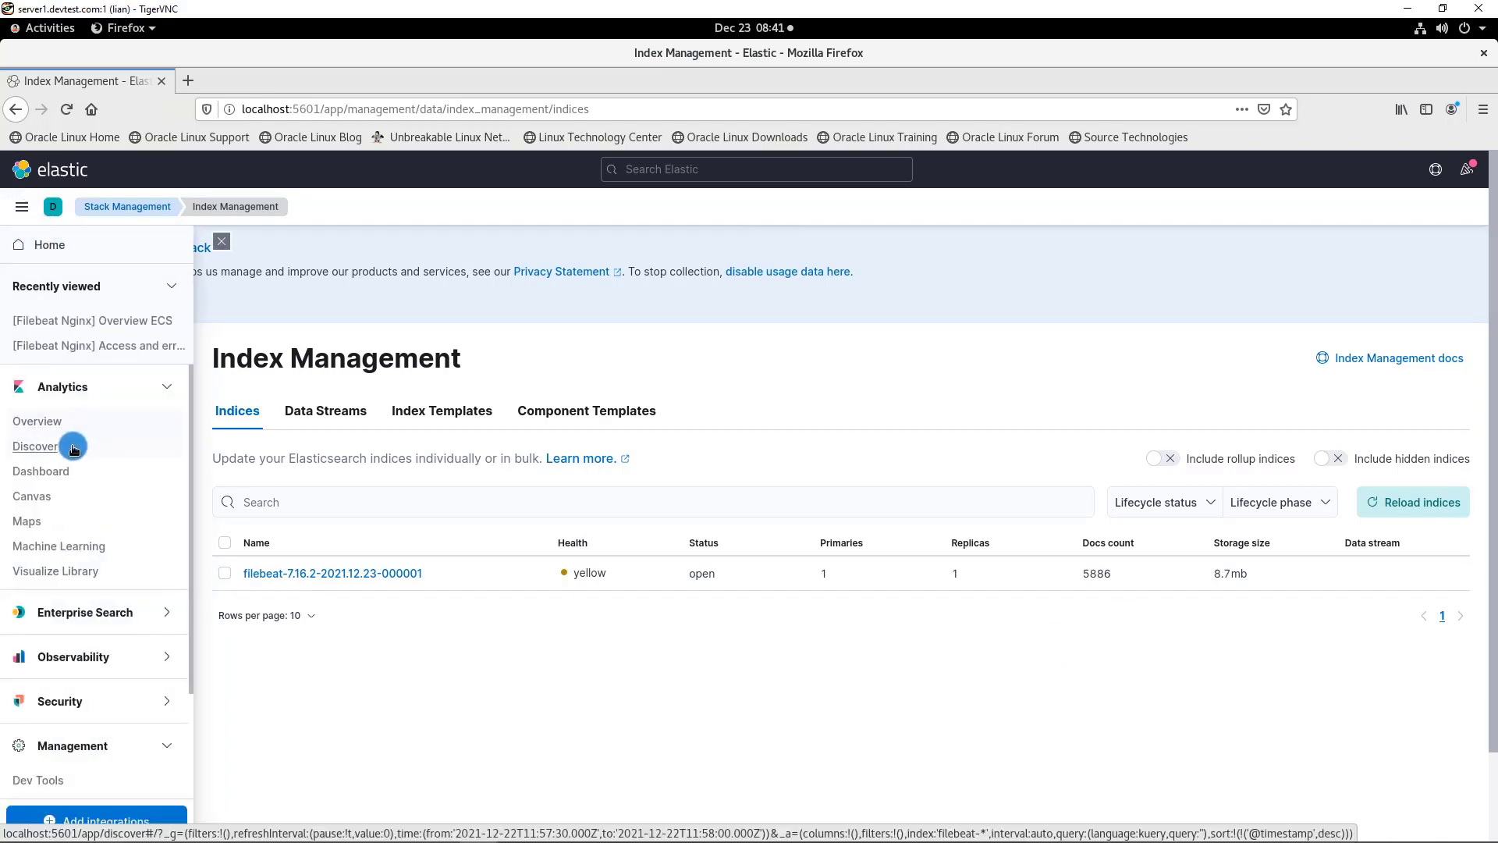
left_click(35, 446)
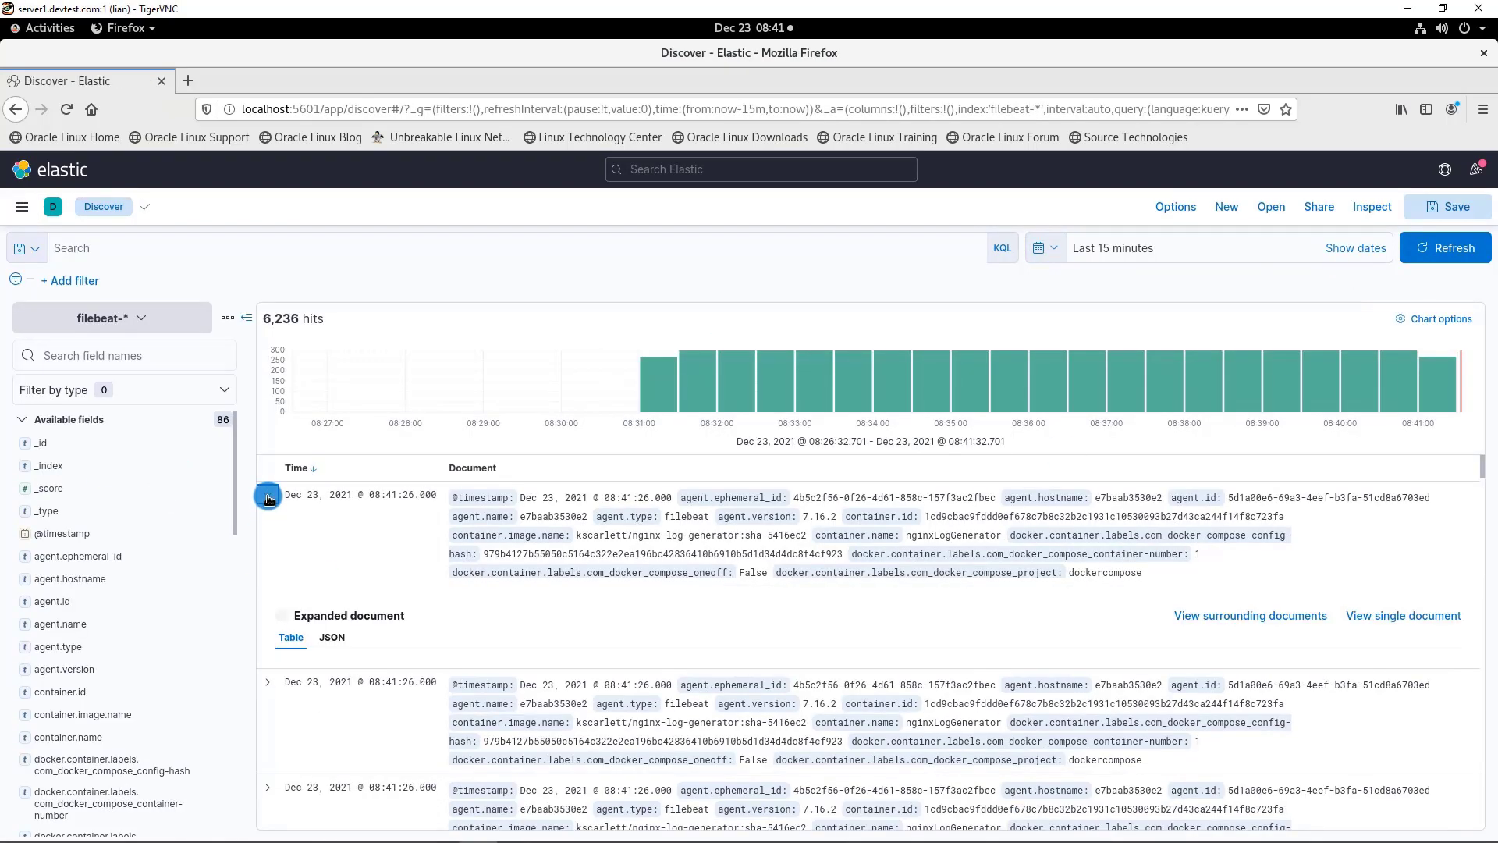
left_click(268, 496)
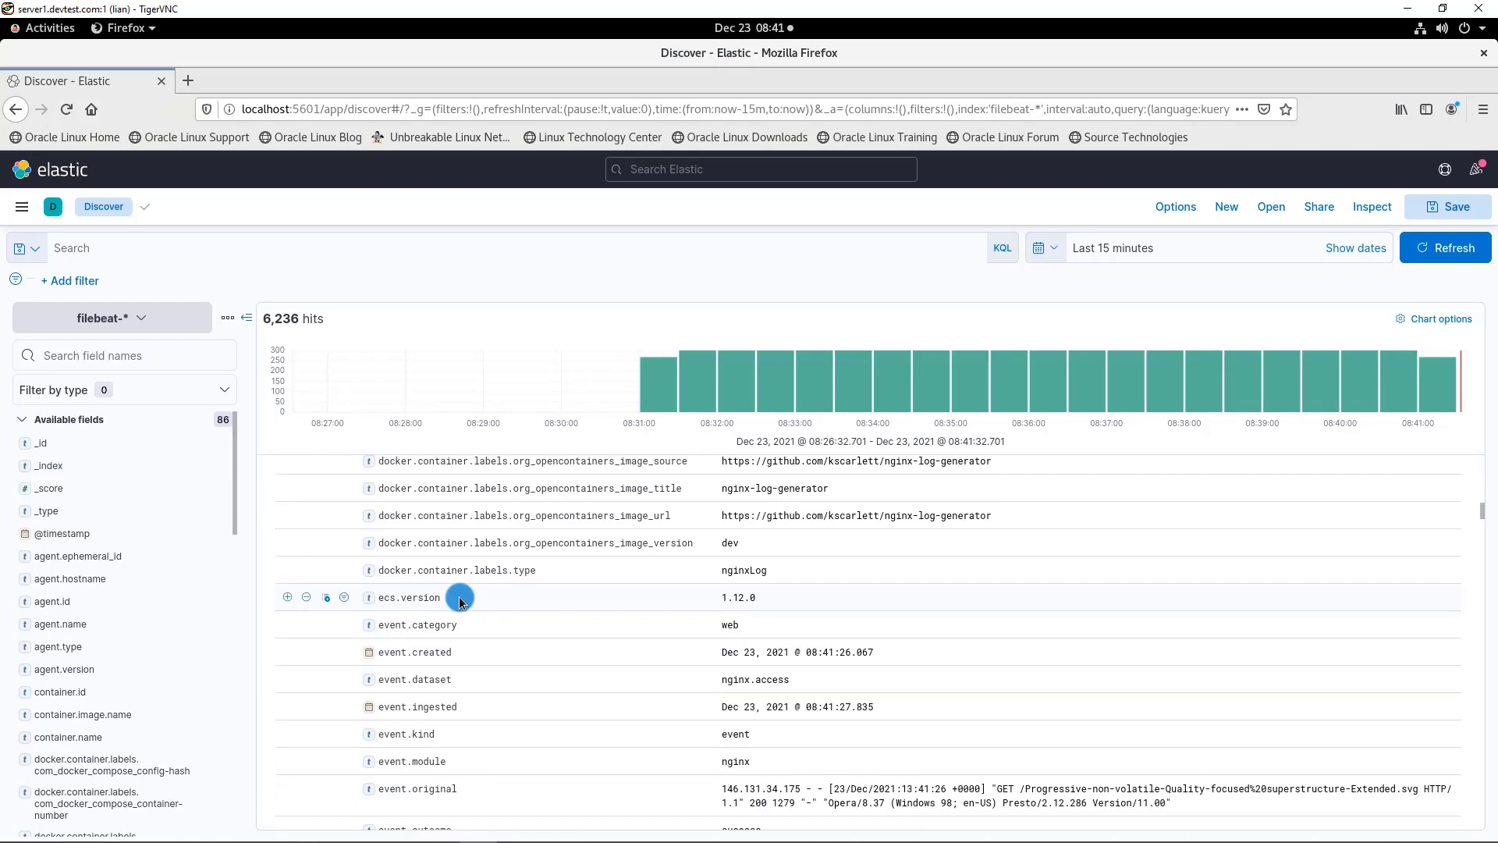
scroll("down", 3)
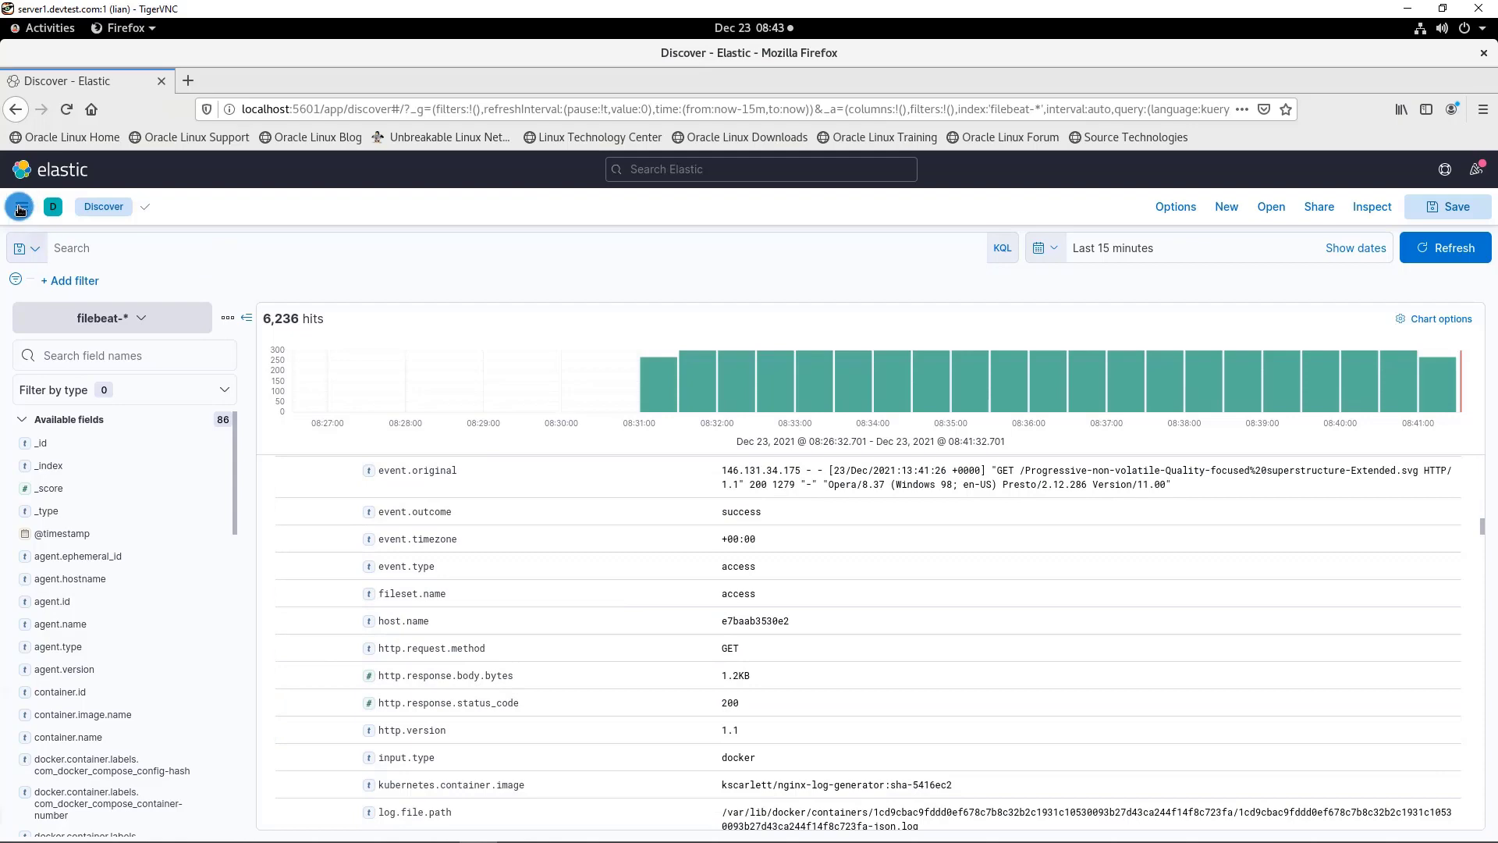
Find the dashboard matching 'ng' and load [Filebeat Nginx] Access and error logs ECS.
left_click(21, 206)
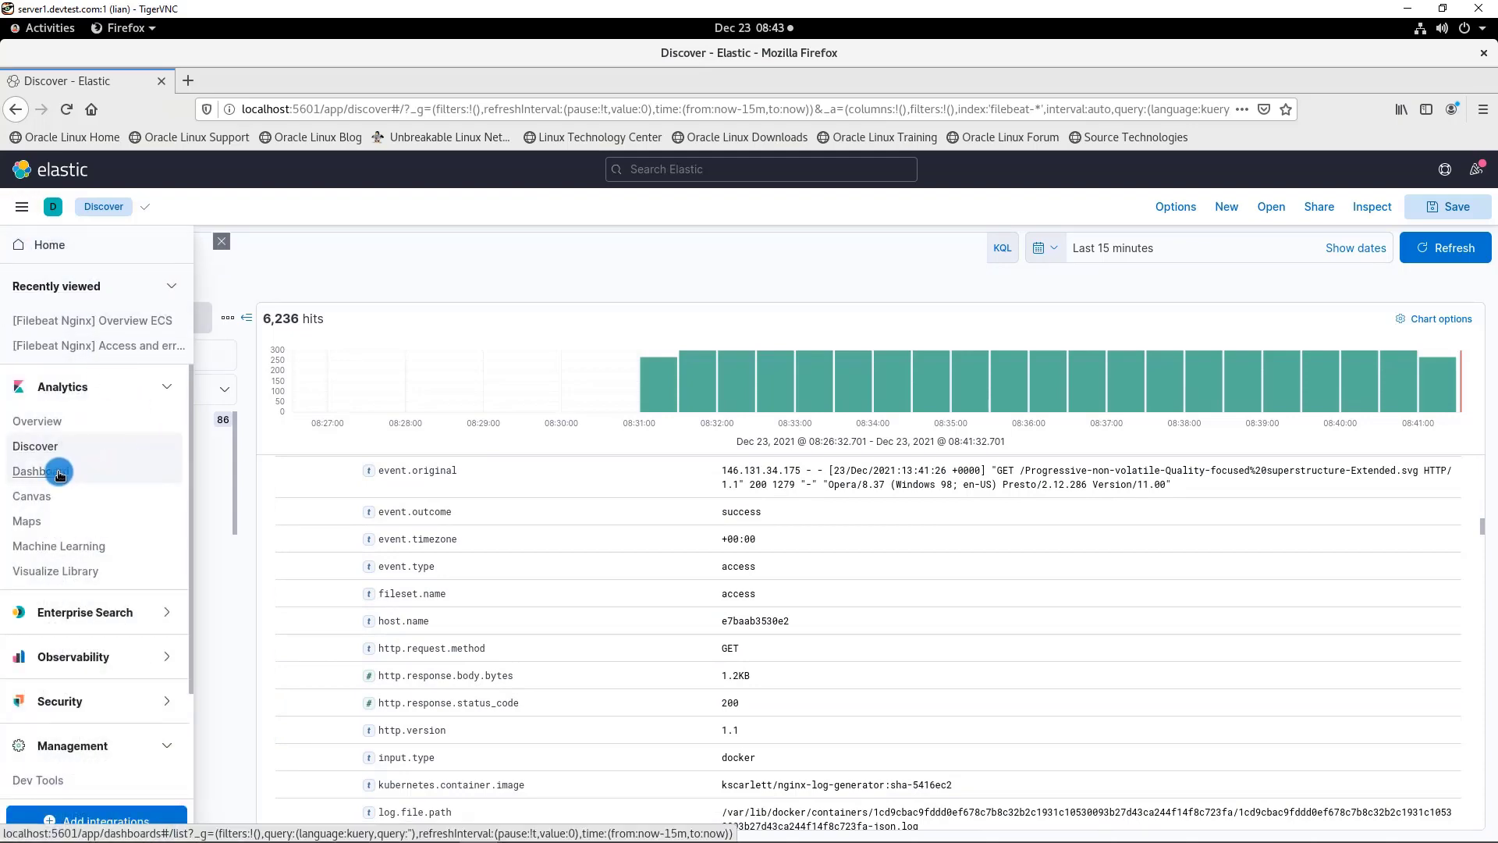
left_click(36, 469)
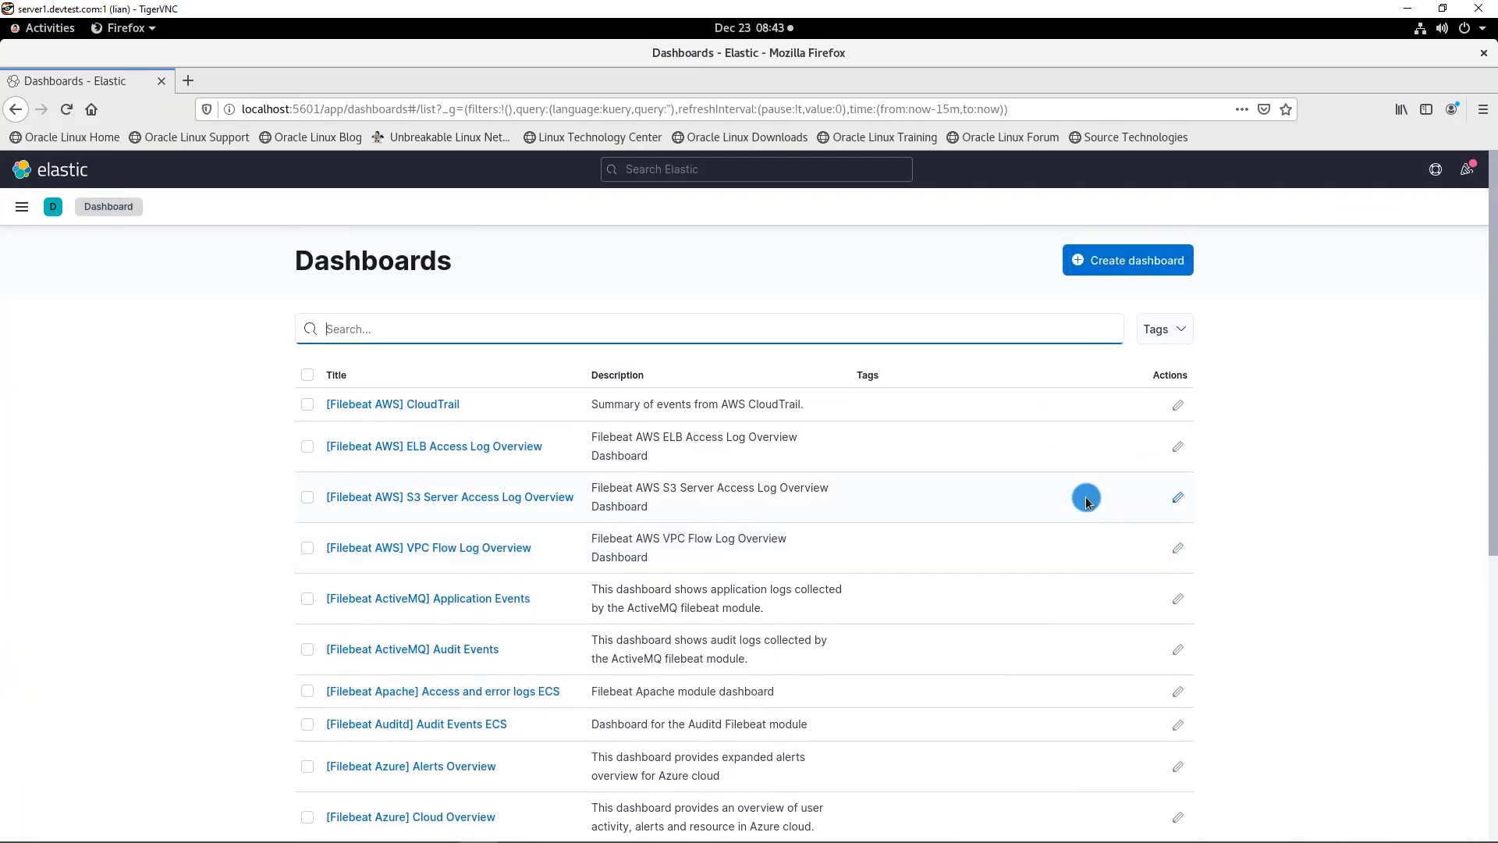
scroll("down", 3)
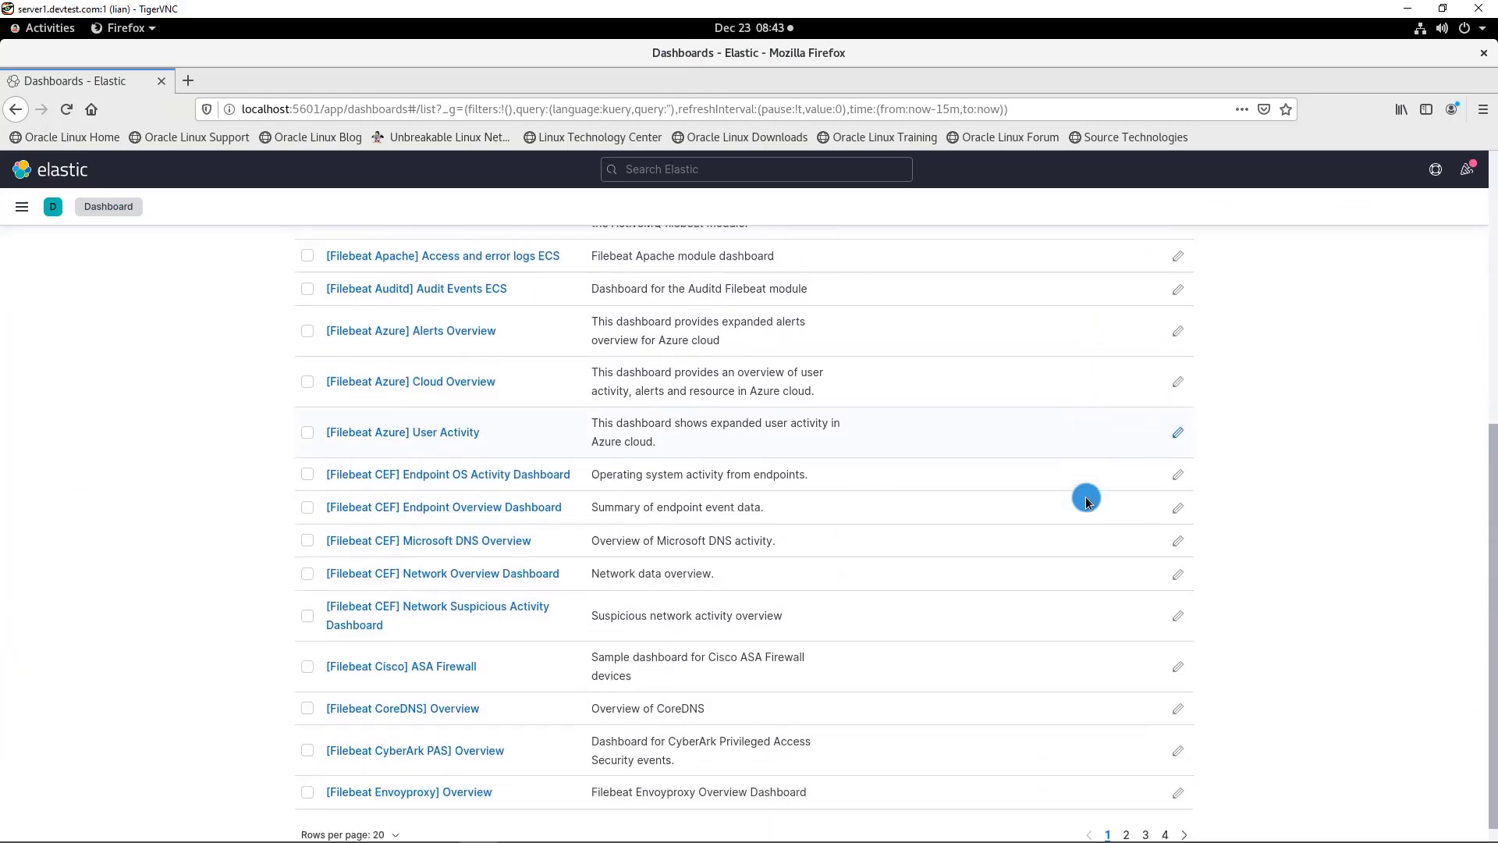
type("ng")
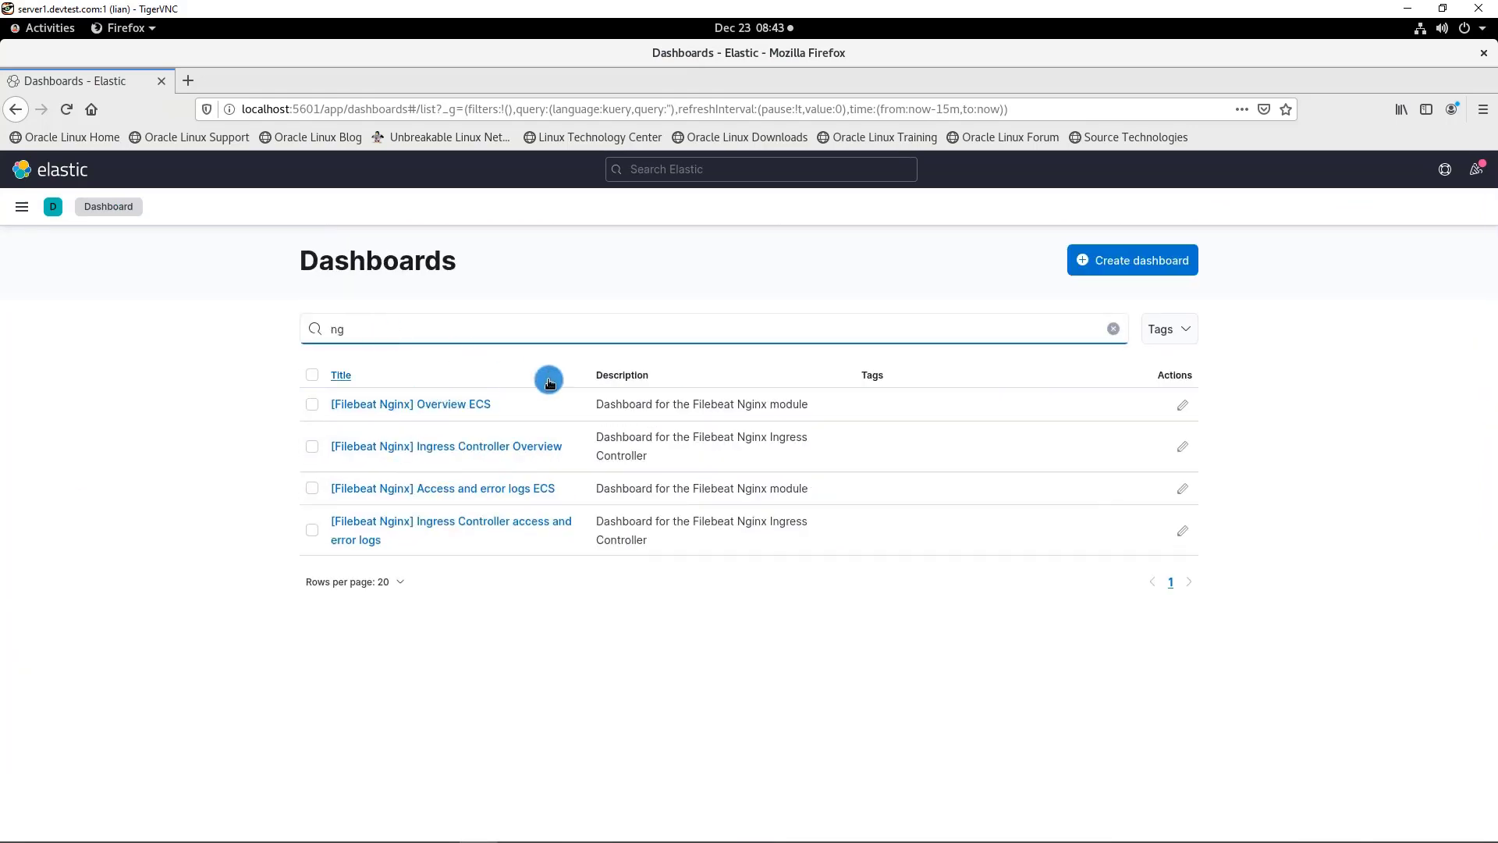
mouse_move(620, 495)
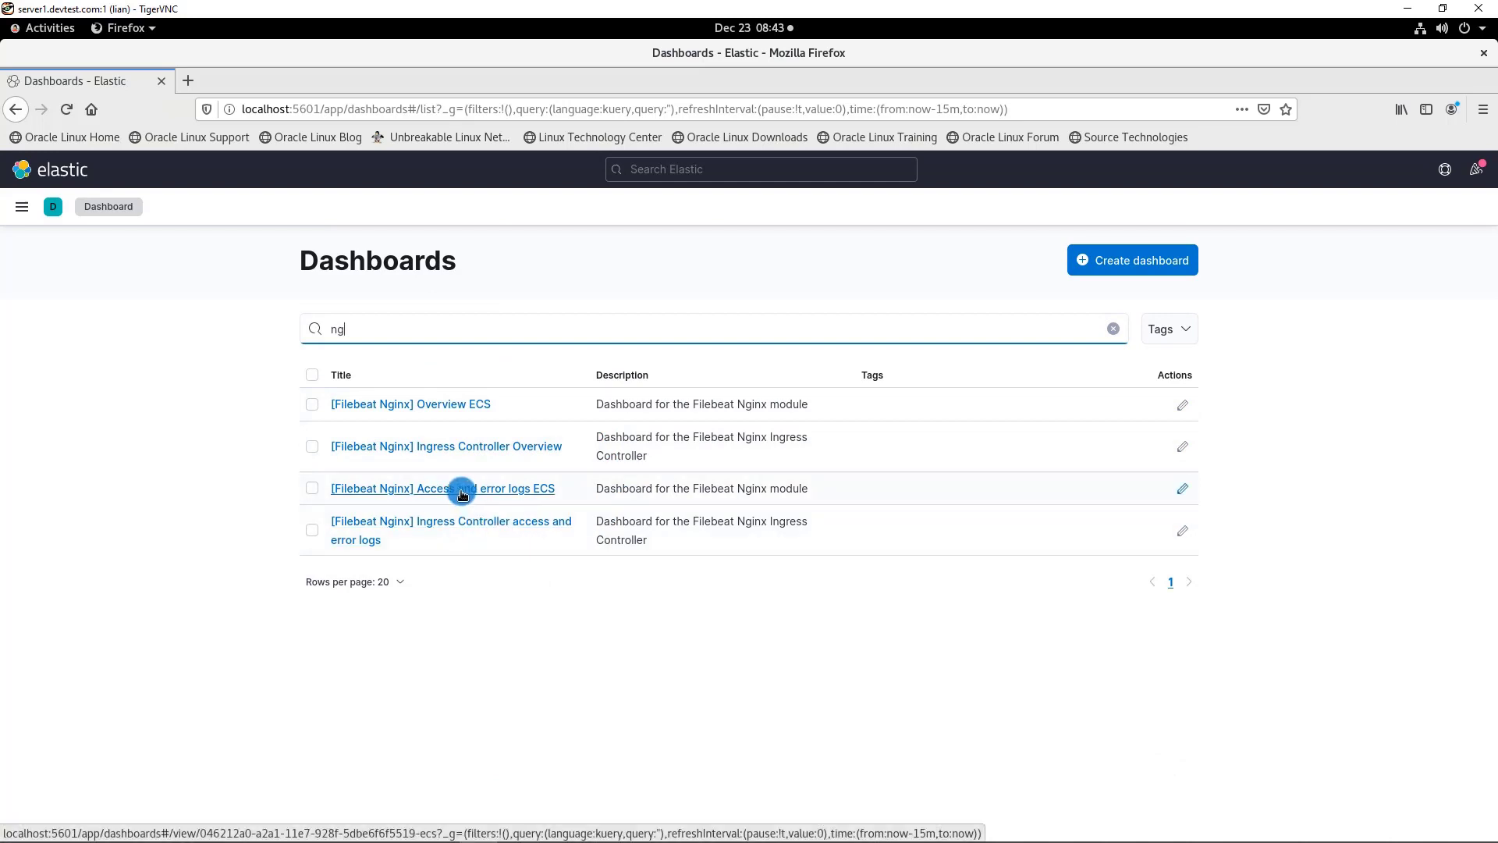
left_click(441, 488)
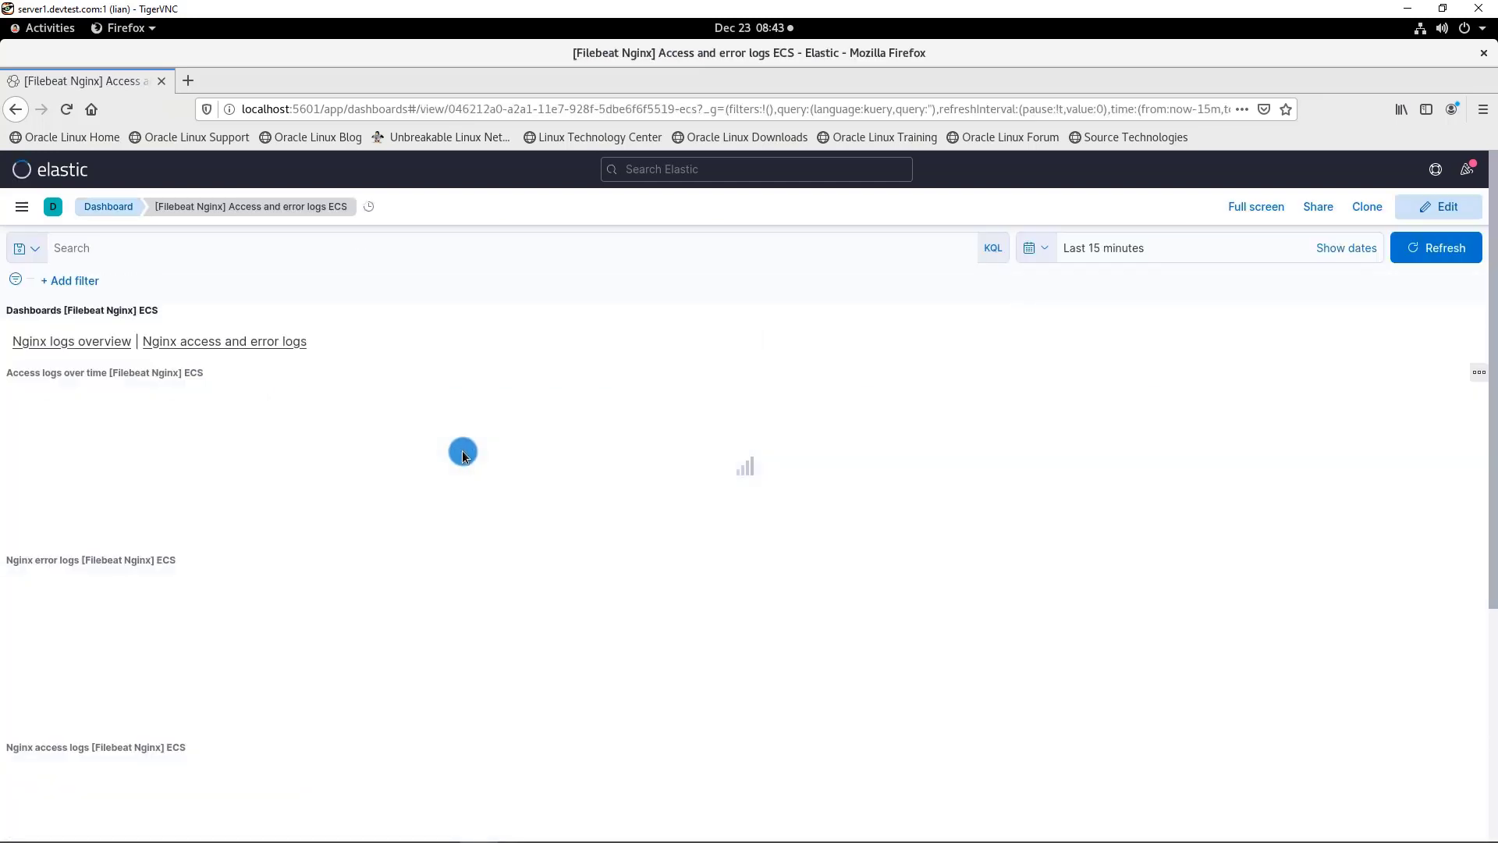
scroll("down", 3)
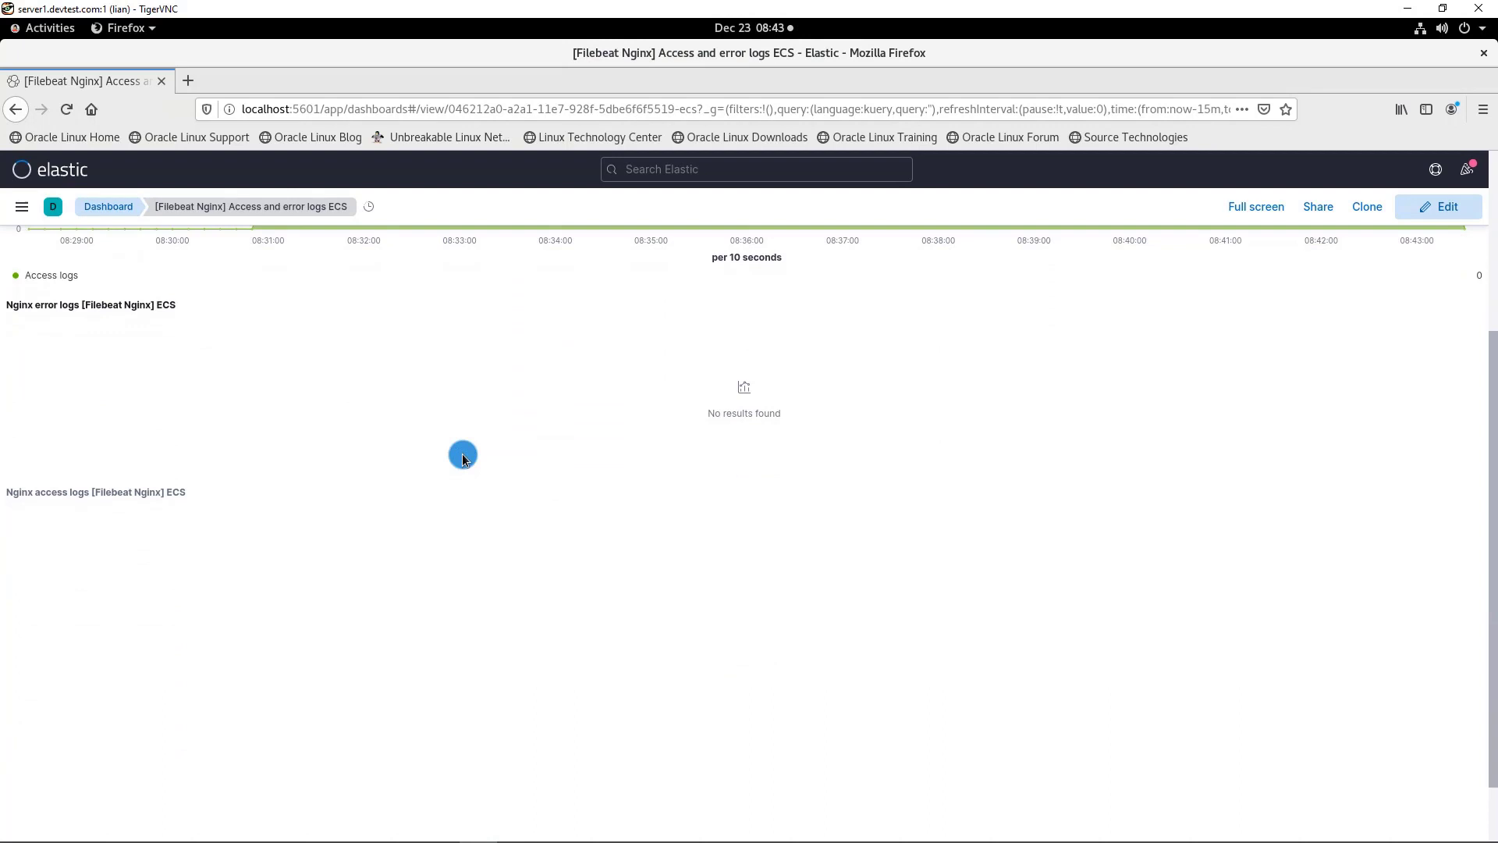